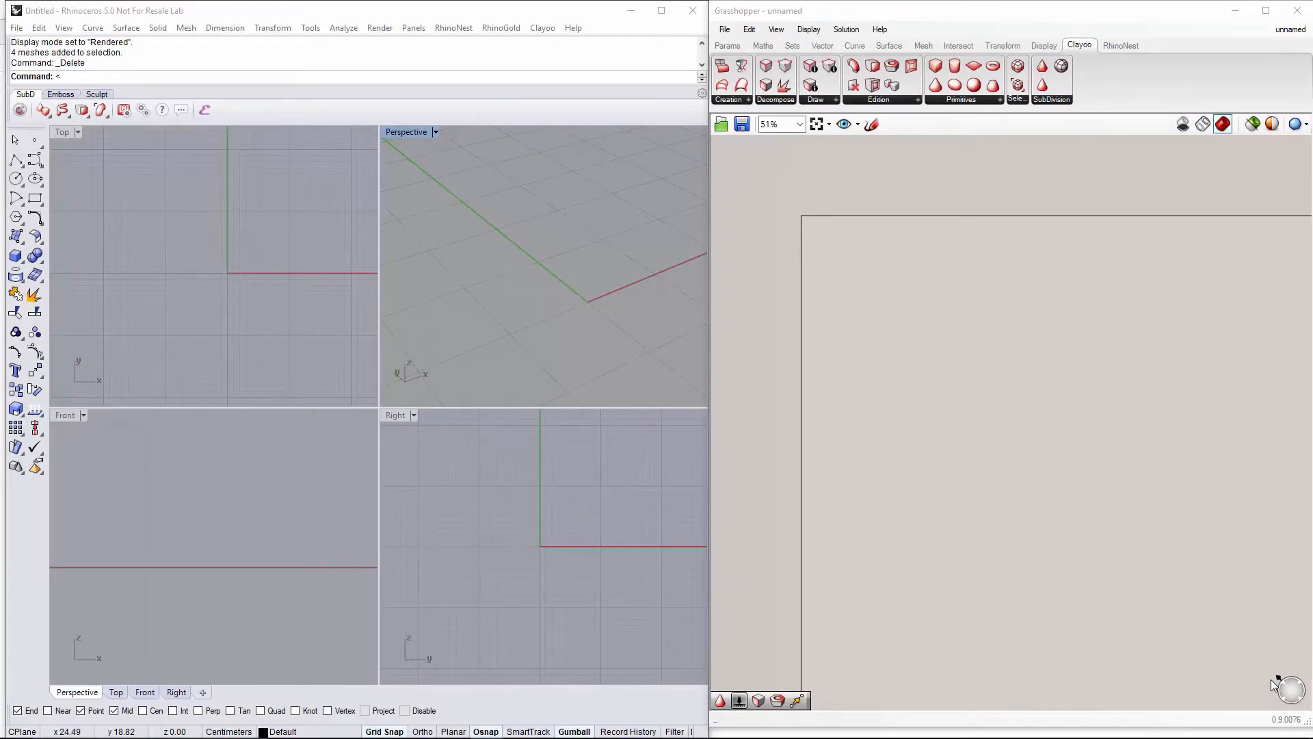
mouse_move(847, 421)
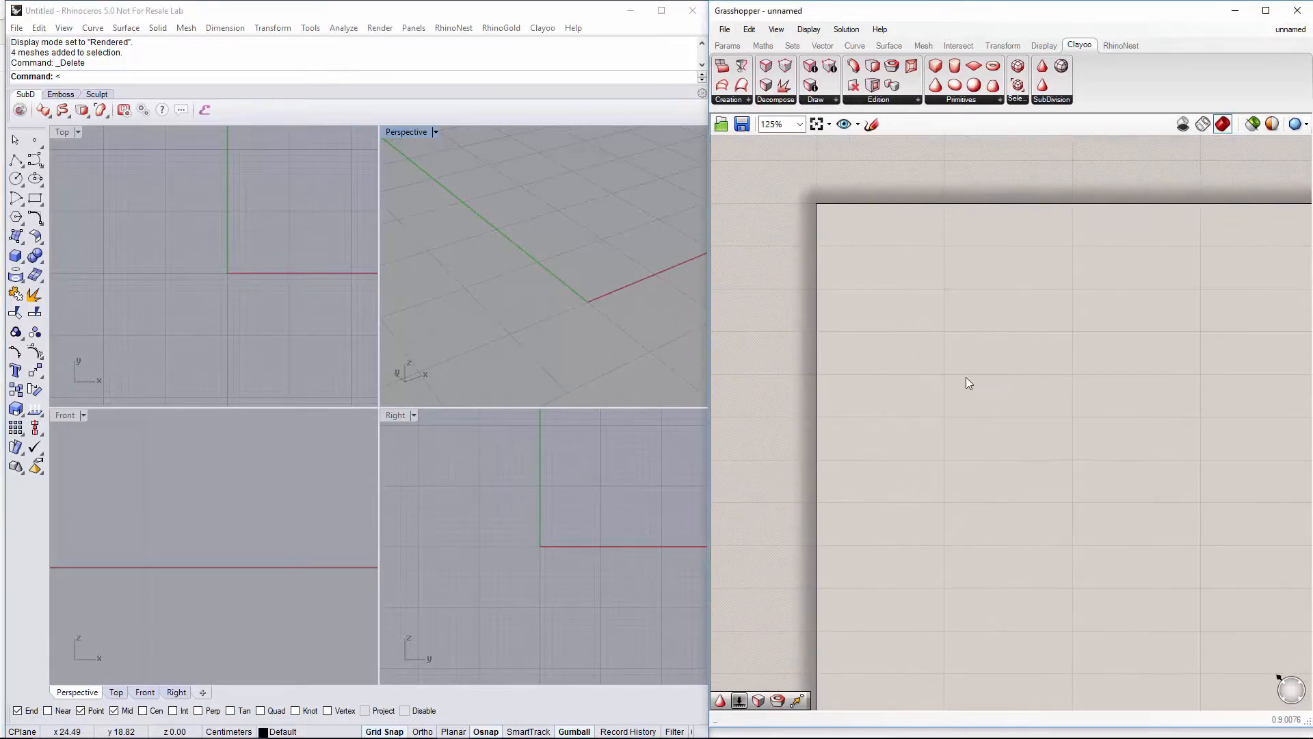
Place a Clayoo Clay Plane component from the canvas search
double_click(969, 383)
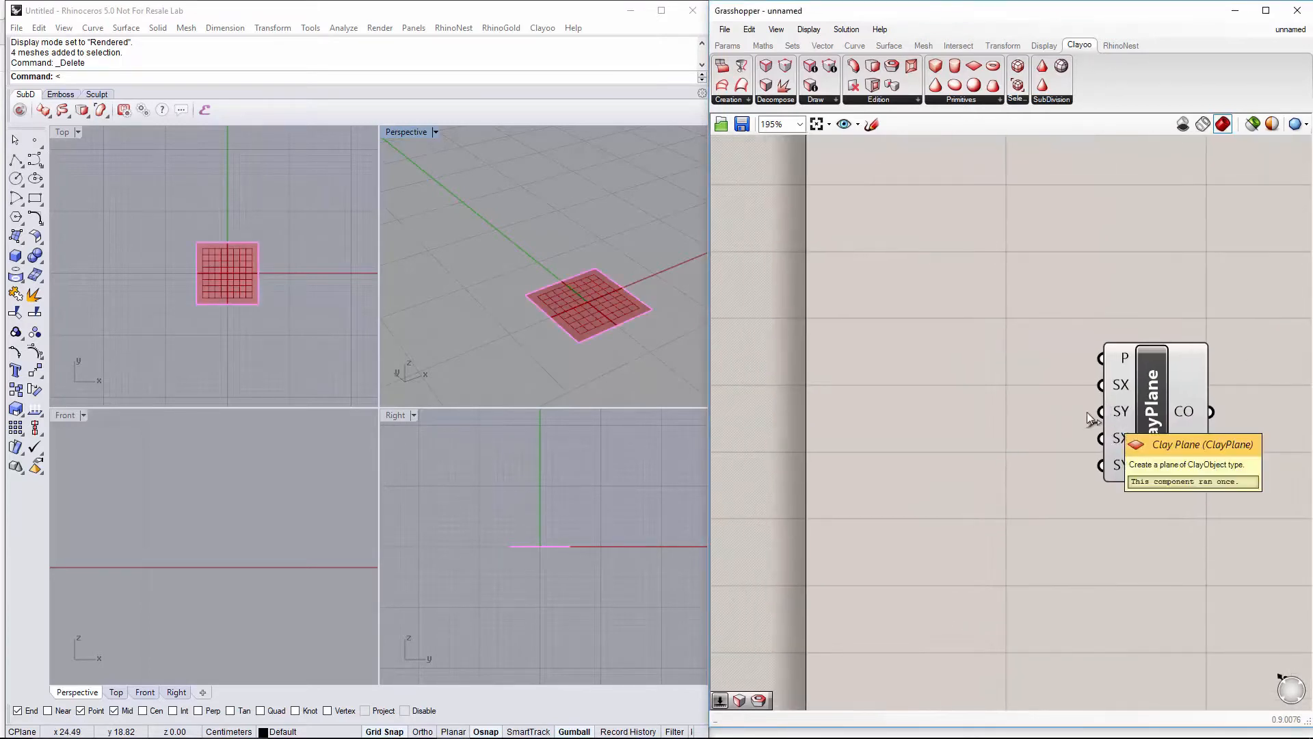
mouse_move(892, 372)
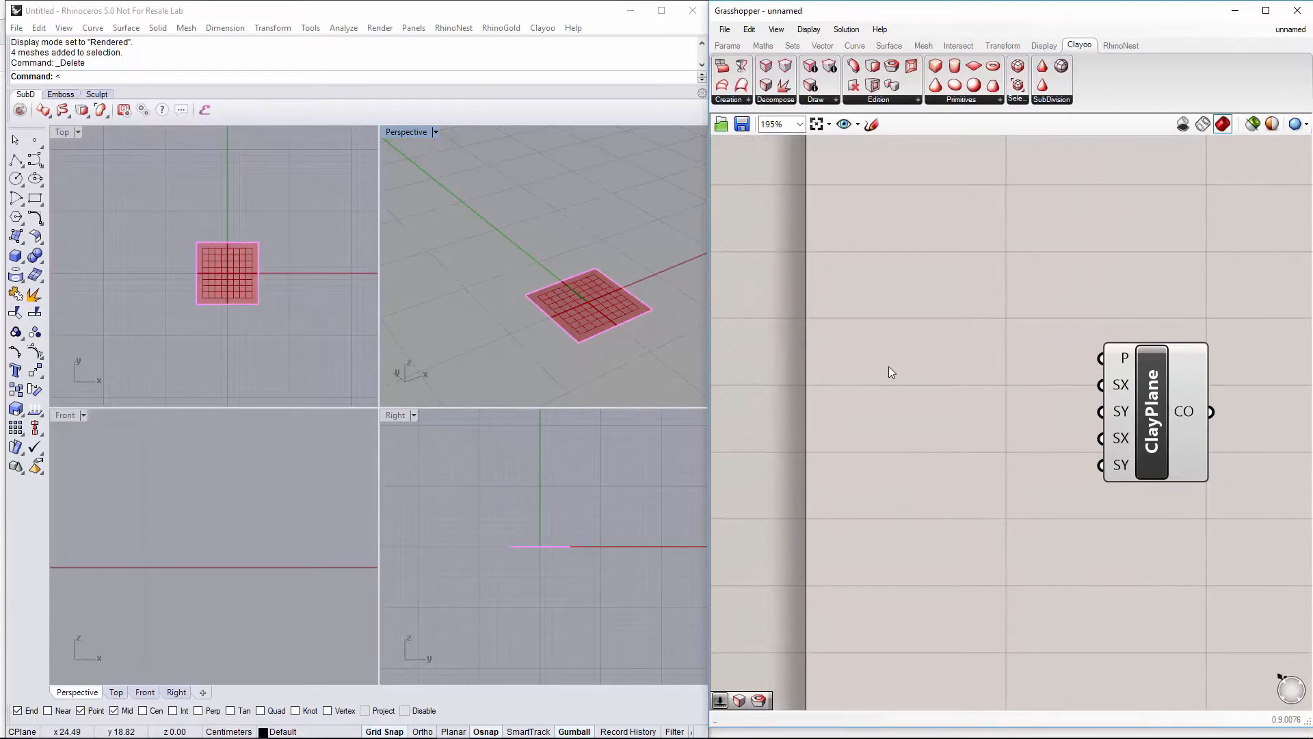
Add Number Sliders to drive the plane's SX and SY size inputs at 15
double_click(892, 372)
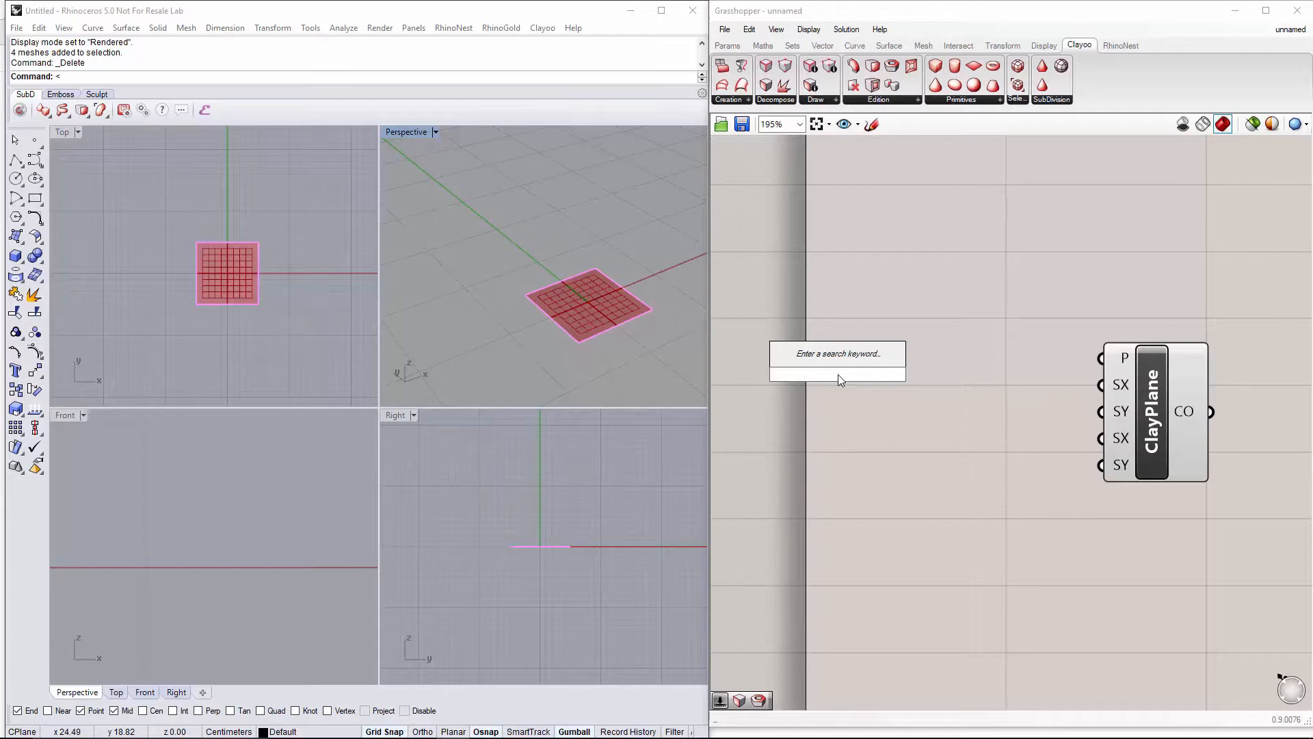
type("Number Slider")
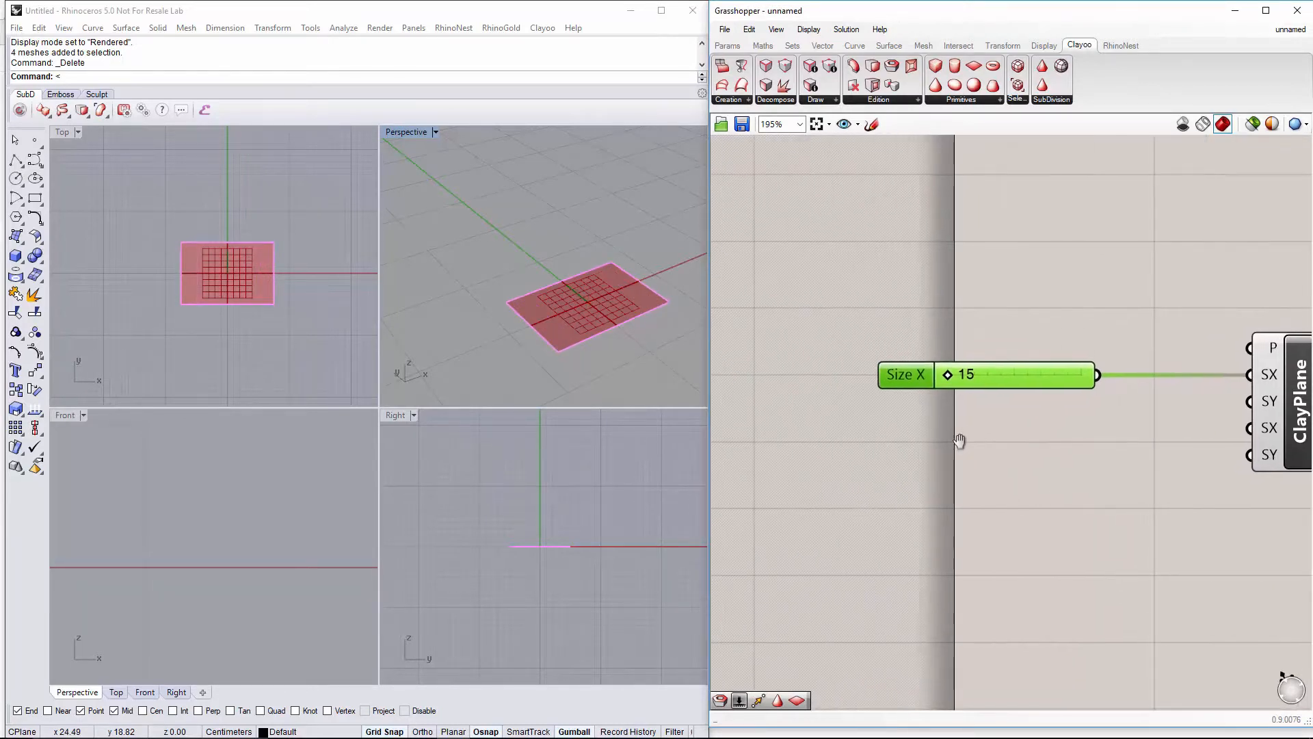
Rename the two size sliders to Table length and Table width
right_click(1005, 375)
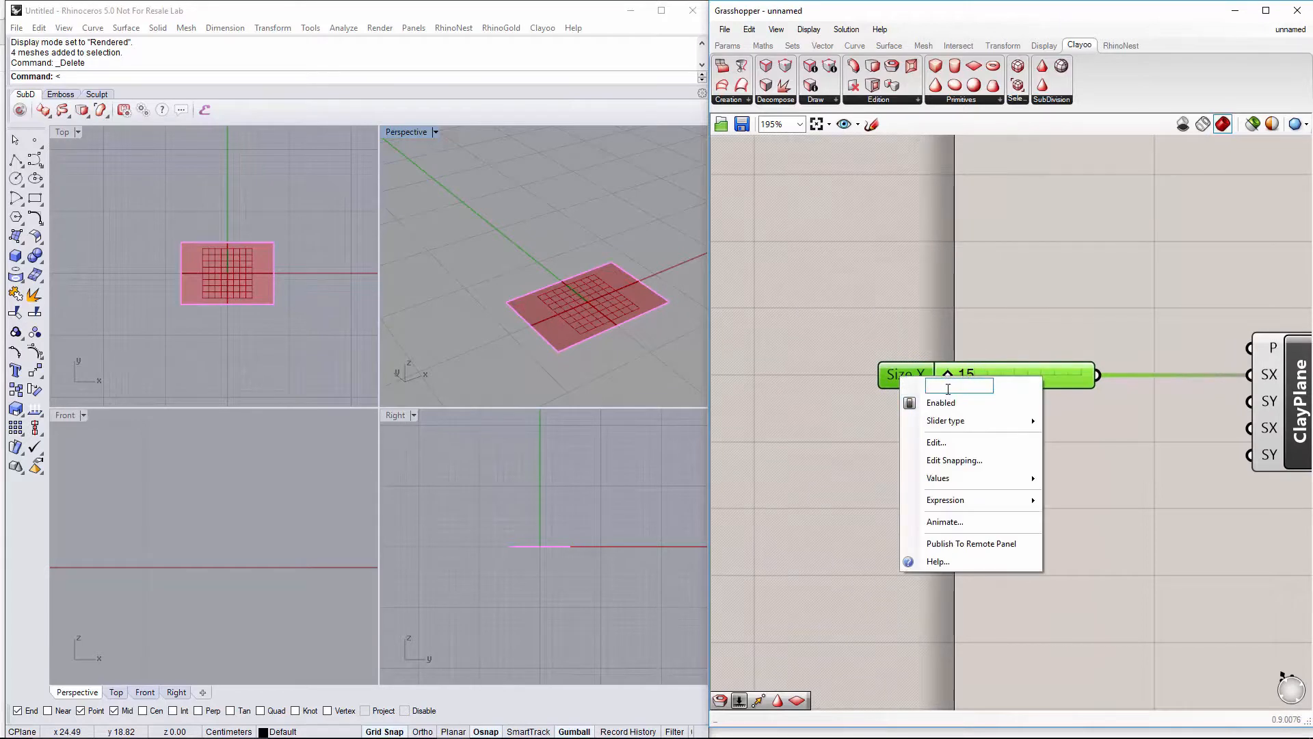
type("Table length")
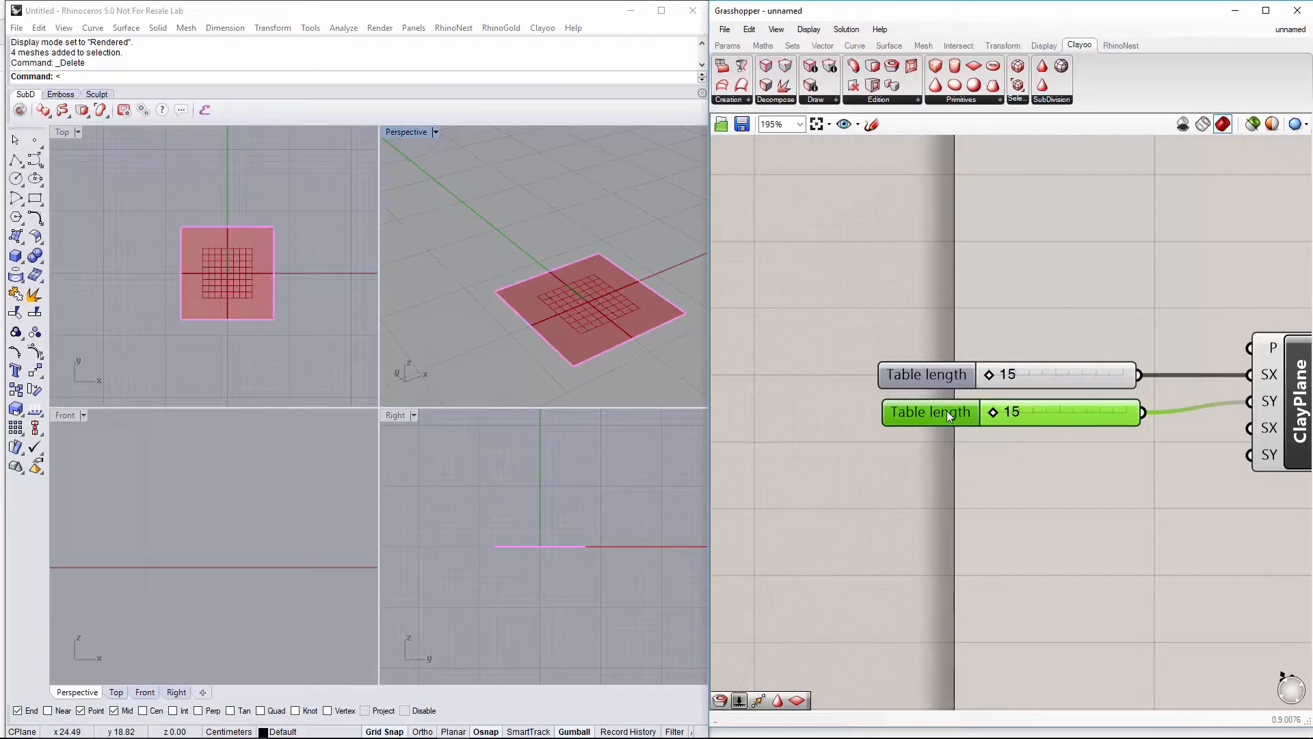
right_click(946, 412)
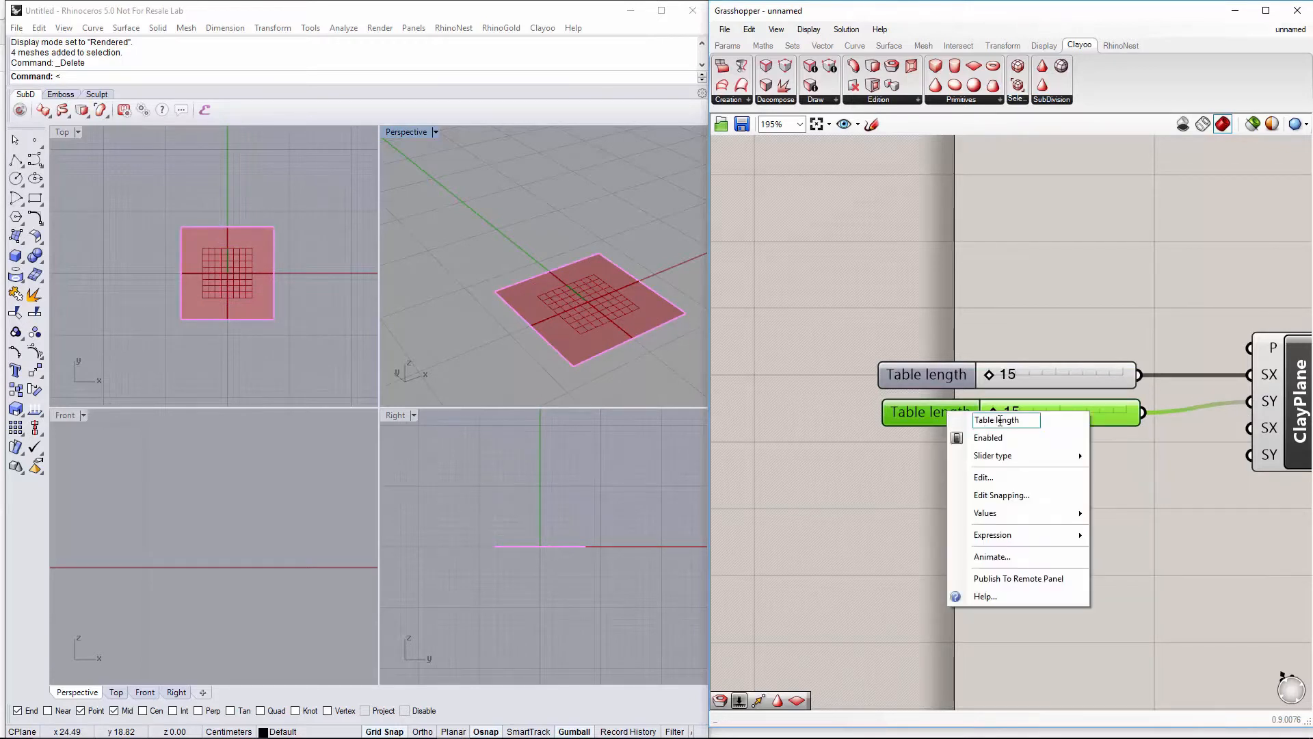
type("Table wid")
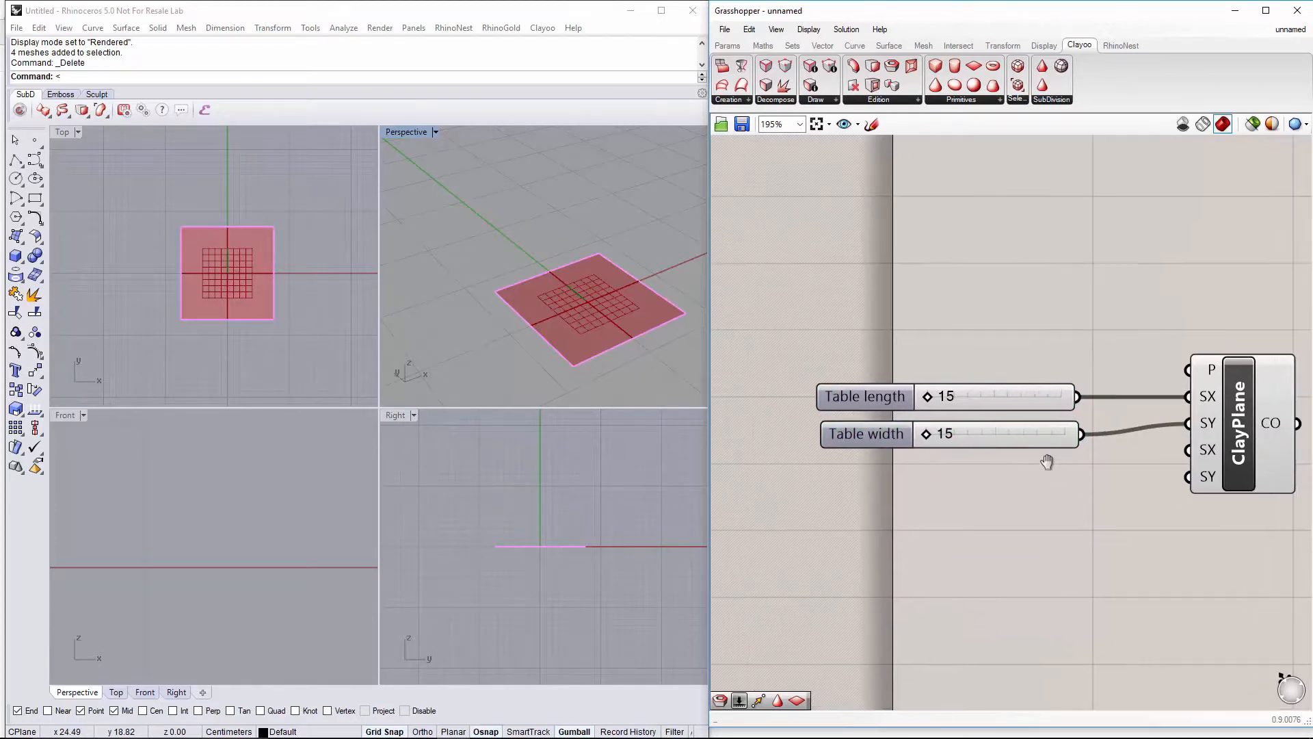
Add a Clay Shell component and feed it the Clay Plane's CO output
scroll("down", 3)
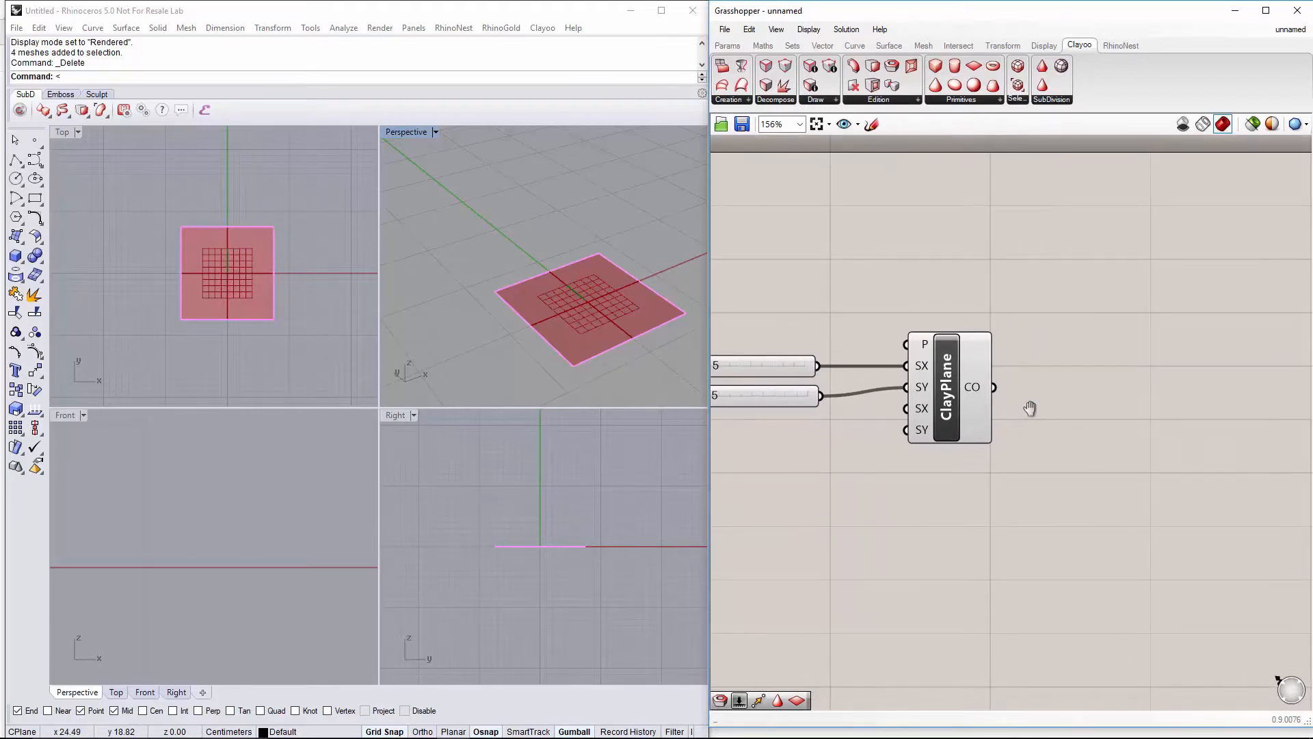
mouse_move(1173, 397)
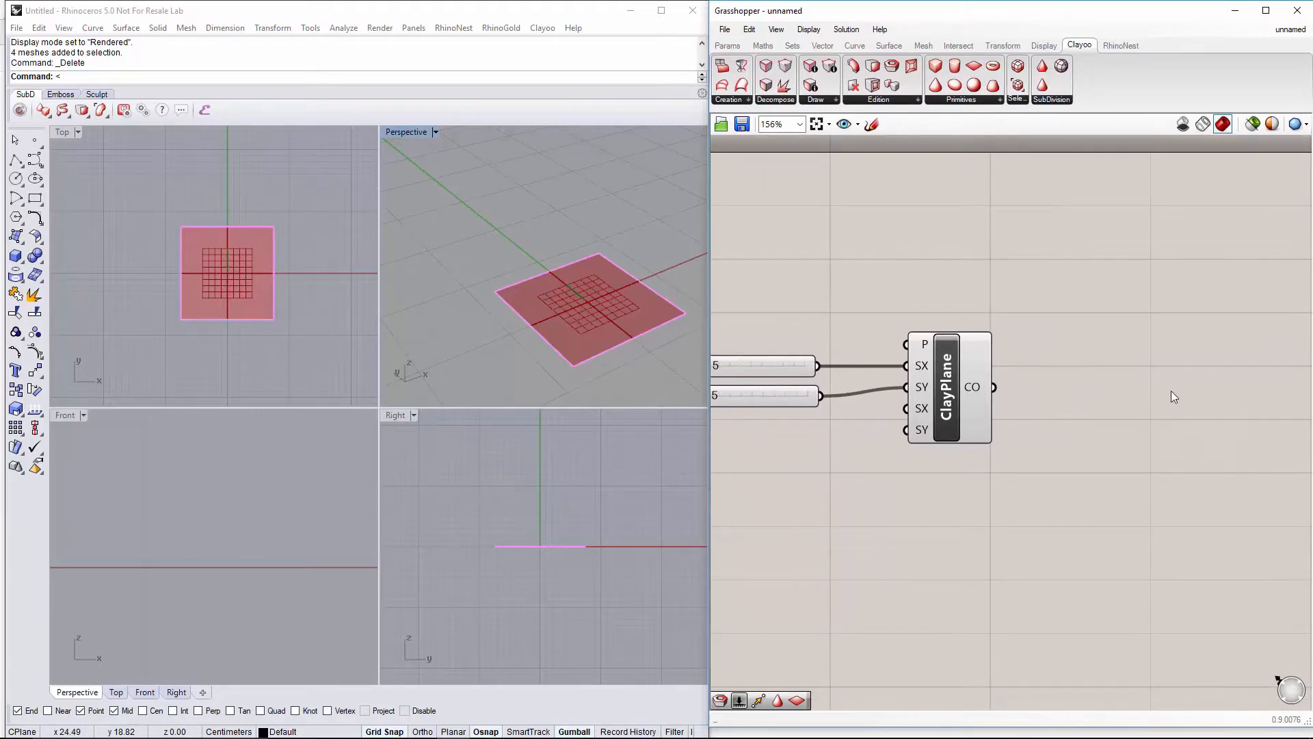
double_click(1171, 379)
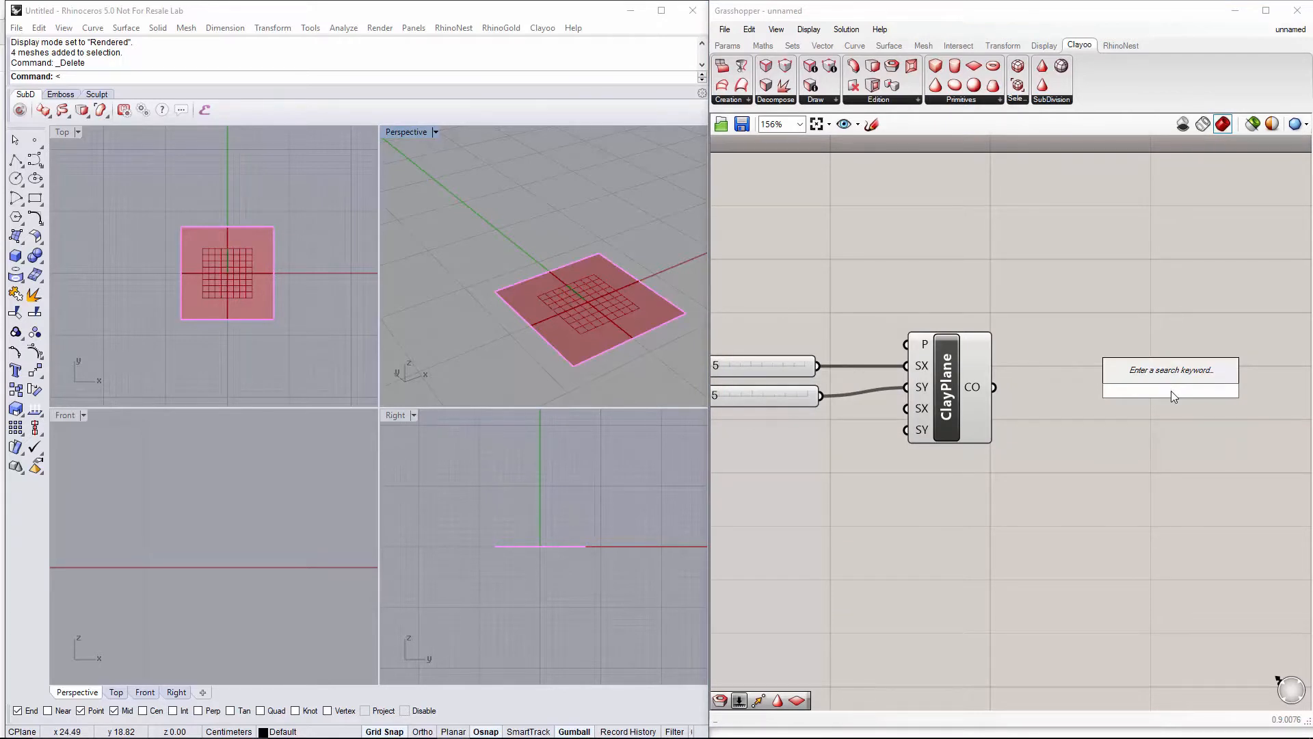
type("clayshe")
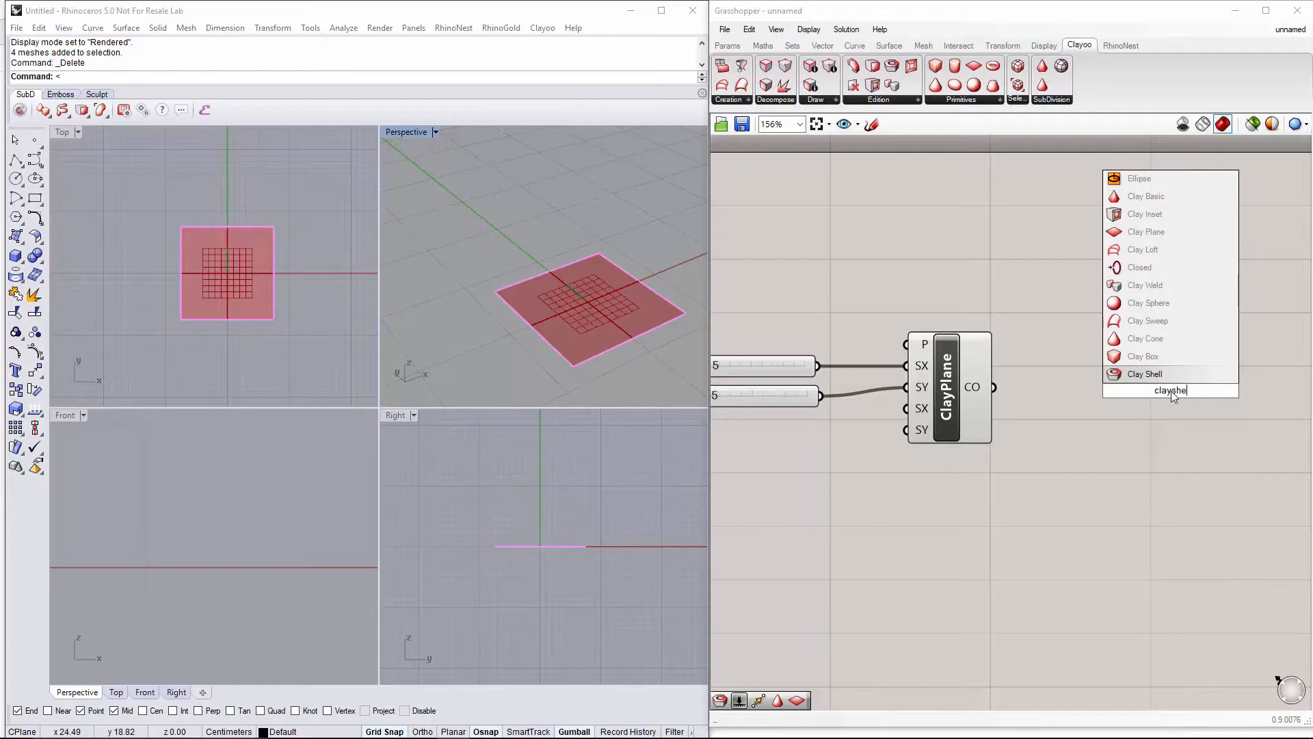
left_click(1145, 373)
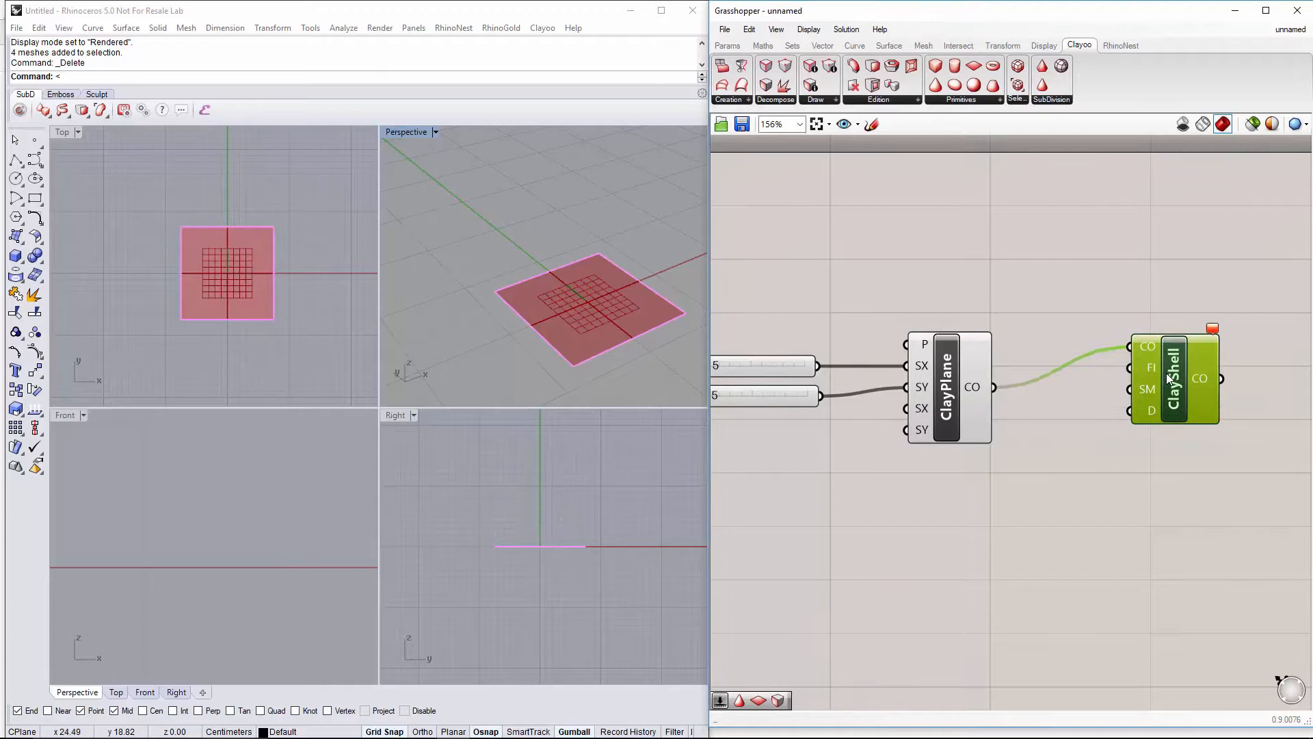
mouse_move(1173, 378)
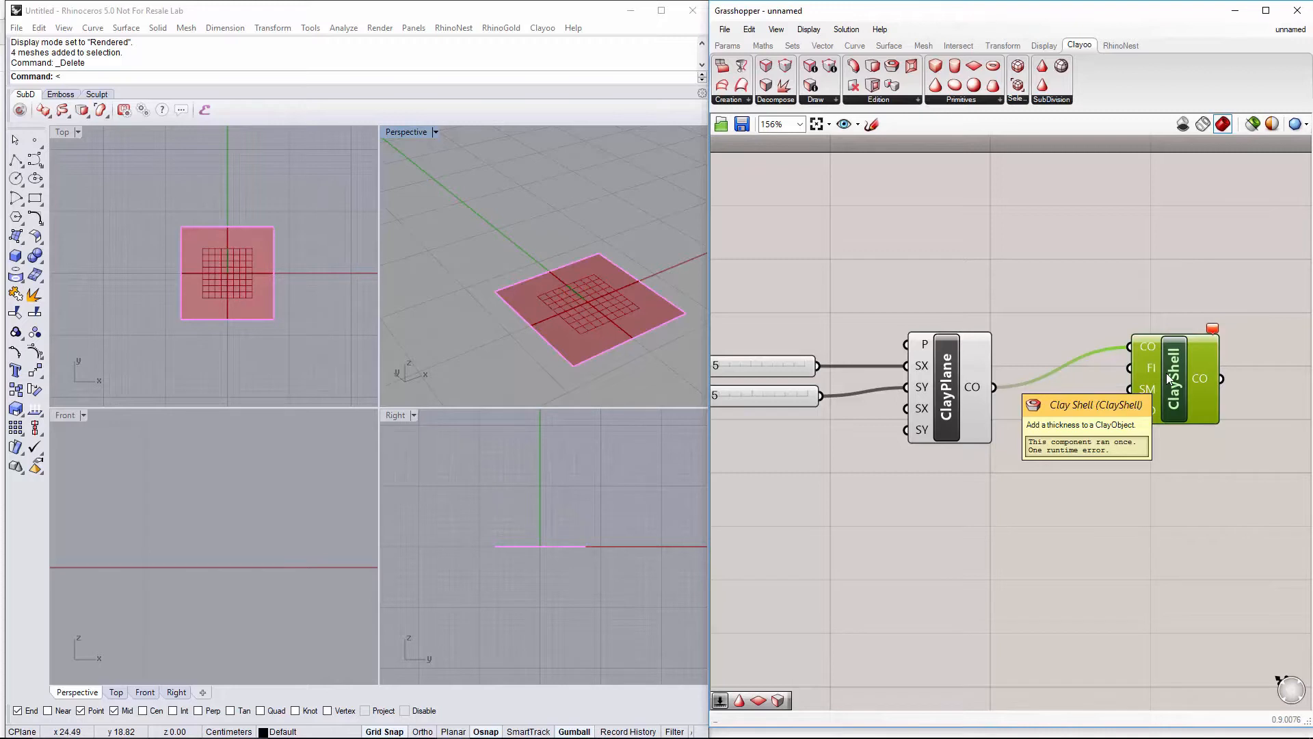
mouse_move(967, 386)
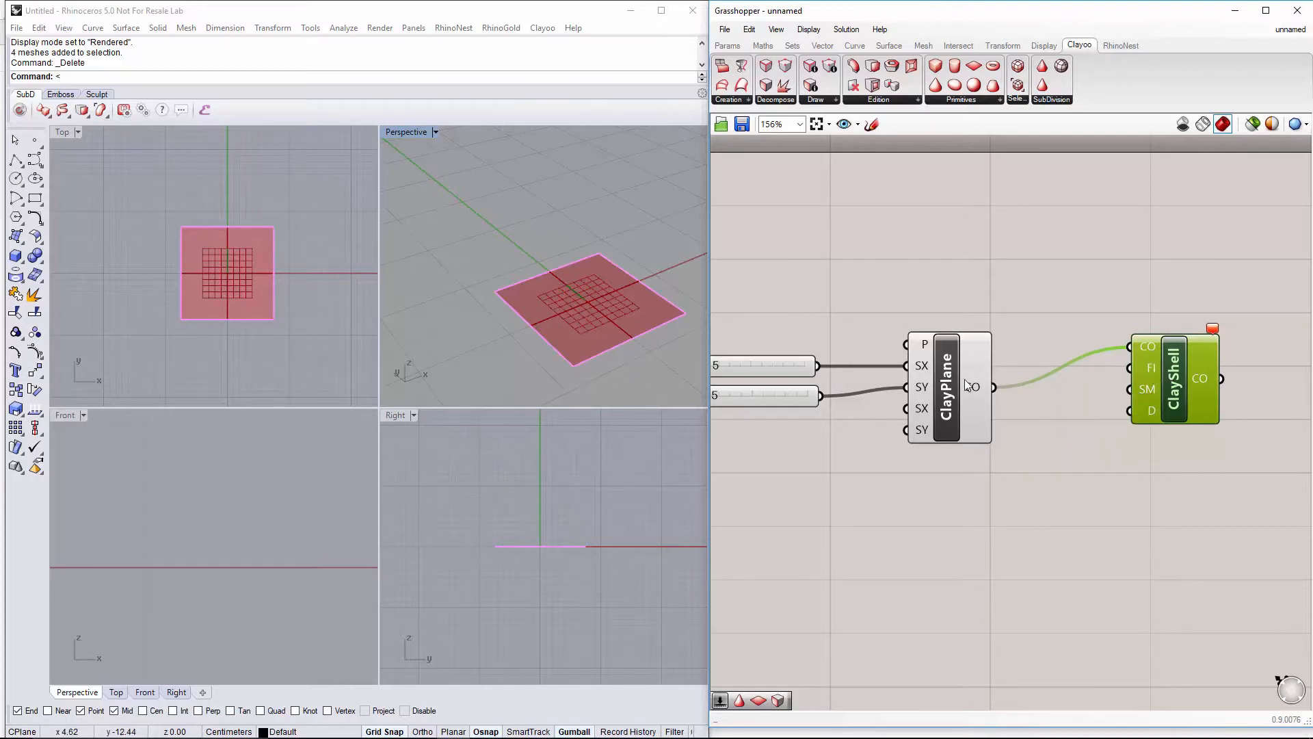
Review the plane's SX and SY input options, leaving them unchanged
scroll("up", 3)
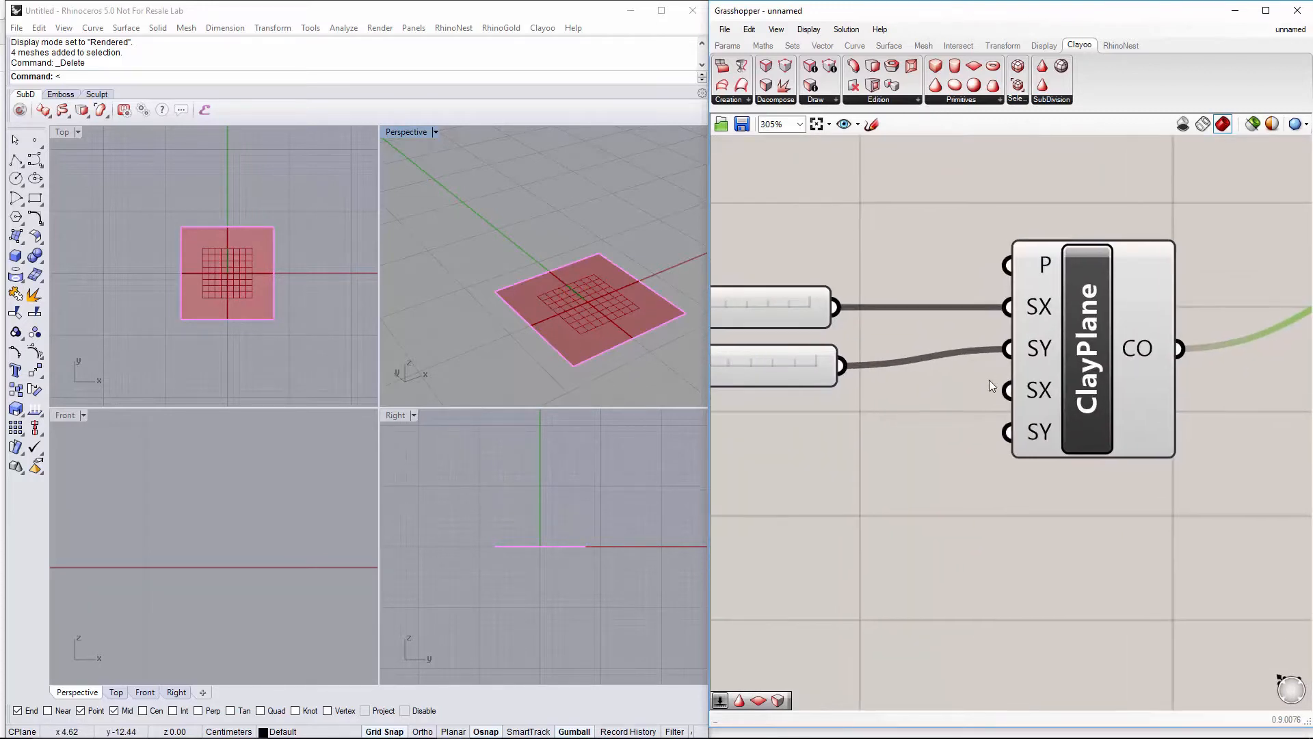
right_click(1038, 390)
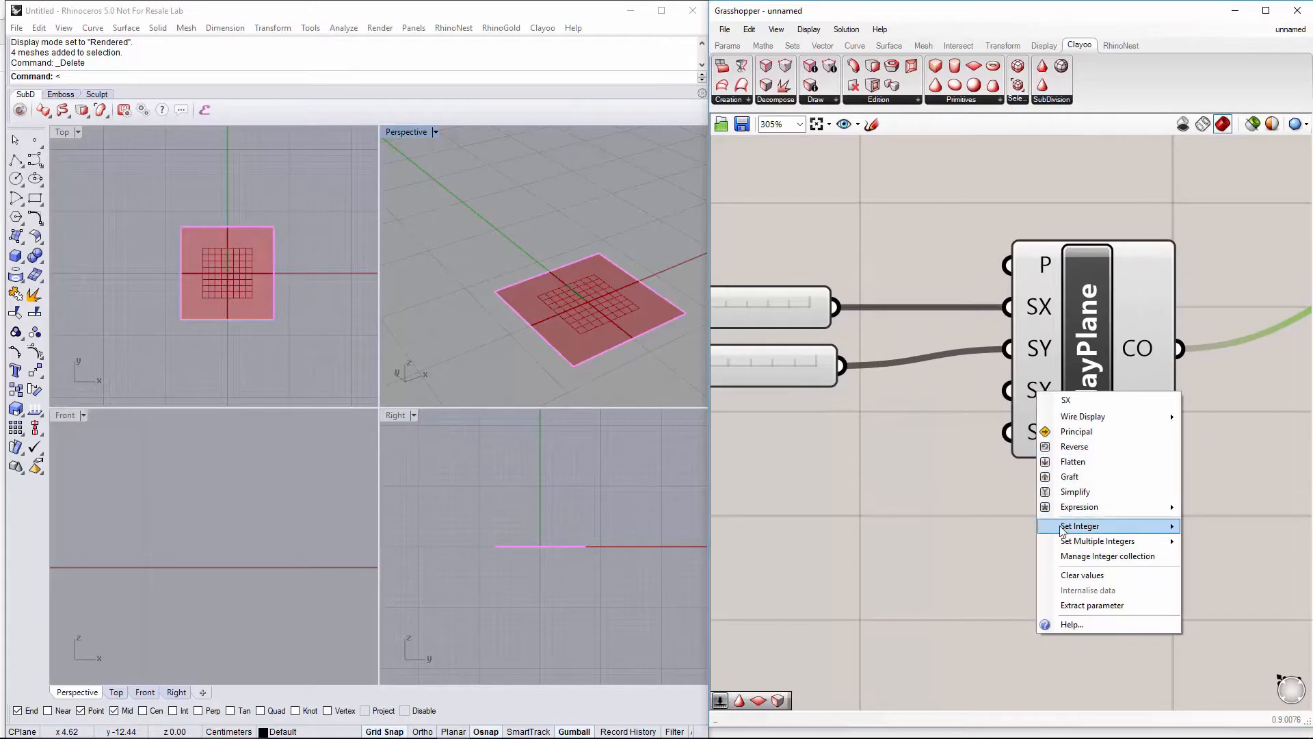
left_click(1080, 525)
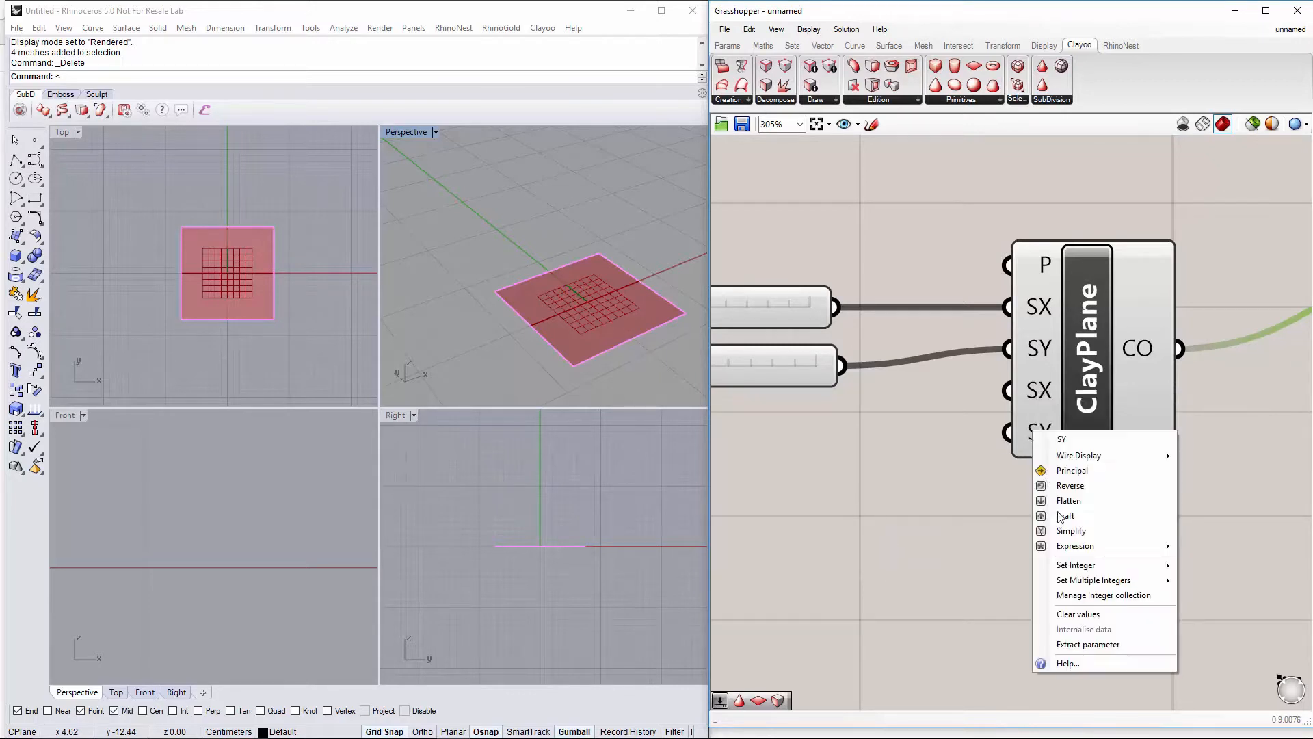
left_click(1077, 565)
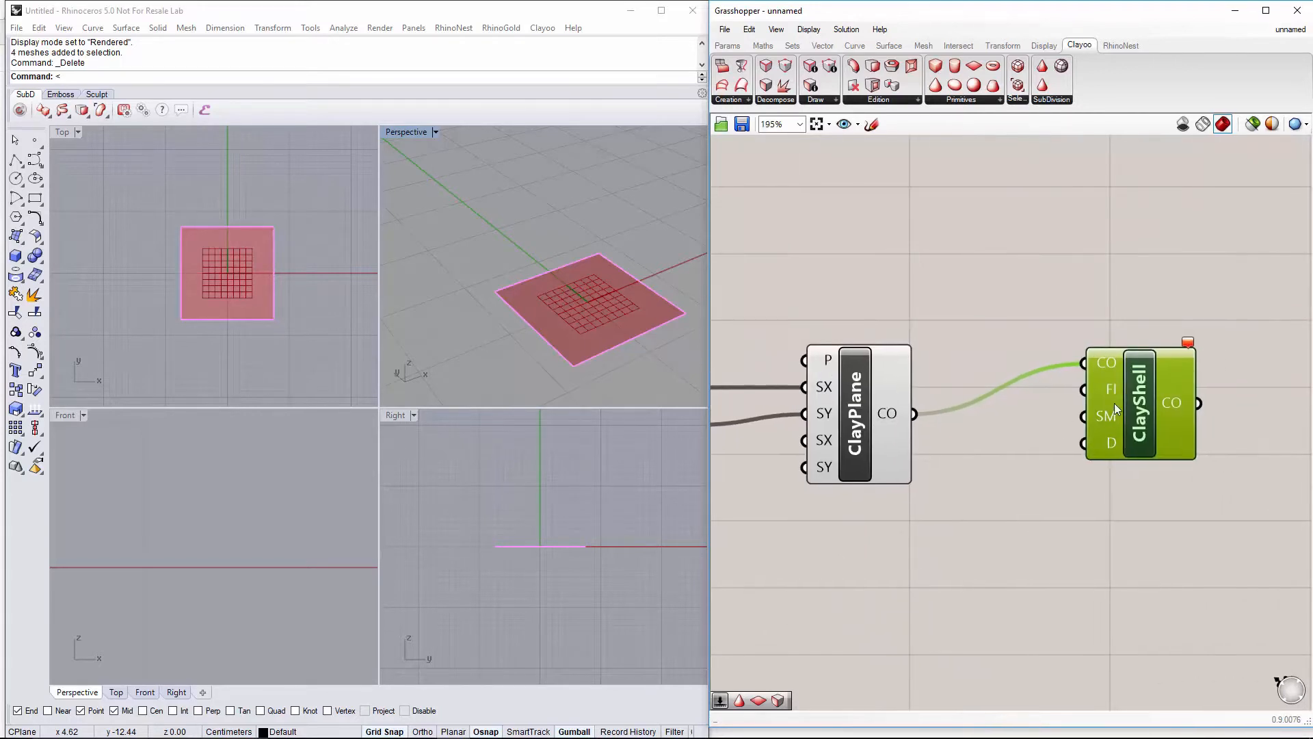
Set the Clay Shell's FI input to the integer 0
right_click(1109, 390)
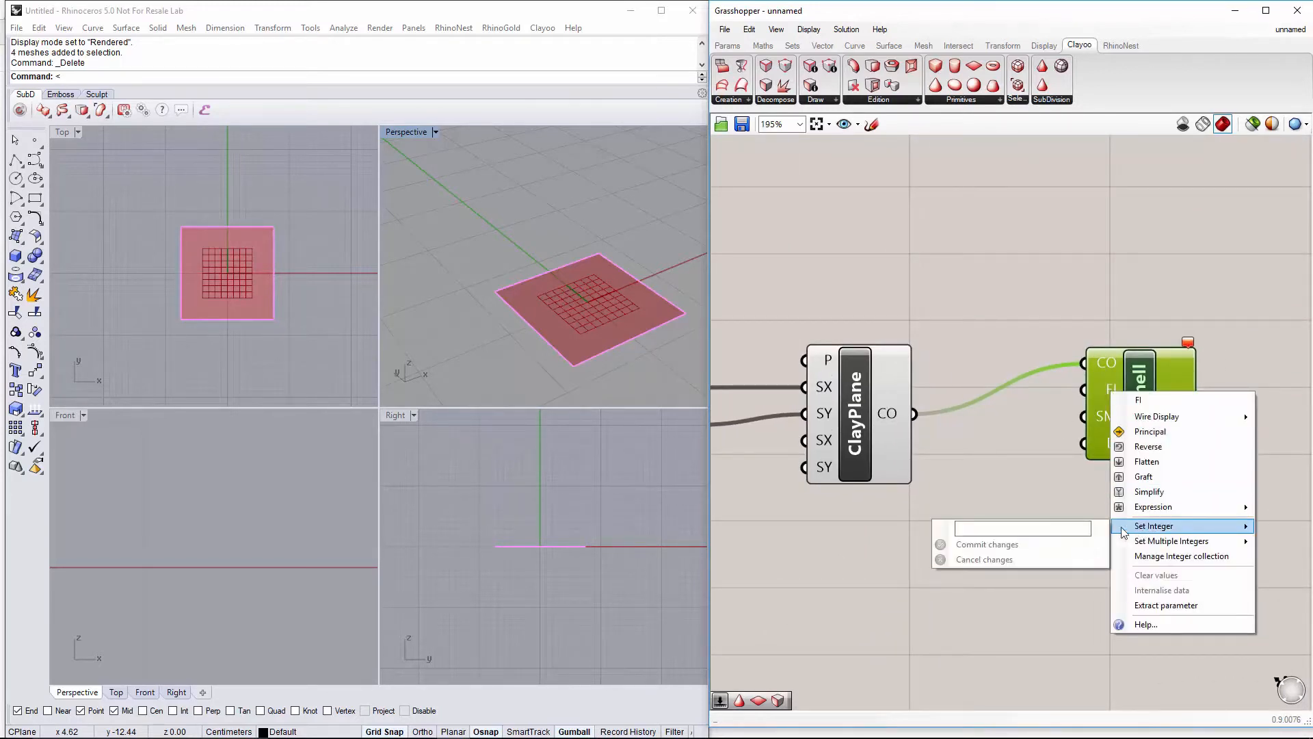
type("0")
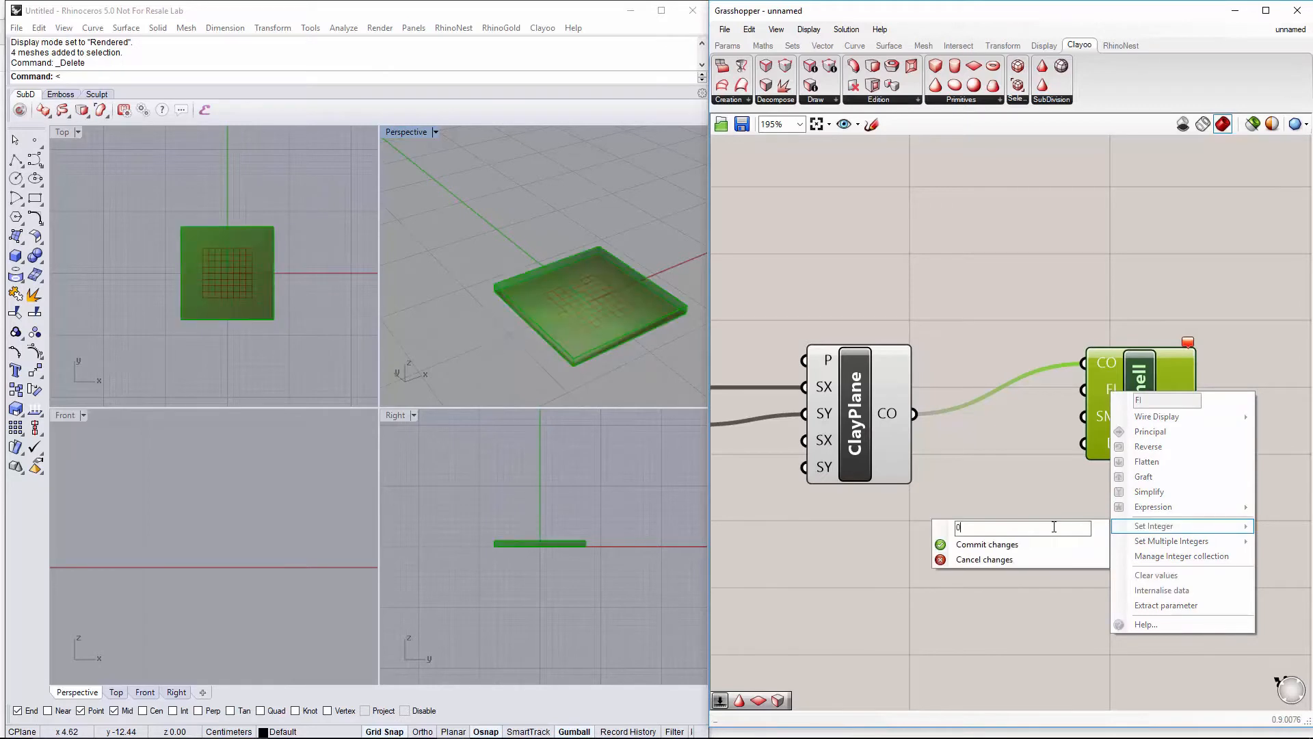
left_click(986, 543)
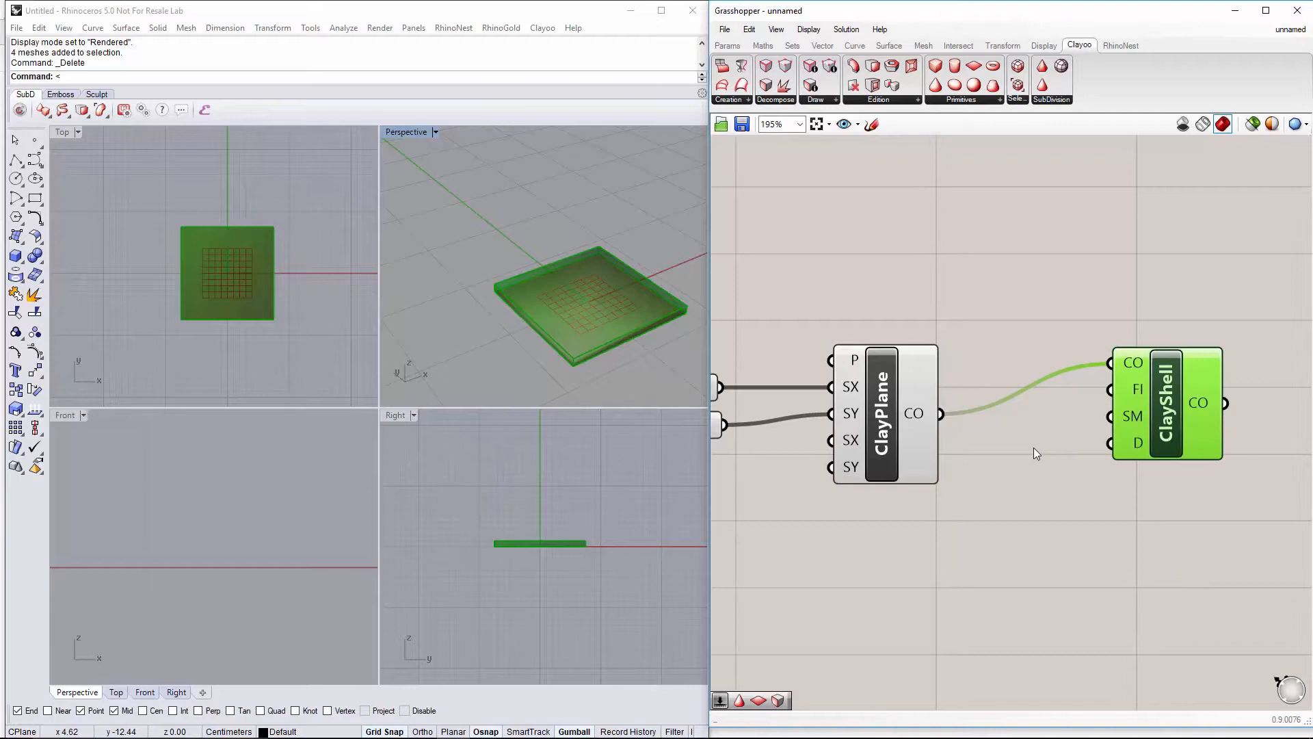
double_click(1036, 453)
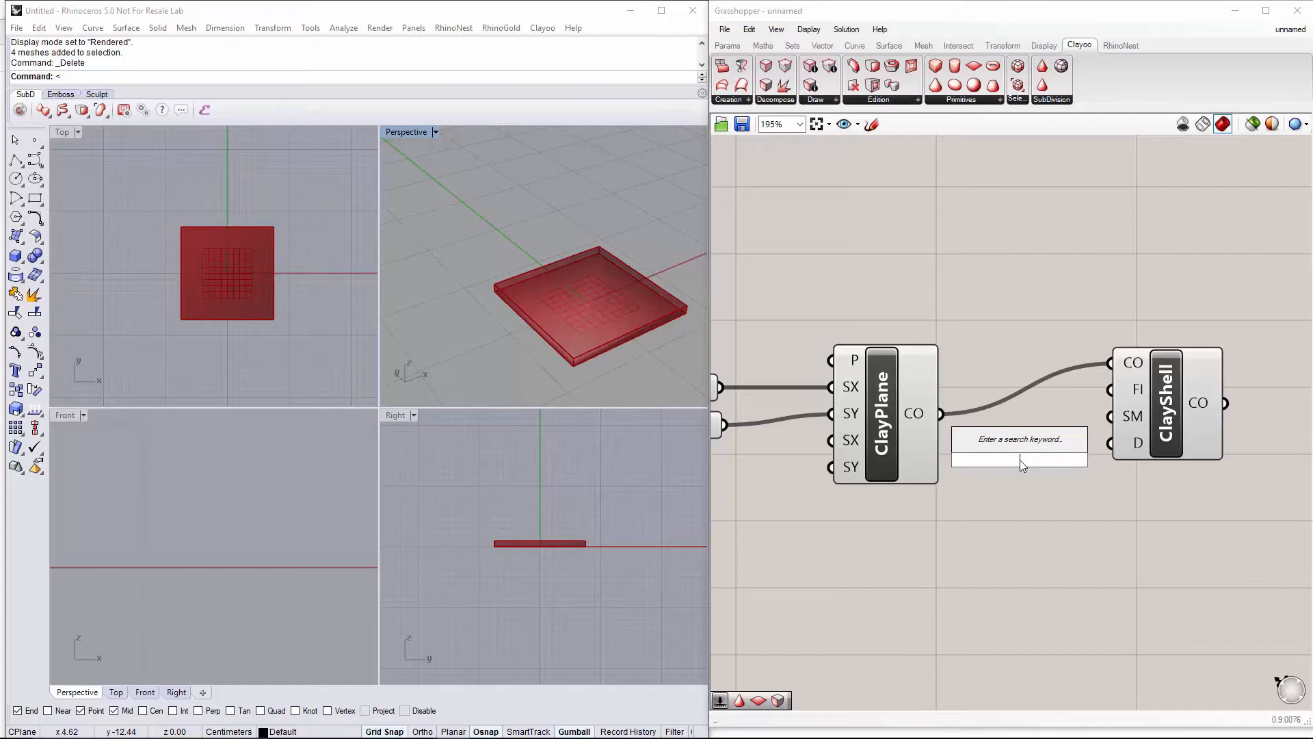
Add a Number Slider named Distance at 0.3 feeding the shell's D input
type("Number Slider")
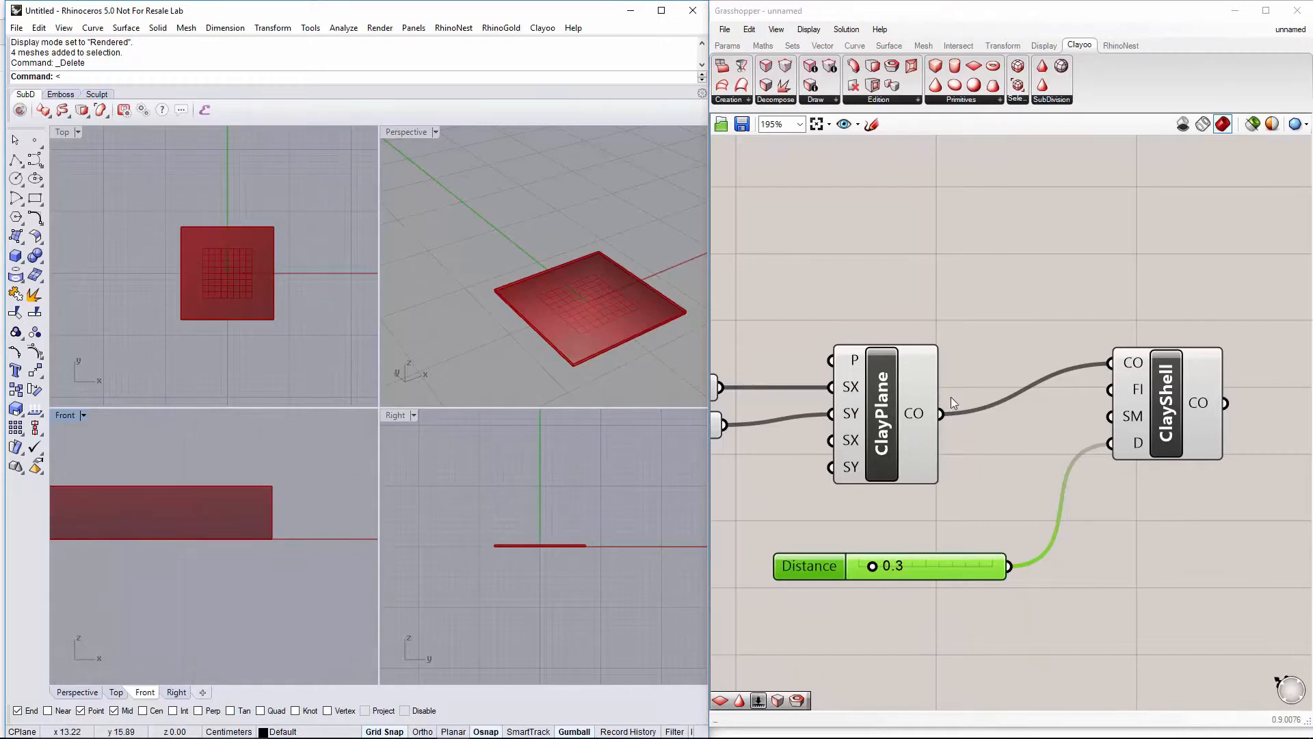
scroll("down", 3)
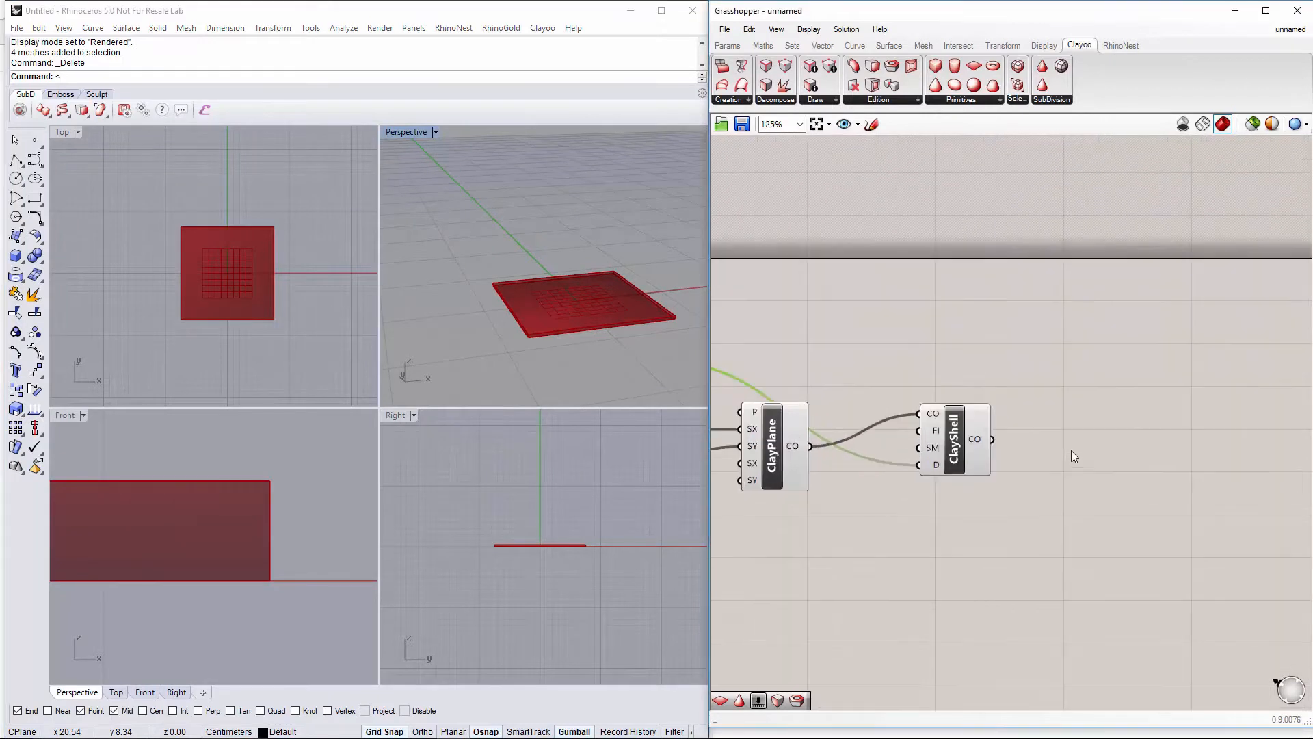
Add a Clay Extrude component to extrude the shelled slab's faces
double_click(1101, 439)
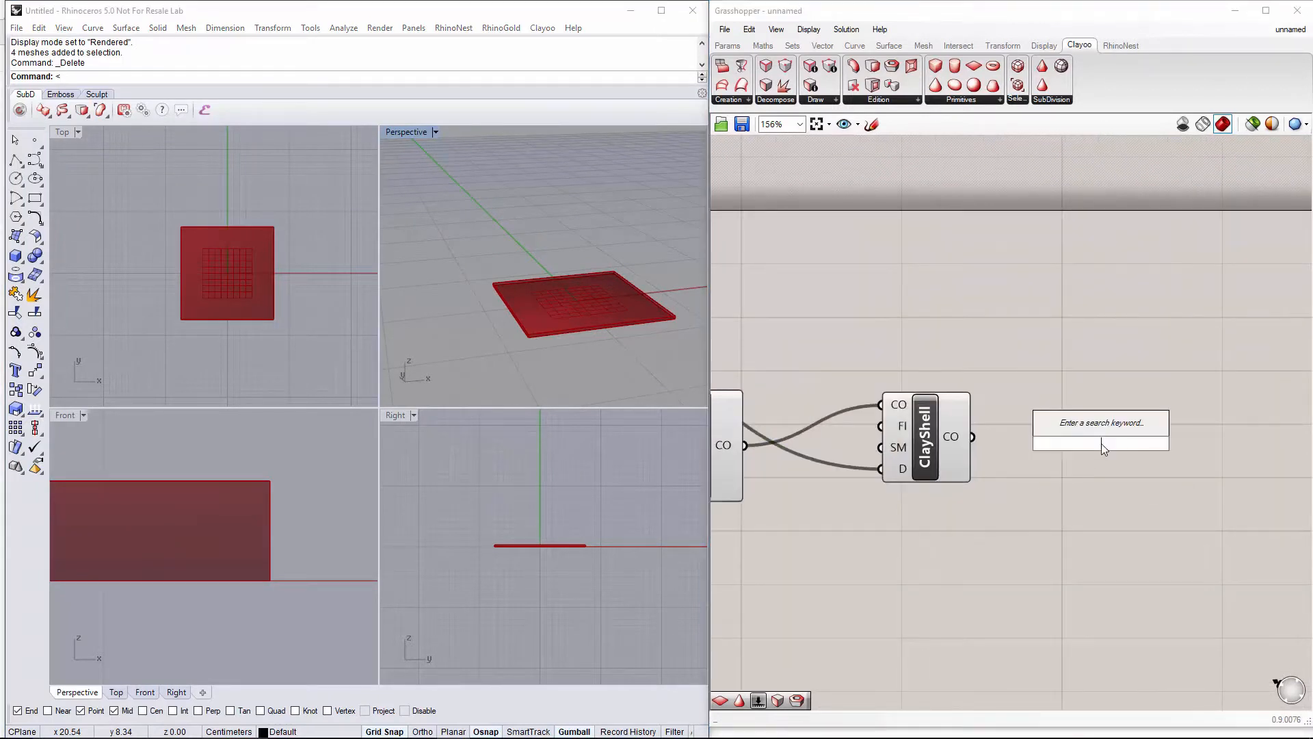
type("clayex")
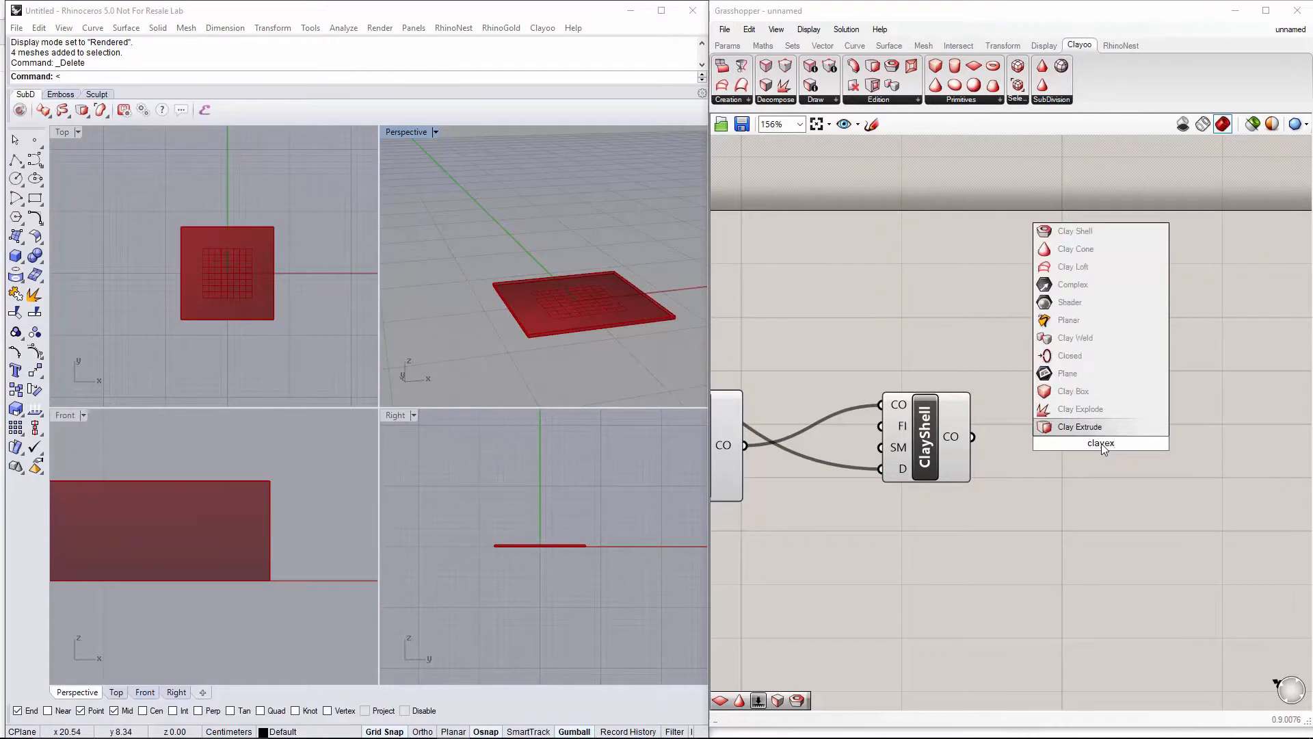
left_click(1081, 427)
type("list")
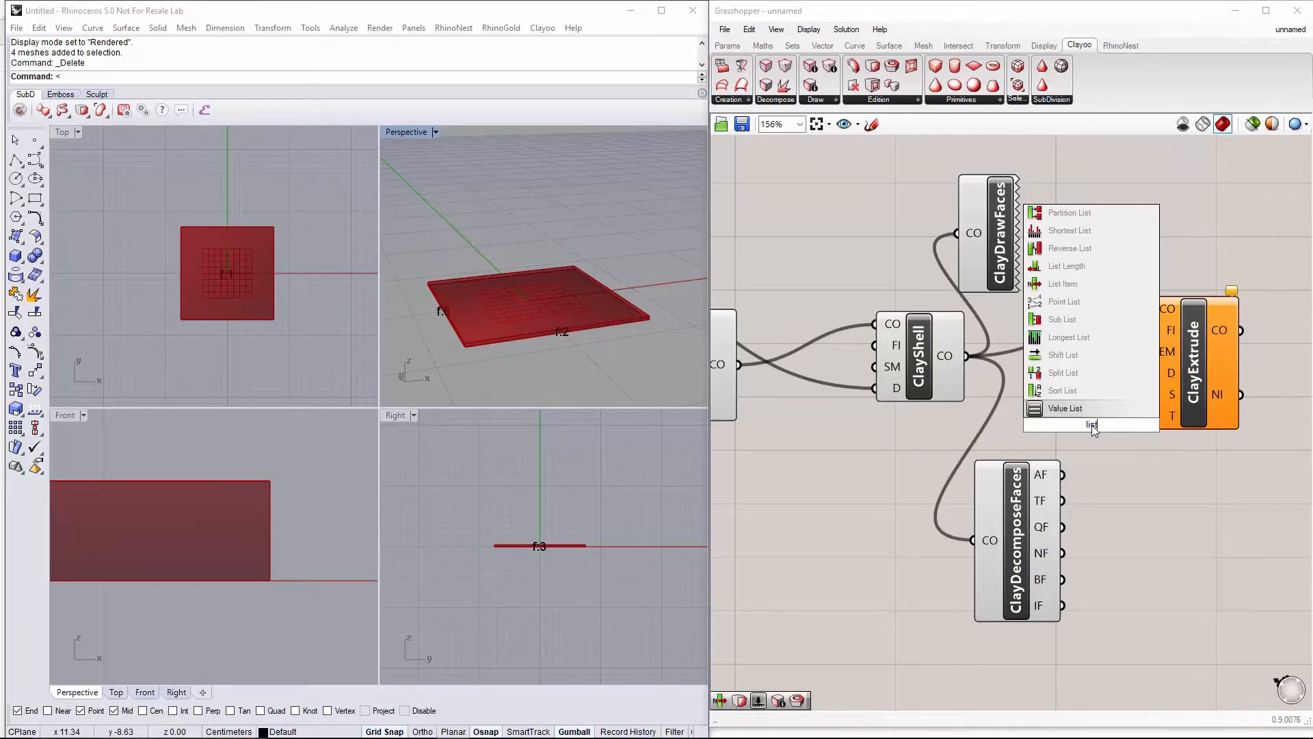
Add a List Item with a second output, wired between the decomposed faces and Clay Extrude
left_click(1067, 265)
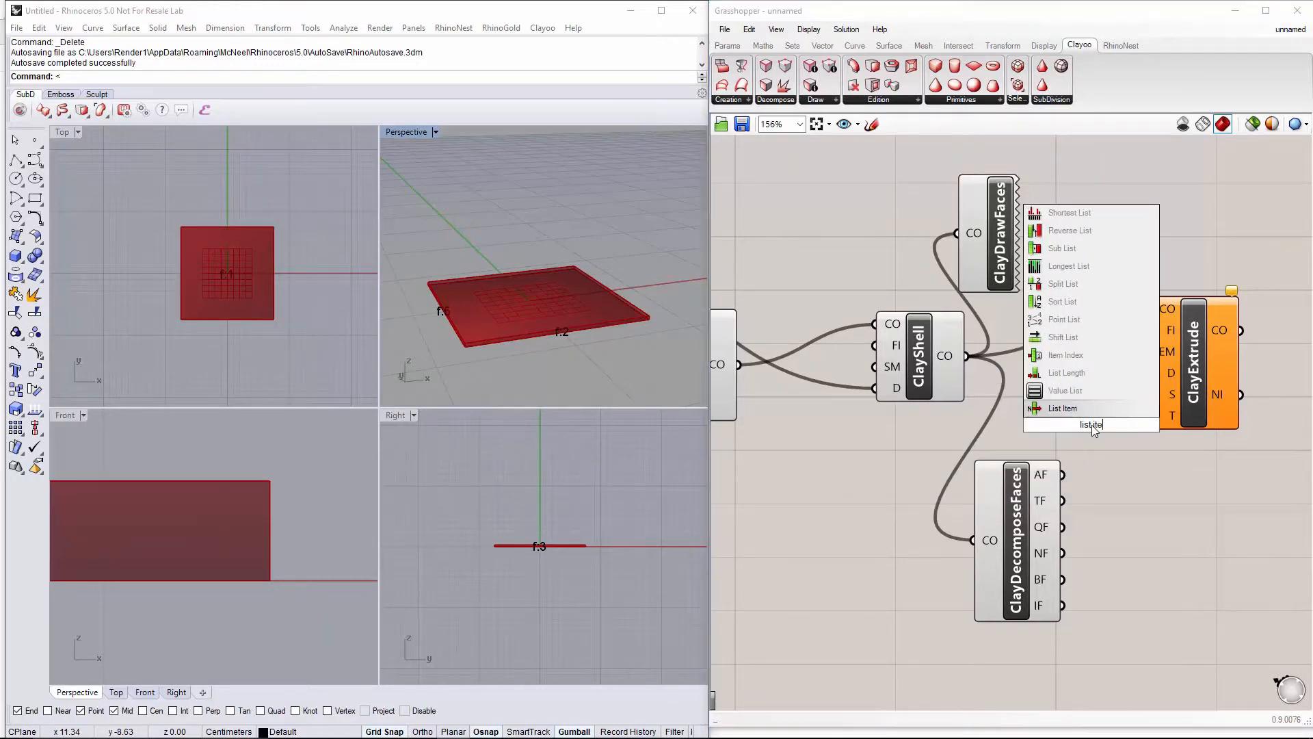
left_click(1061, 408)
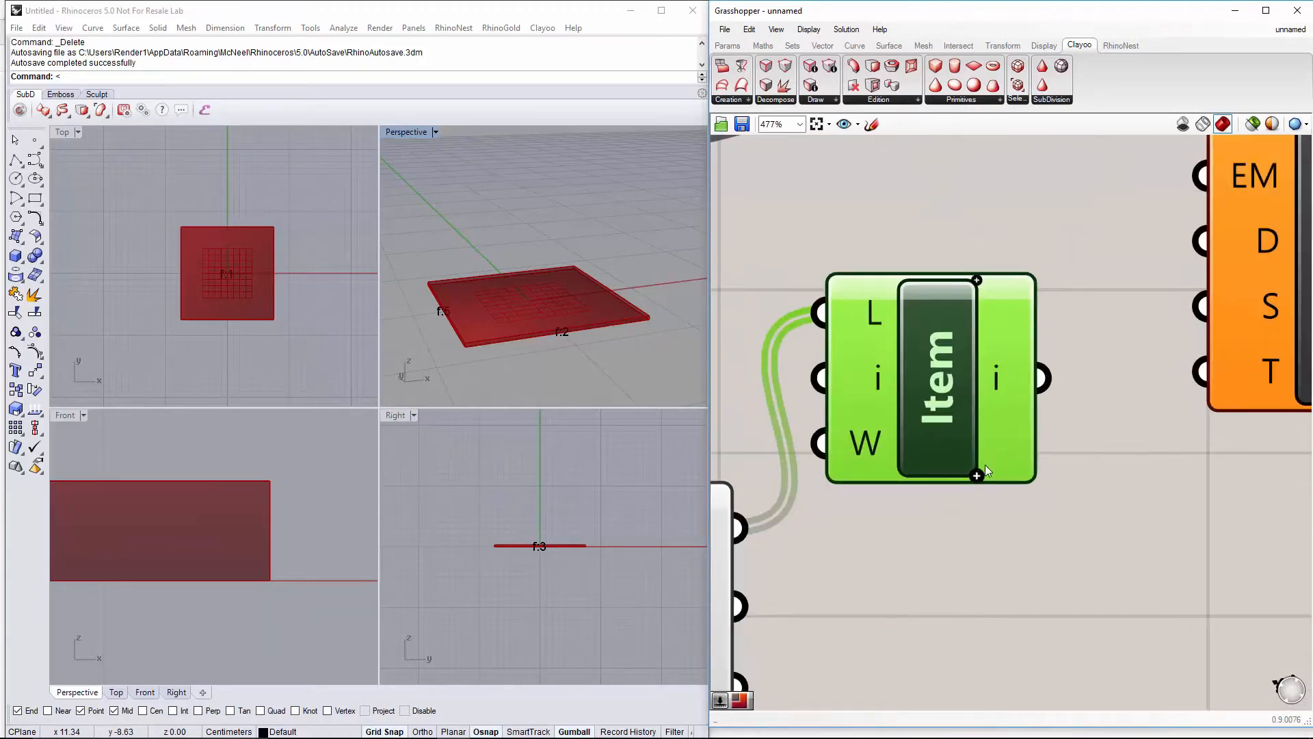
left_click(977, 474)
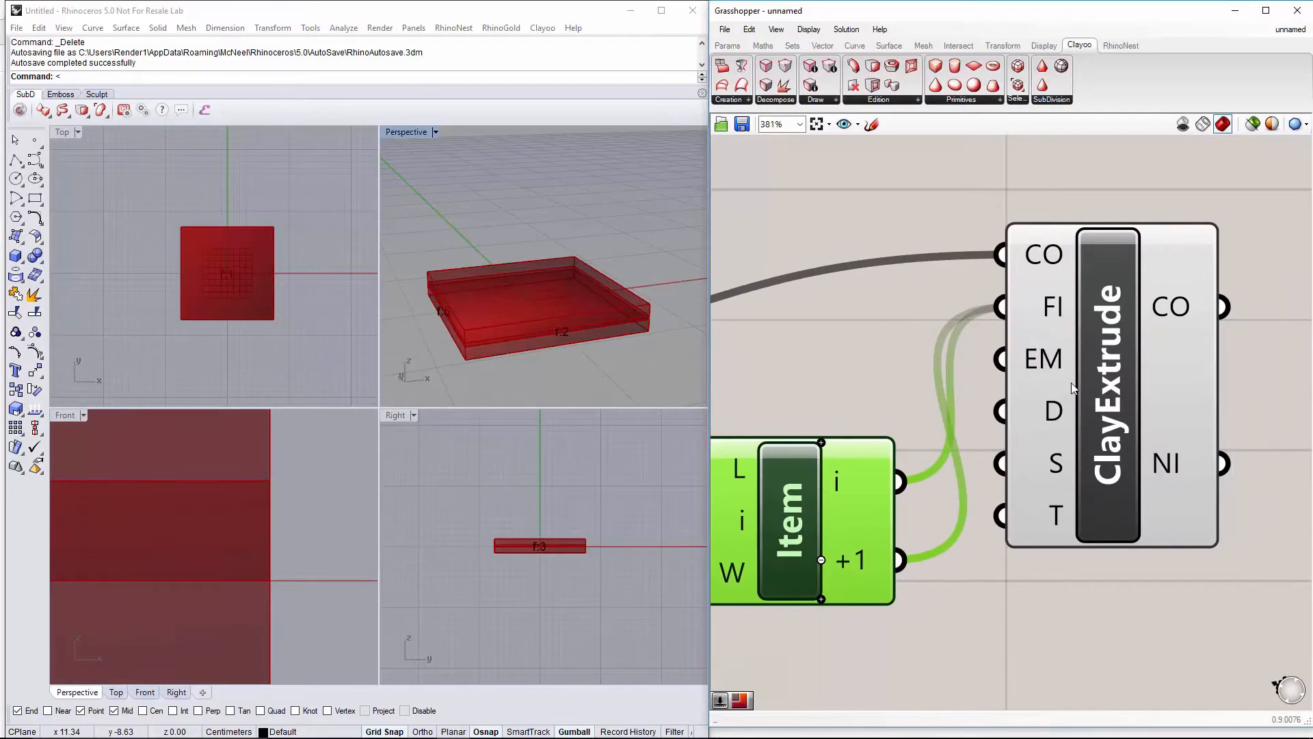
scroll("down", 3)
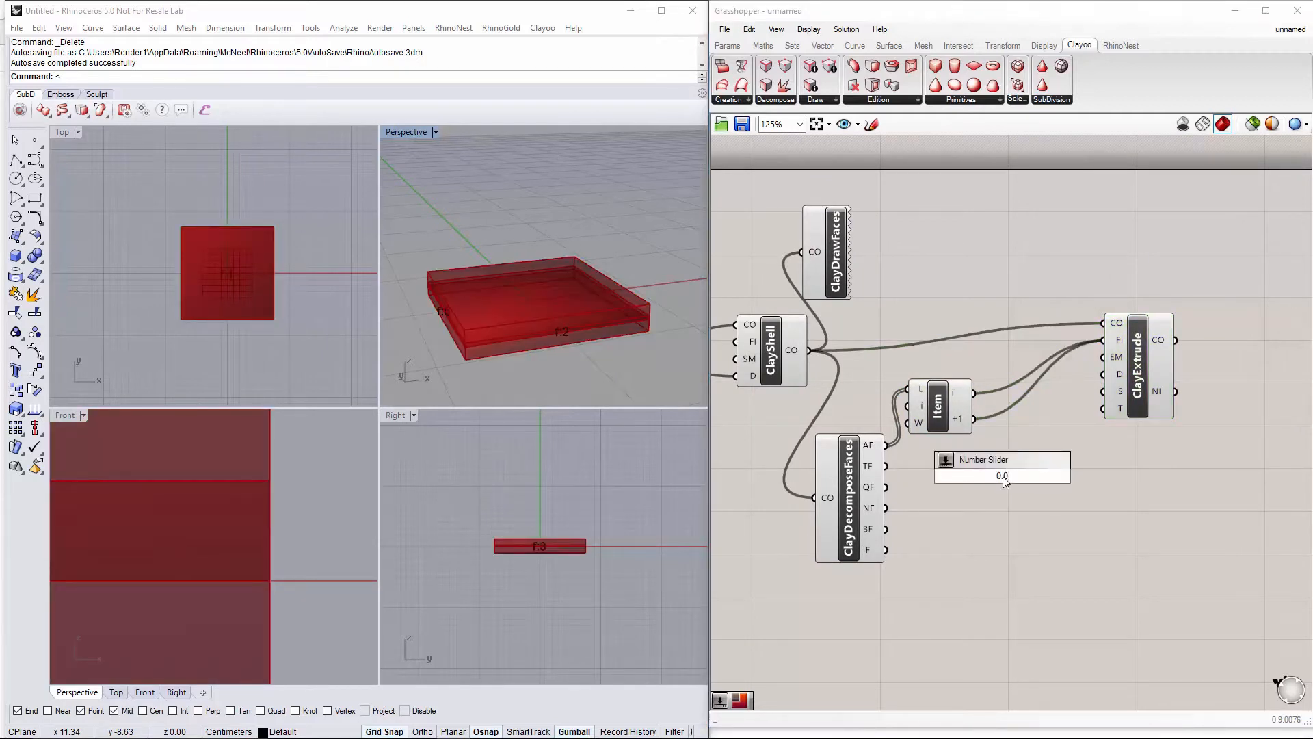
Place a Tapered slider for the extrusion and extend its minimum to -1.0 so it can read -0.1
left_click(1003, 476)
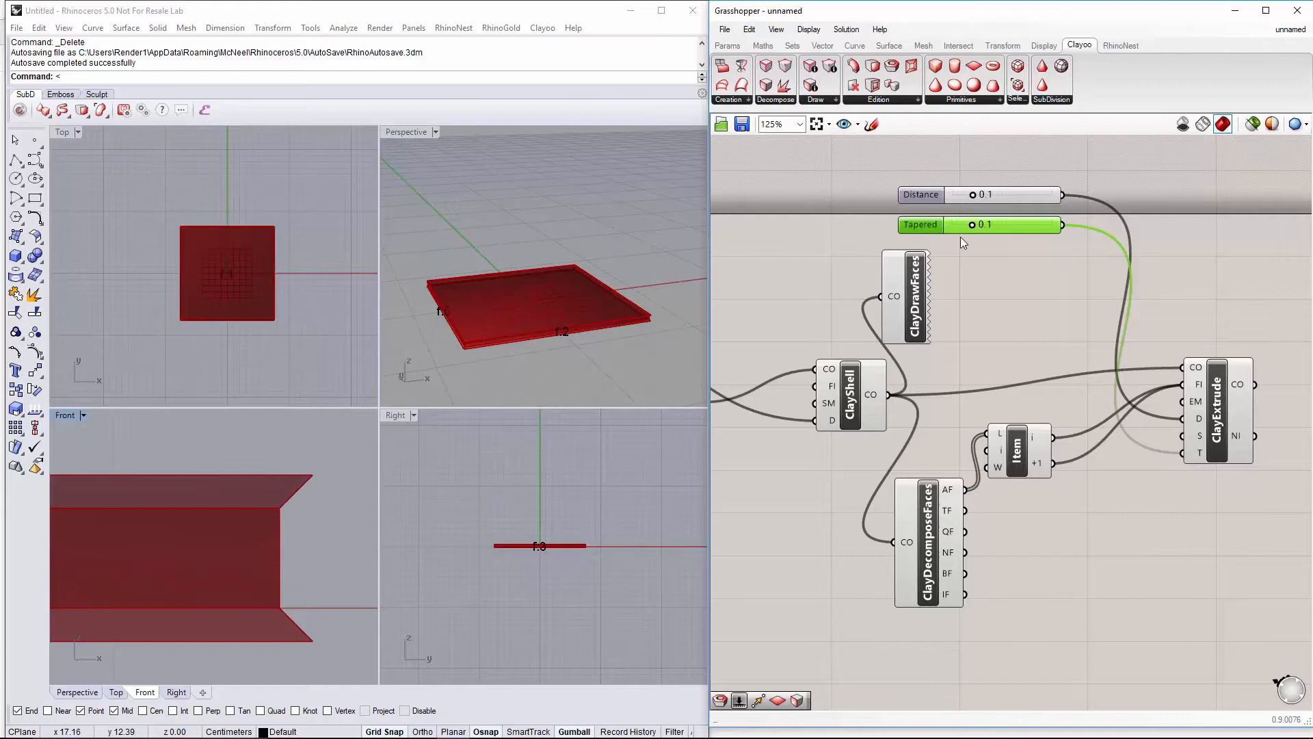
double_click(980, 225)
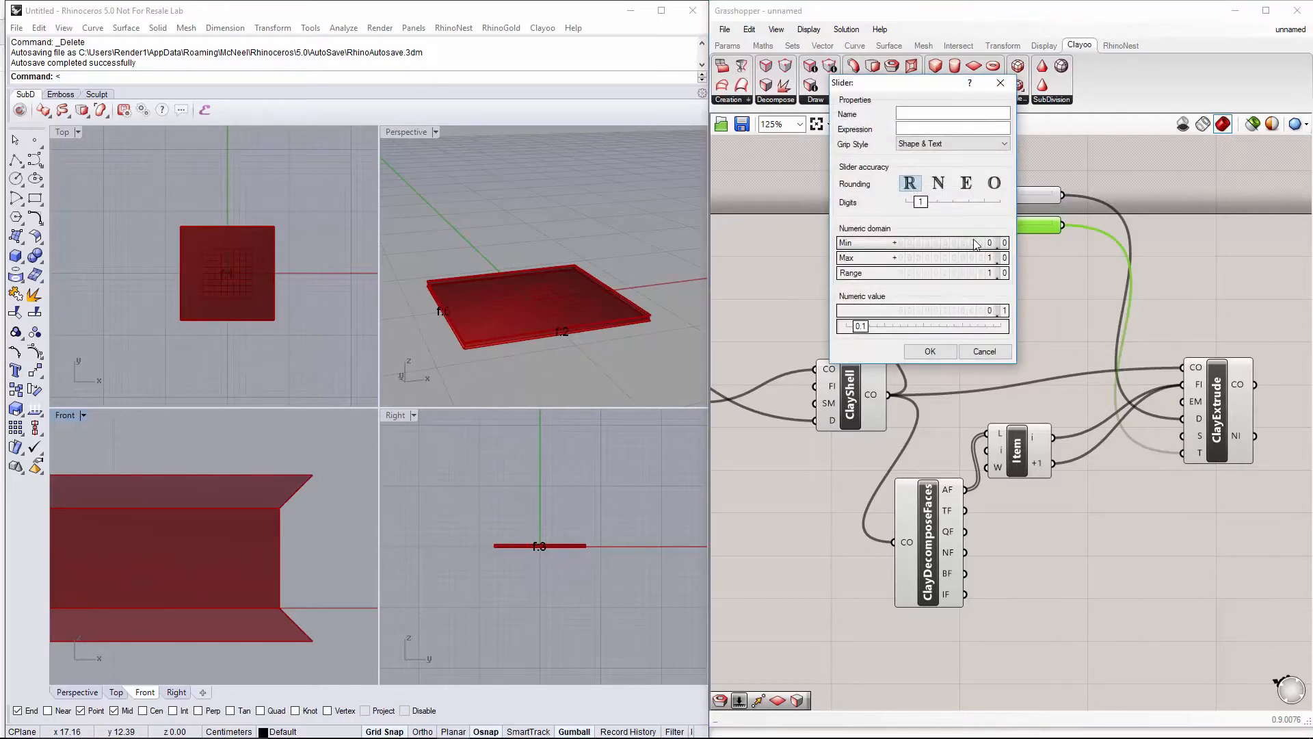
left_click(872, 243)
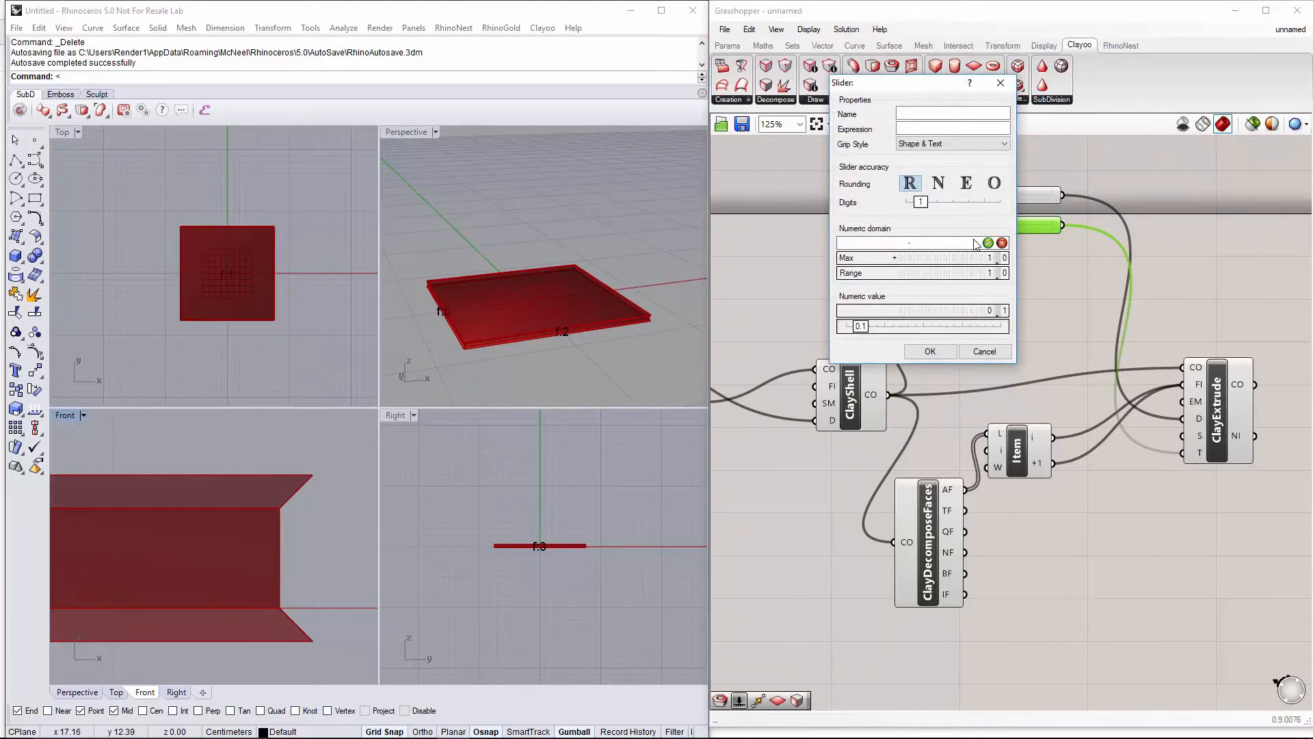
type("-1.0")
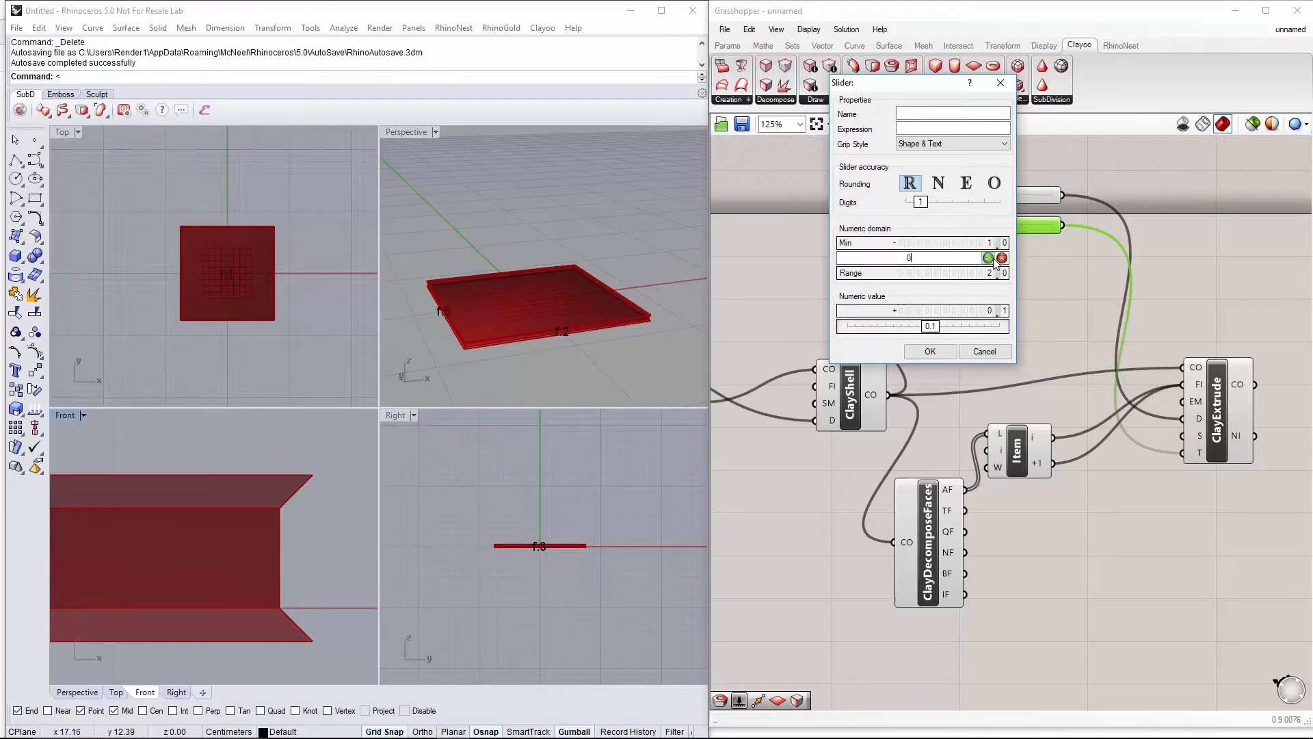
left_click(927, 352)
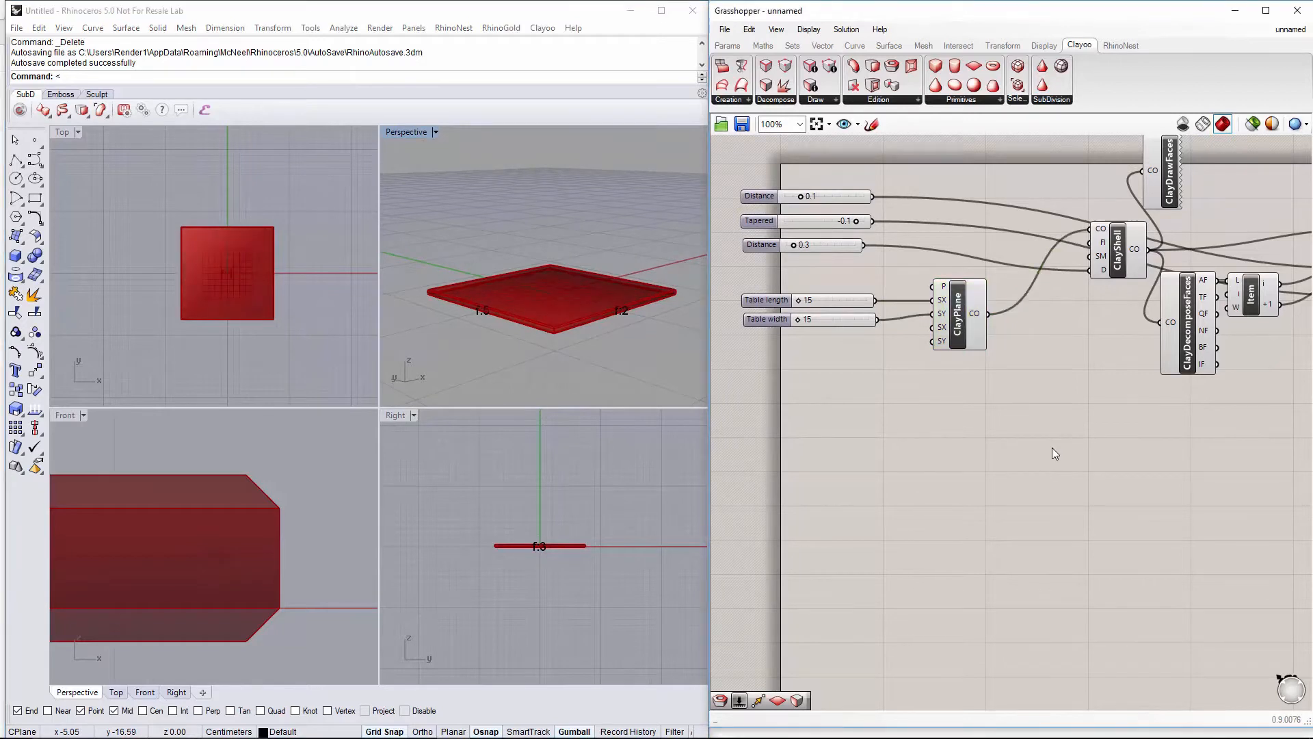
Add a second Clay Extrude on the table plane with its face index fixed at 0
double_click(1052, 453)
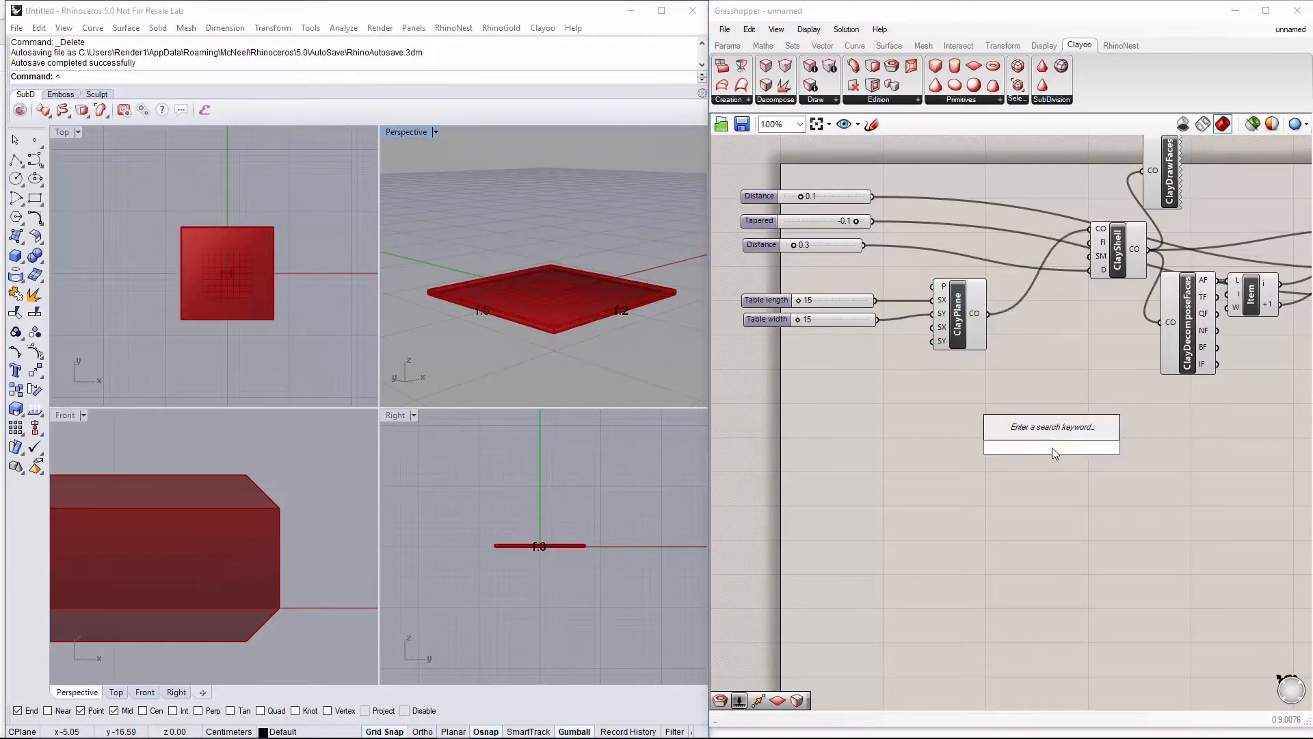
type("Clayex")
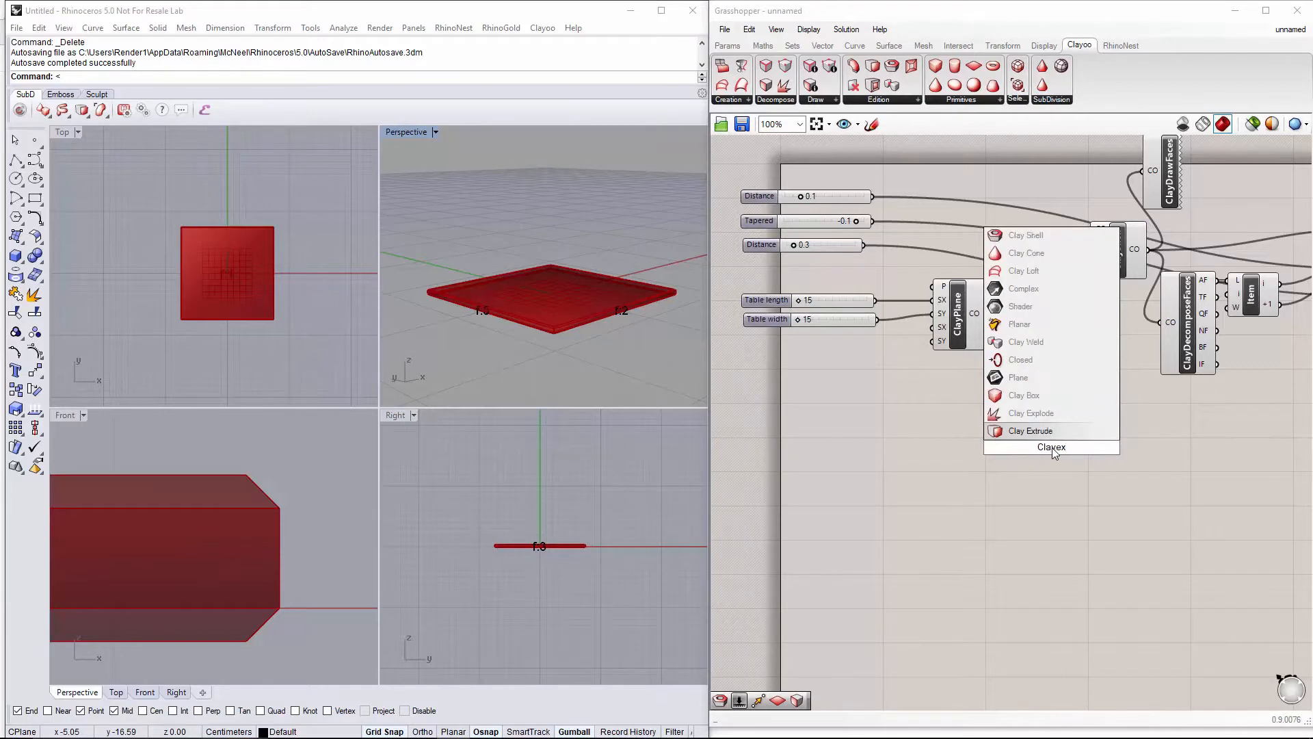
left_click(1031, 430)
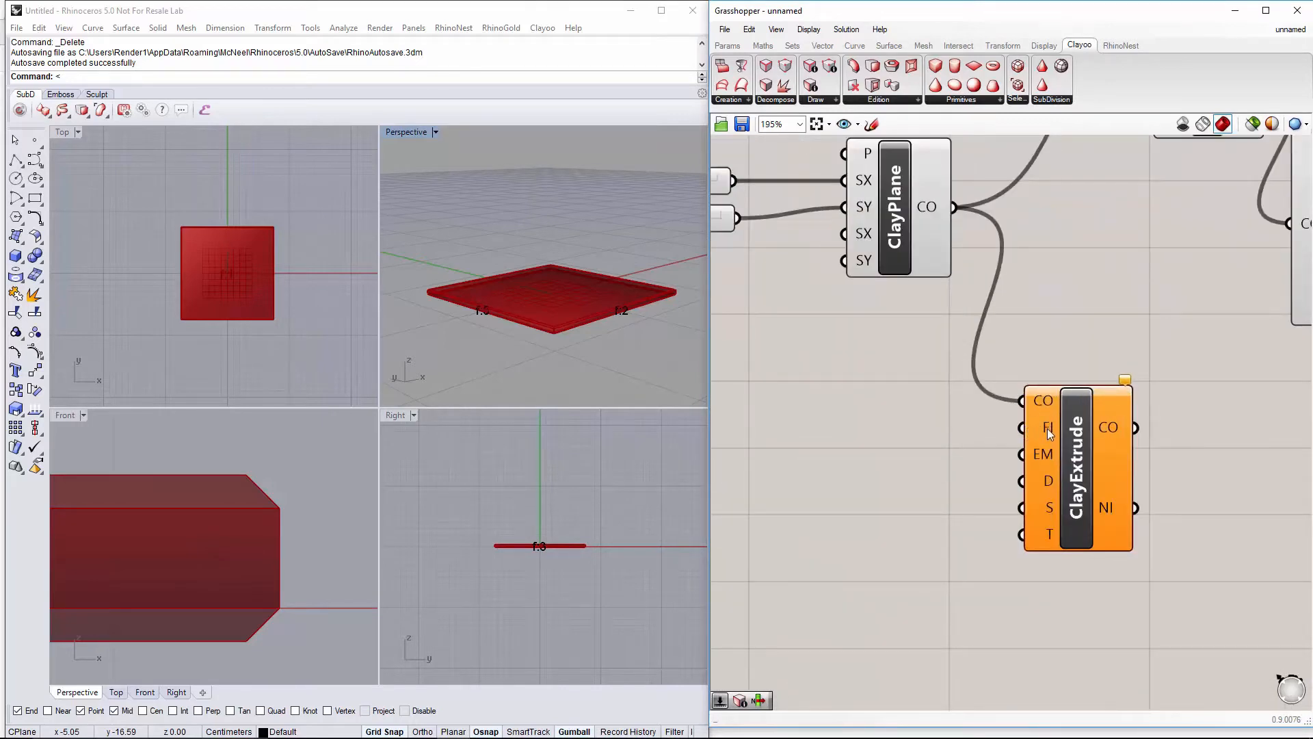
right_click(1043, 427)
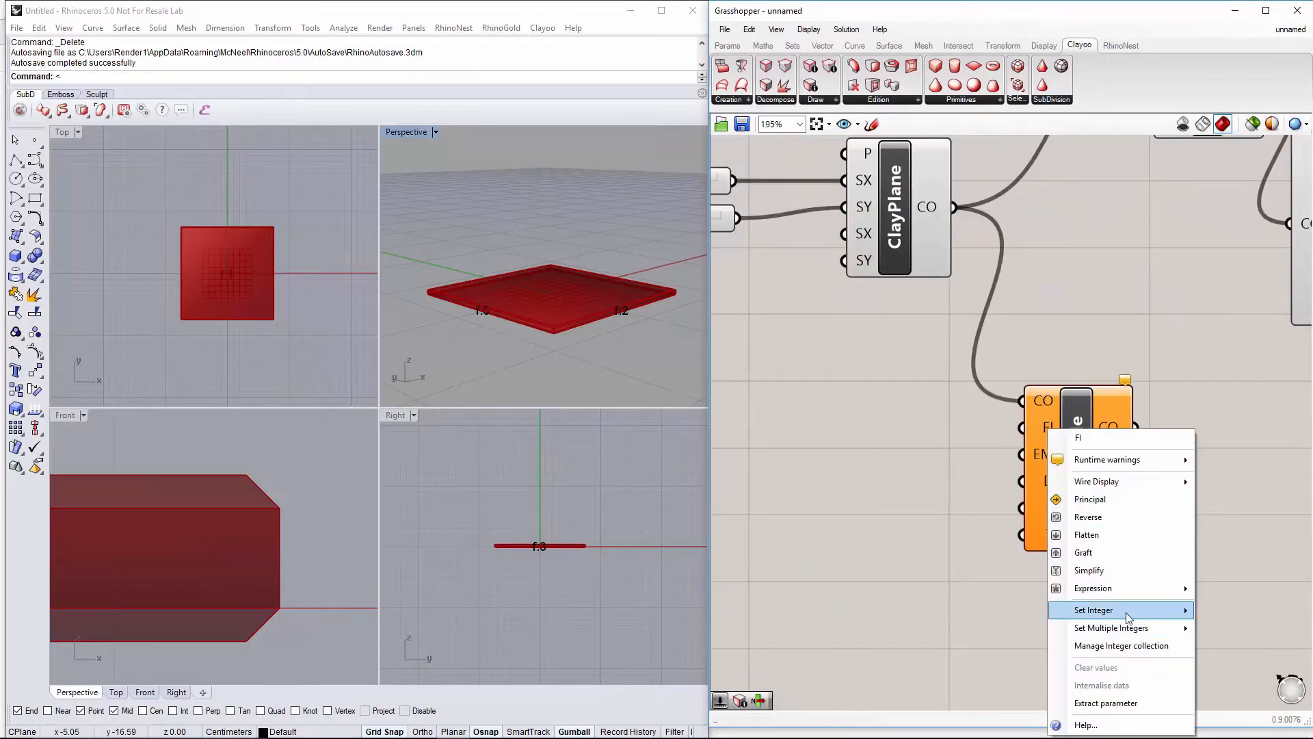
left_click(1093, 610)
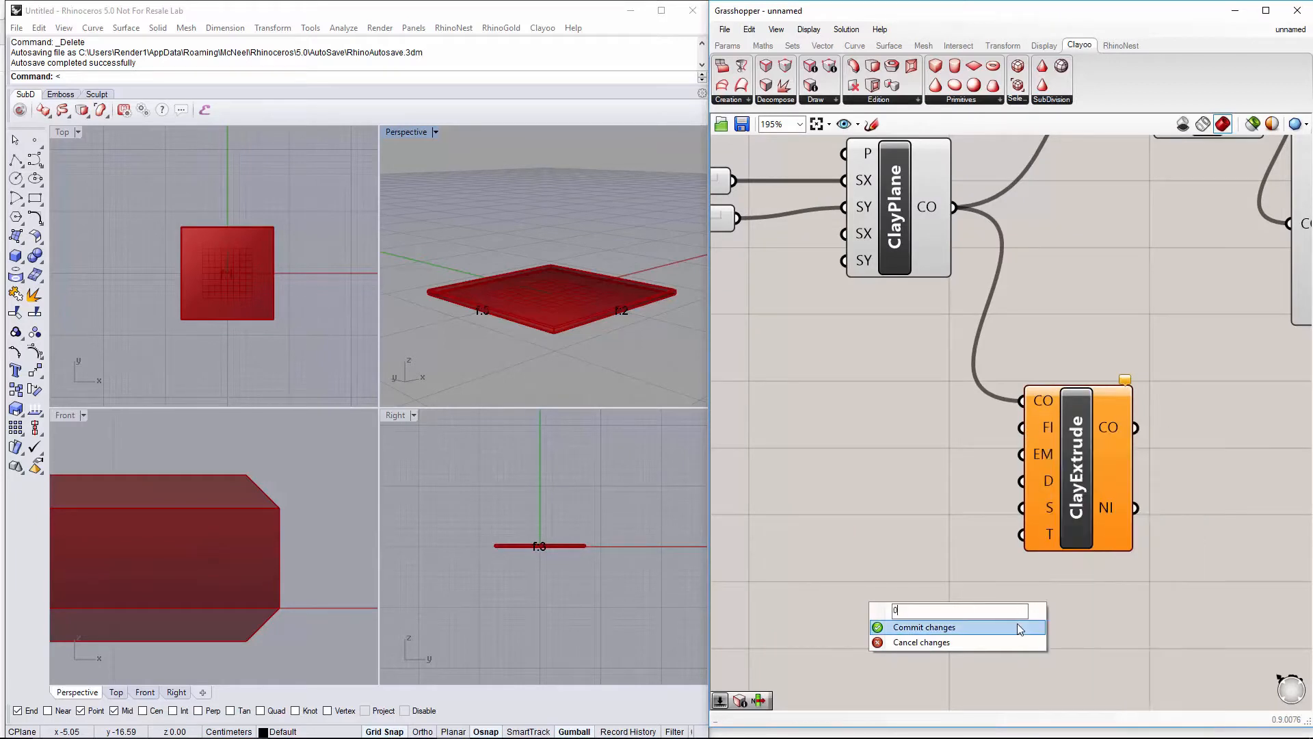
left_click(922, 627)
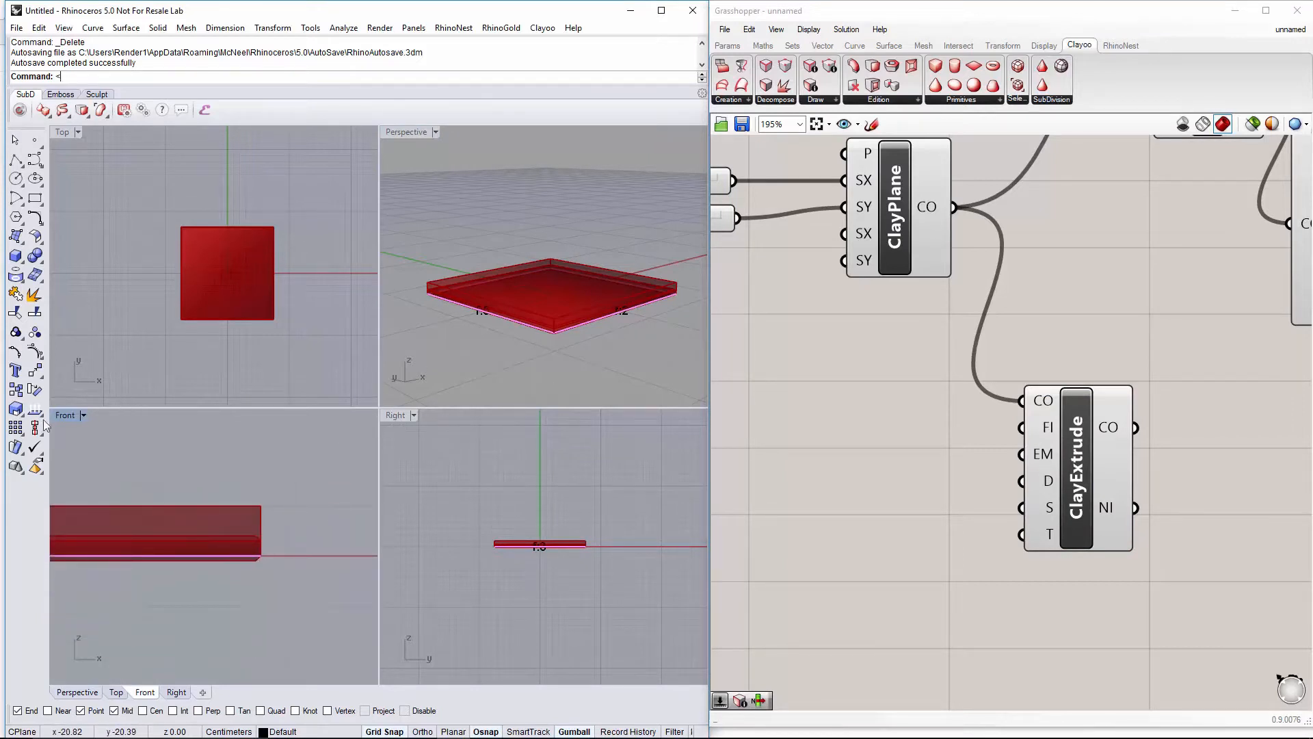
Enlarge the Front view and place a number slider reading -70
double_click(64, 415)
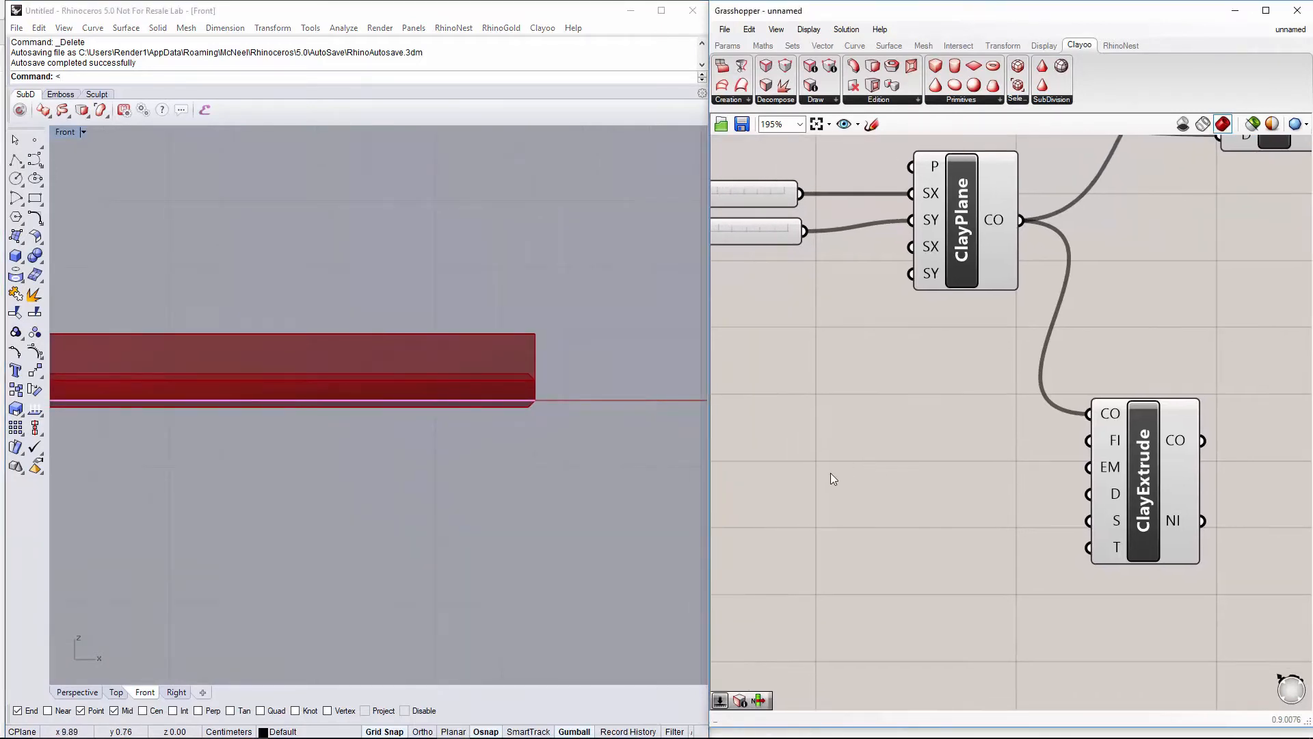
double_click(794, 477)
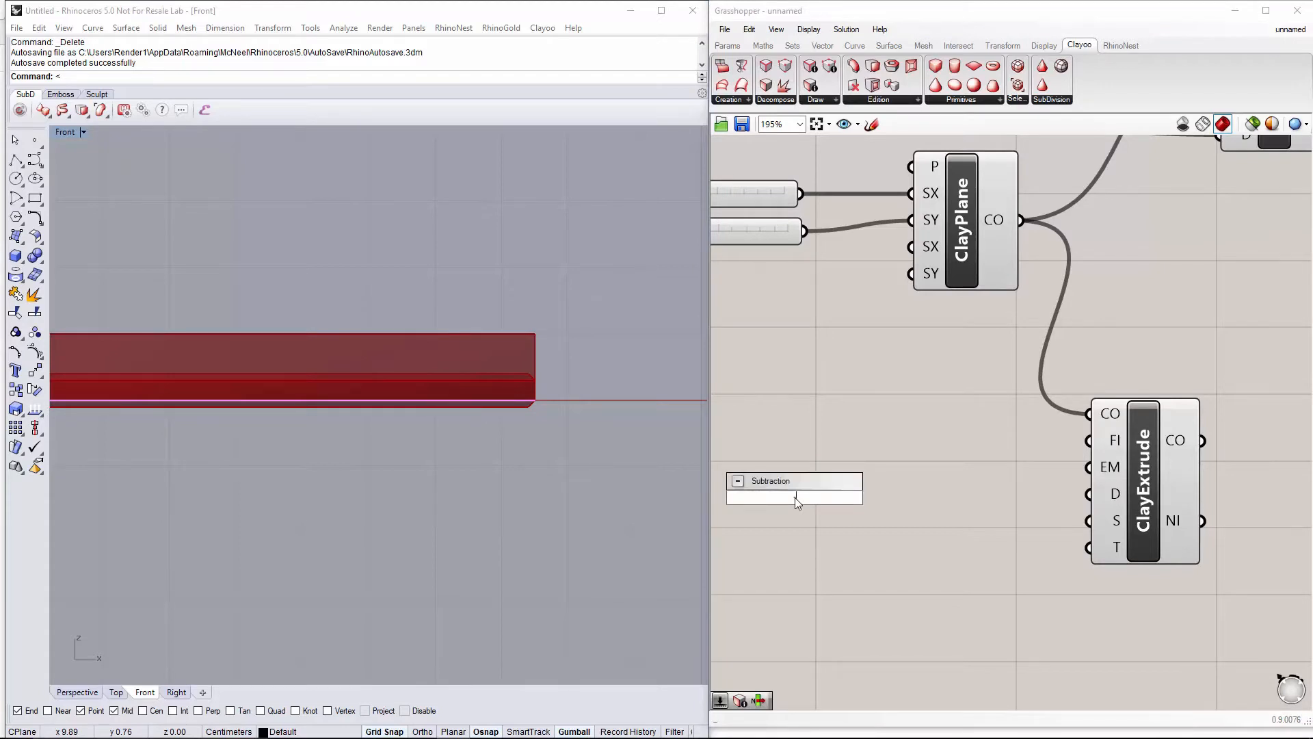
type("-70<")
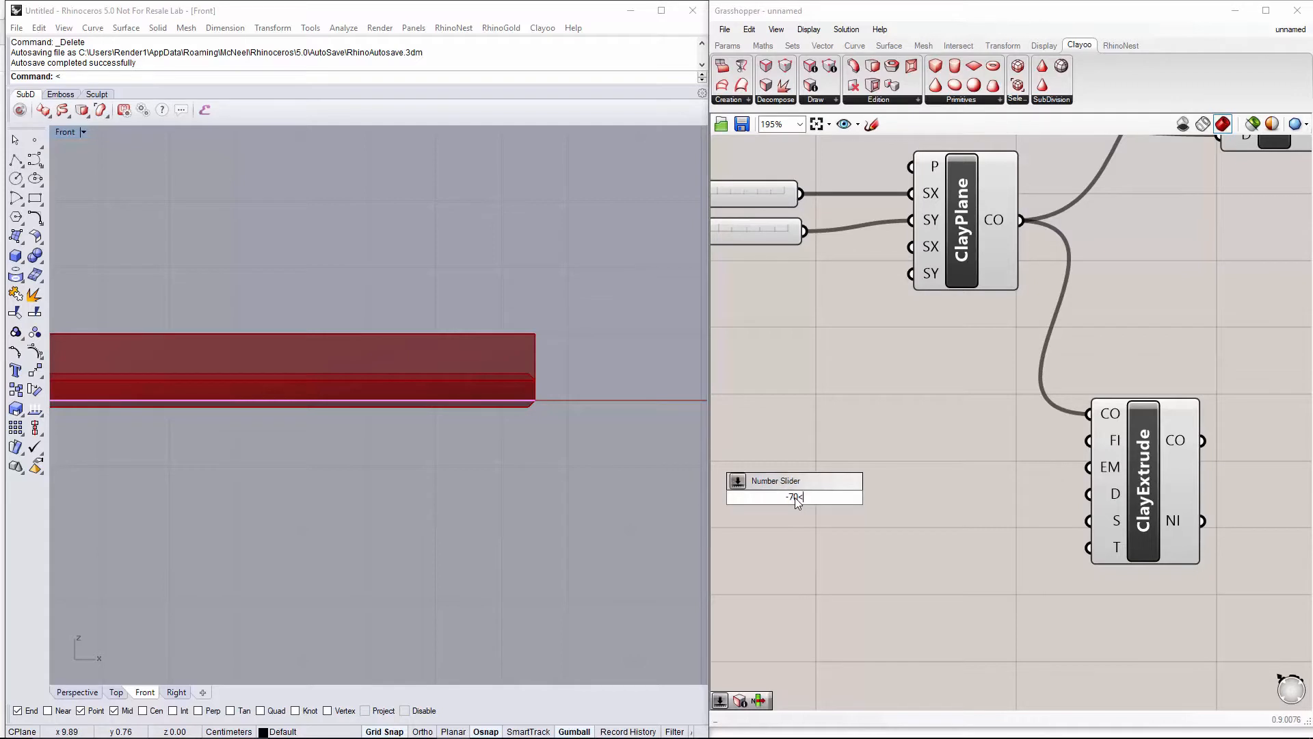
type(".10")
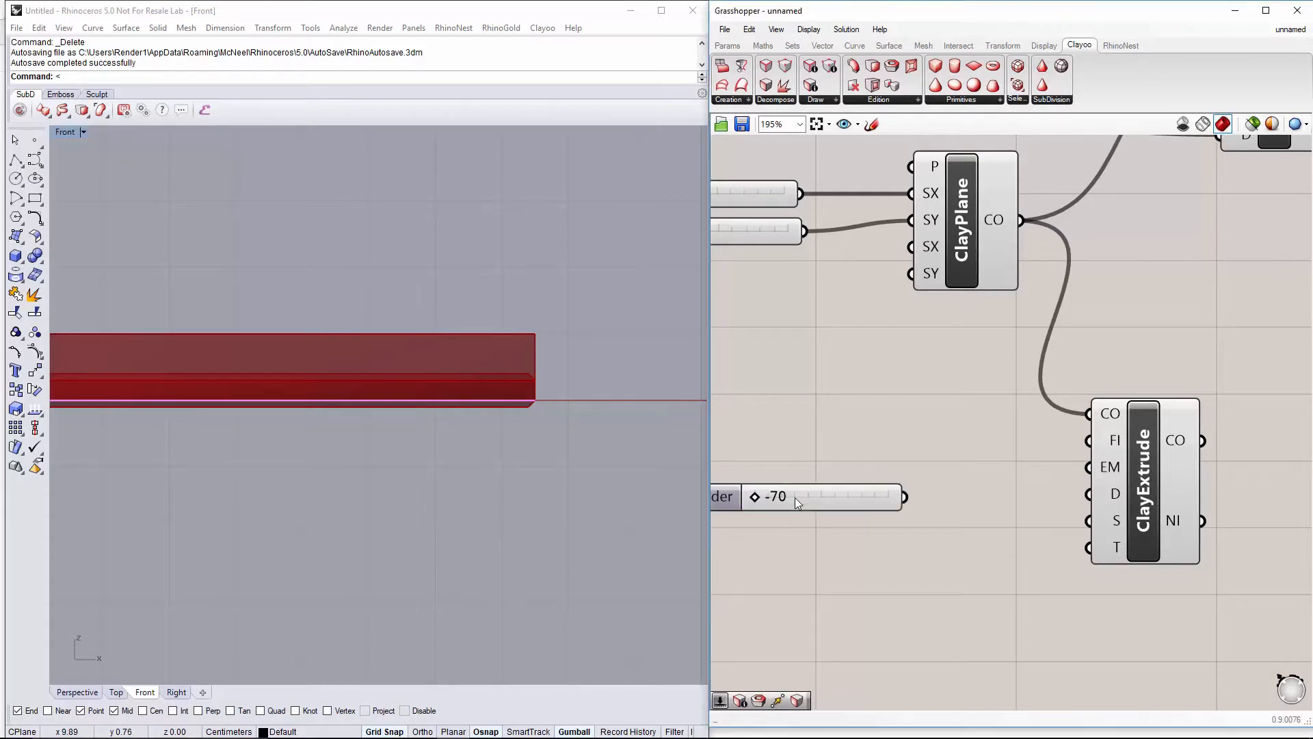
mouse_move(920, 509)
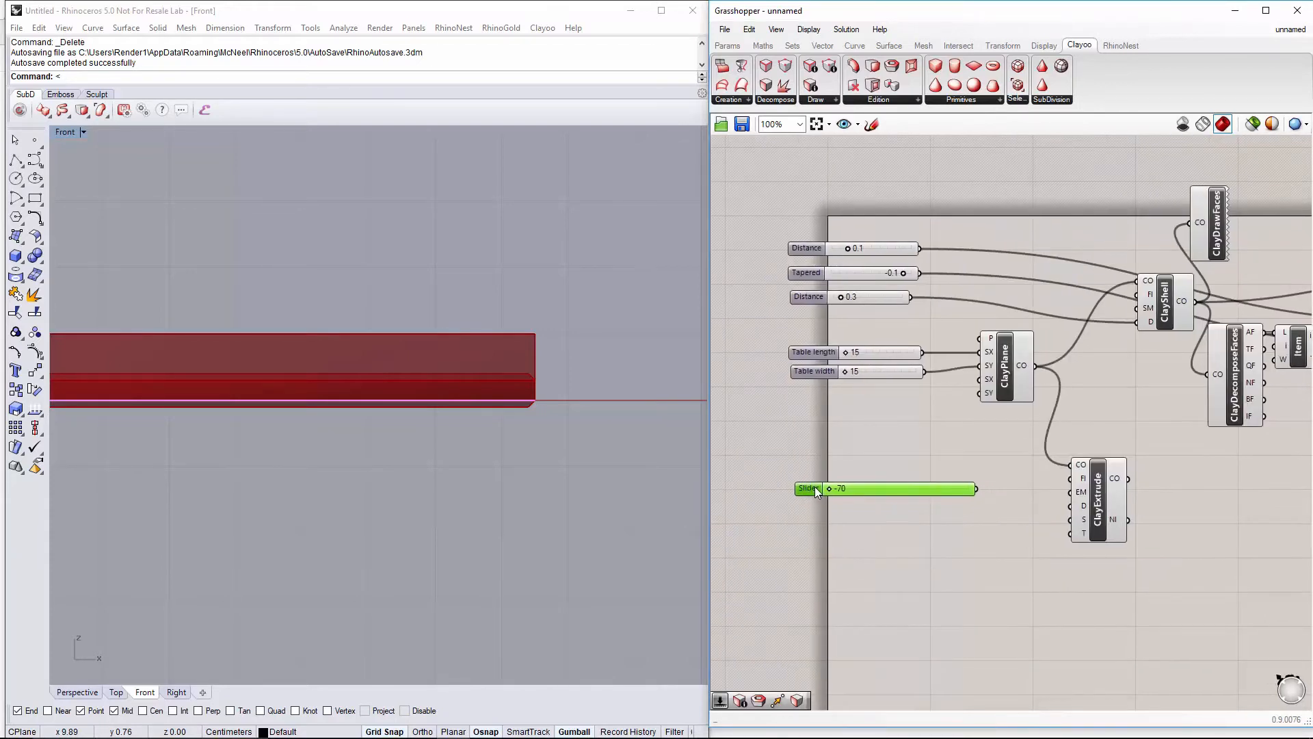
Rename the slider Table height so it drives the downward extrusion distance at -14
right_click(837, 488)
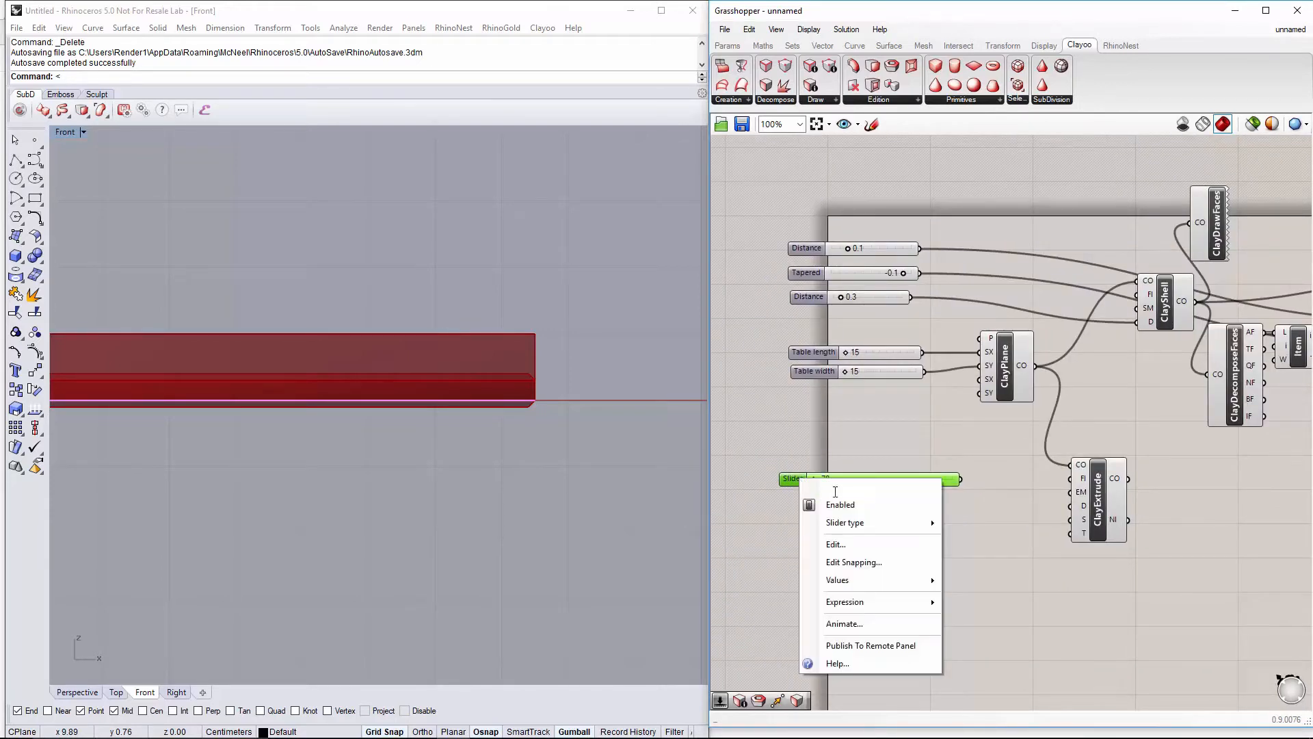
type("Table he")
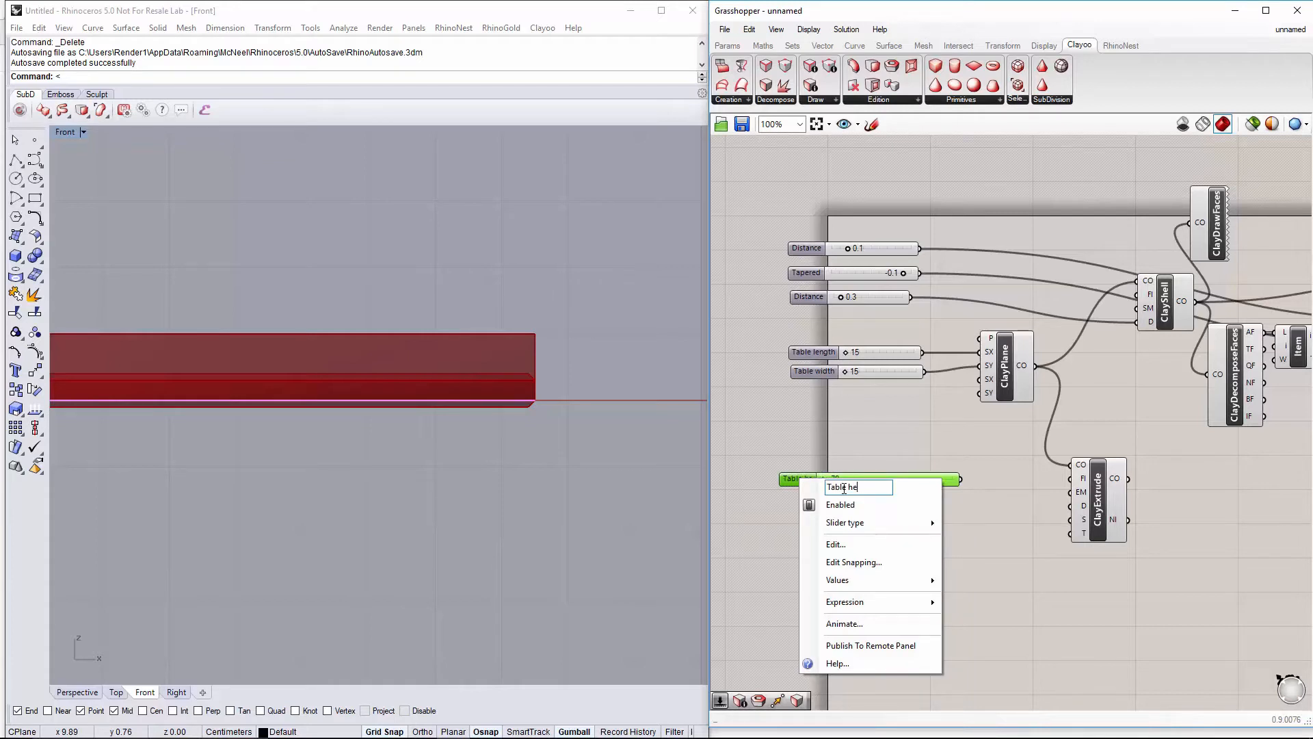
type("igh")
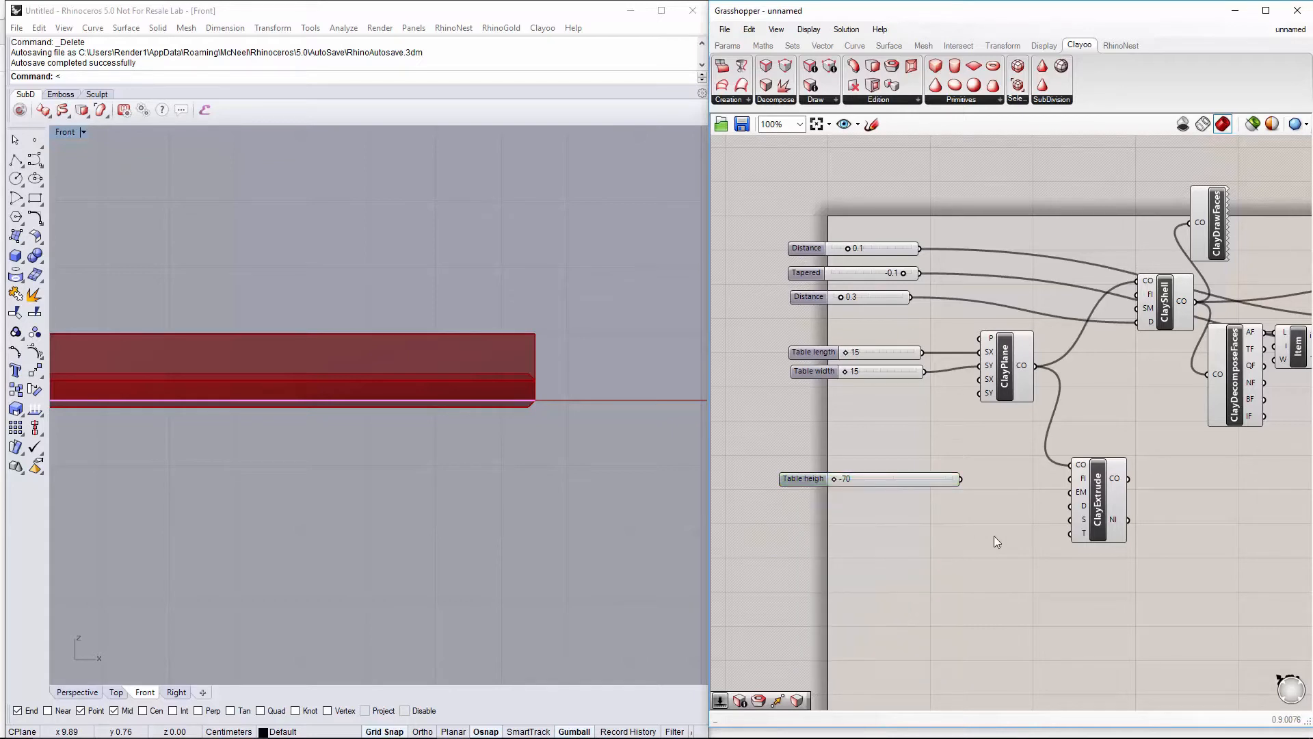
scroll("up", 3)
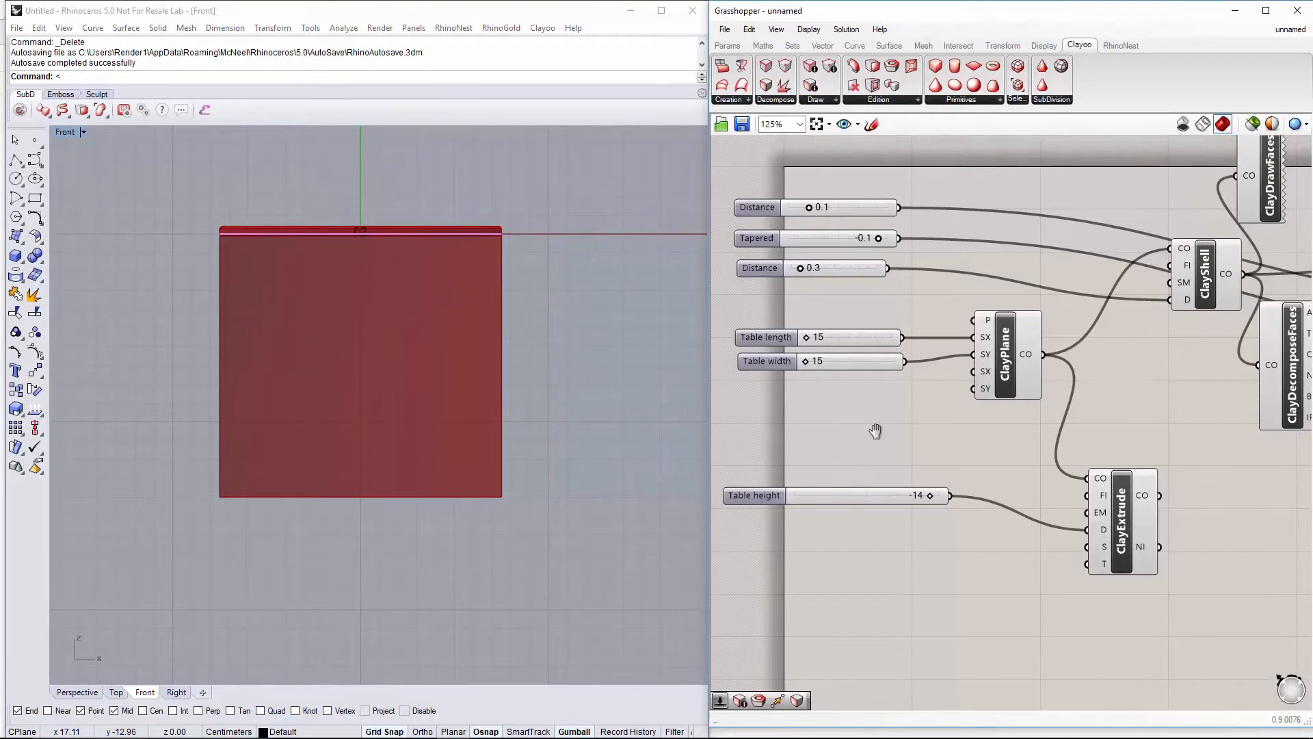
mouse_move(1093, 543)
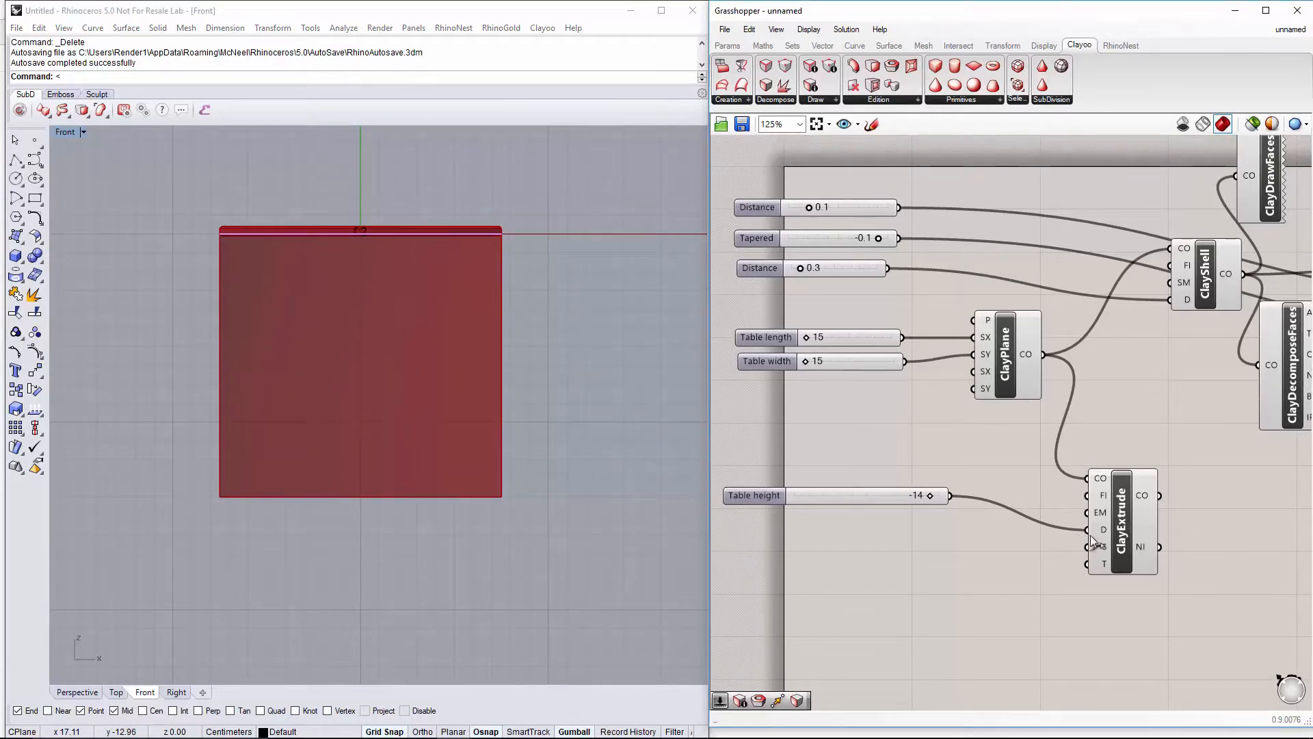
Add a Tapered slider at -10 and wire it into the base extrusion's T input
double_click(754, 545)
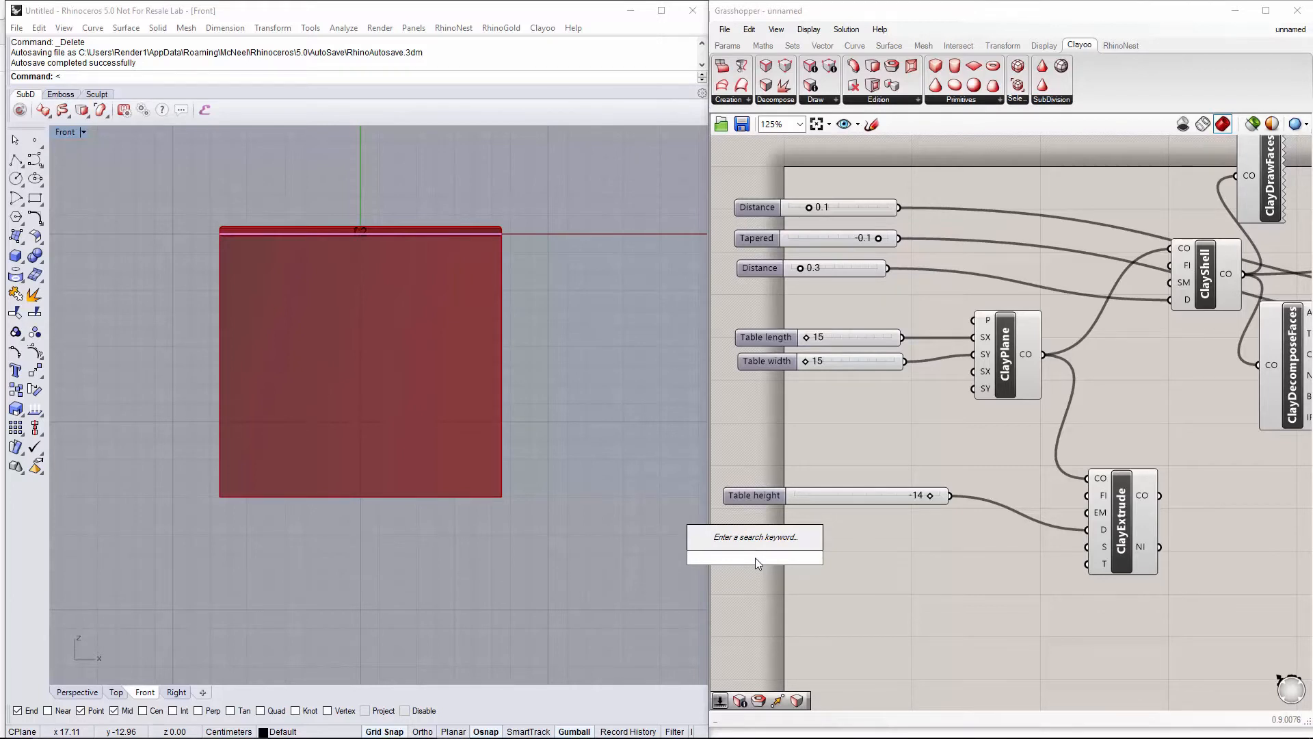
type("Subtraction")
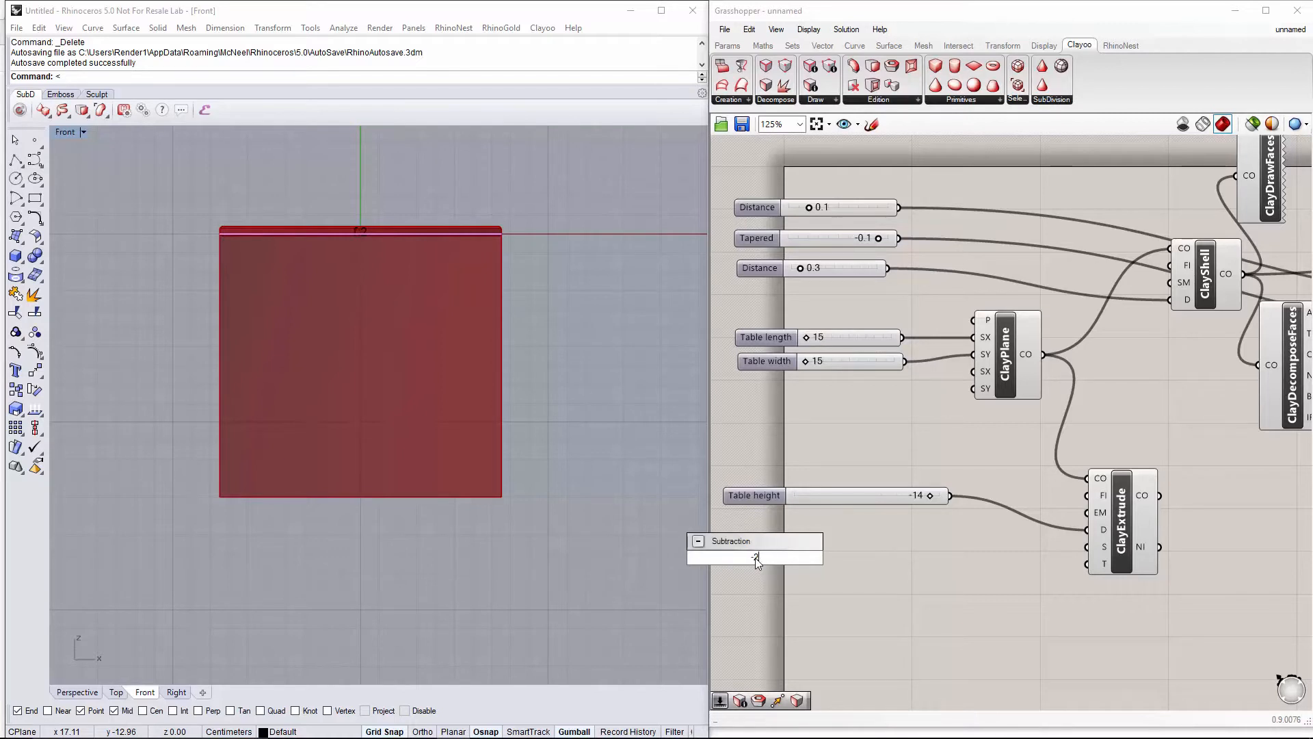
type("-10")
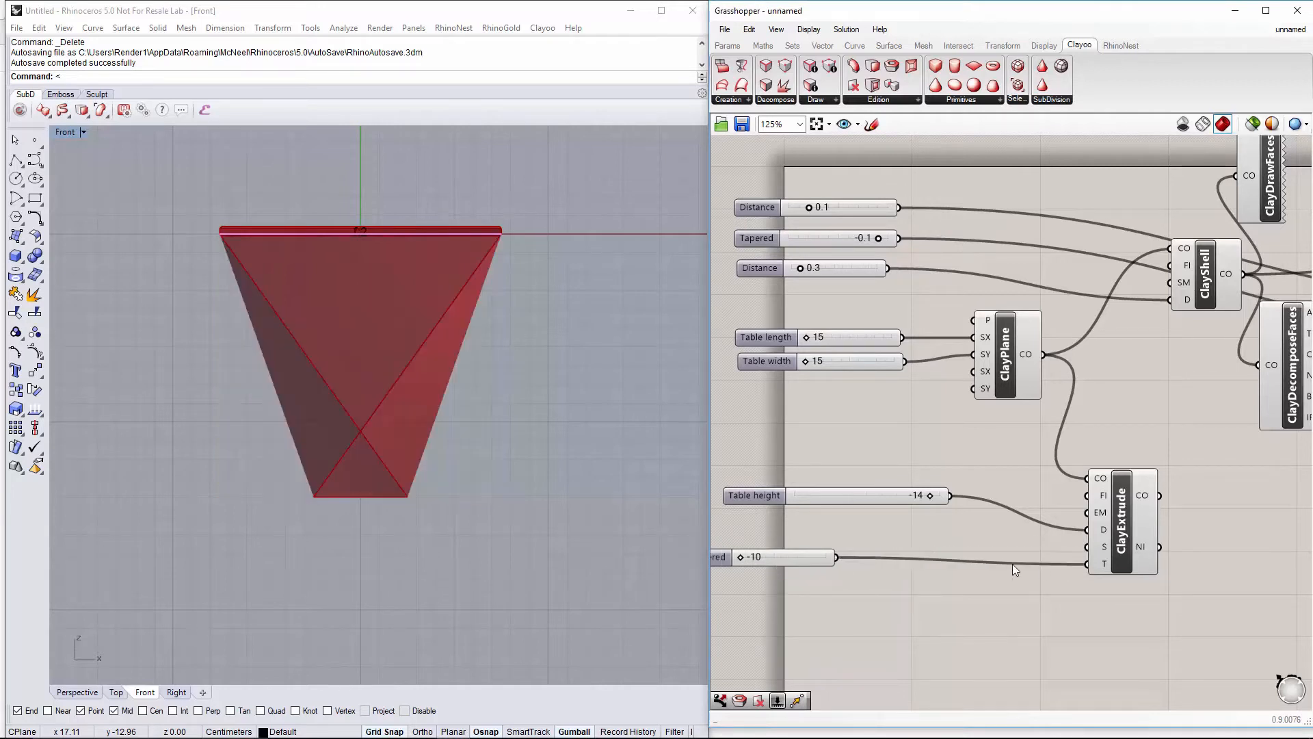
left_click(853, 556)
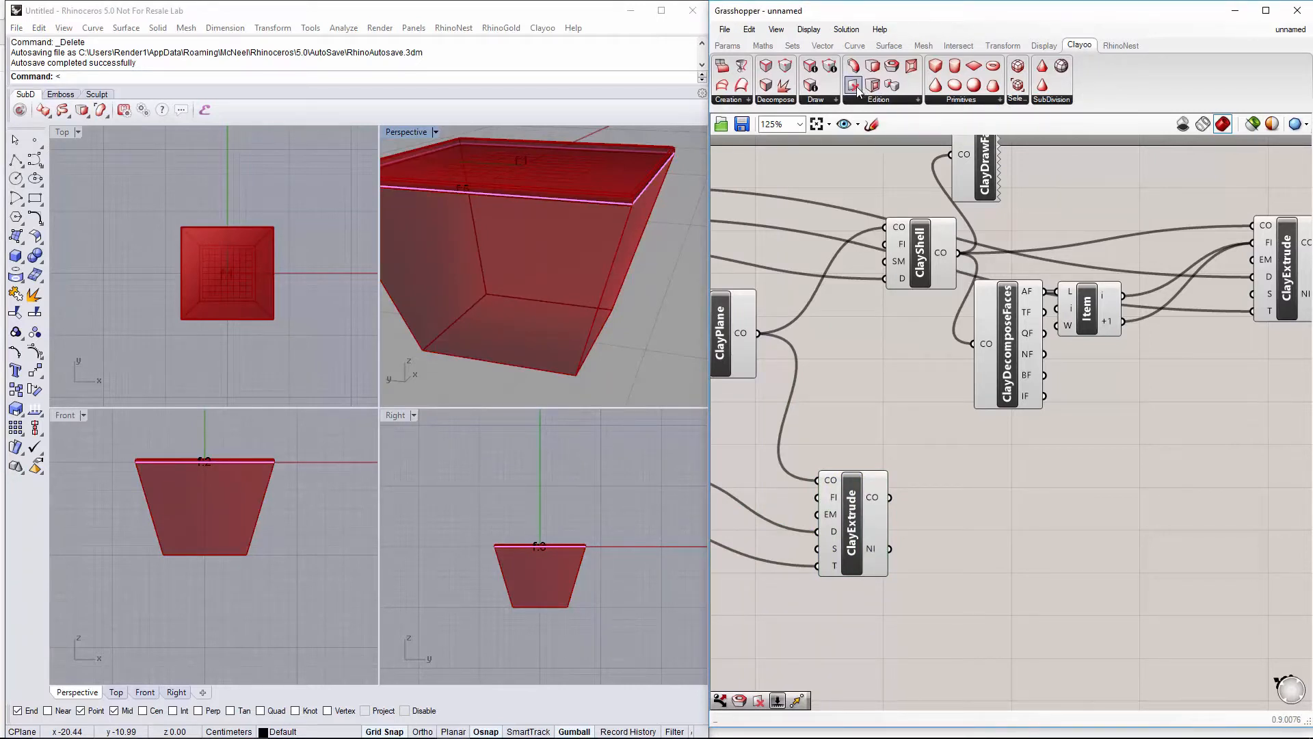
Add Clay Delete Faces on the tapered base with face index 0 committed
left_click(854, 85)
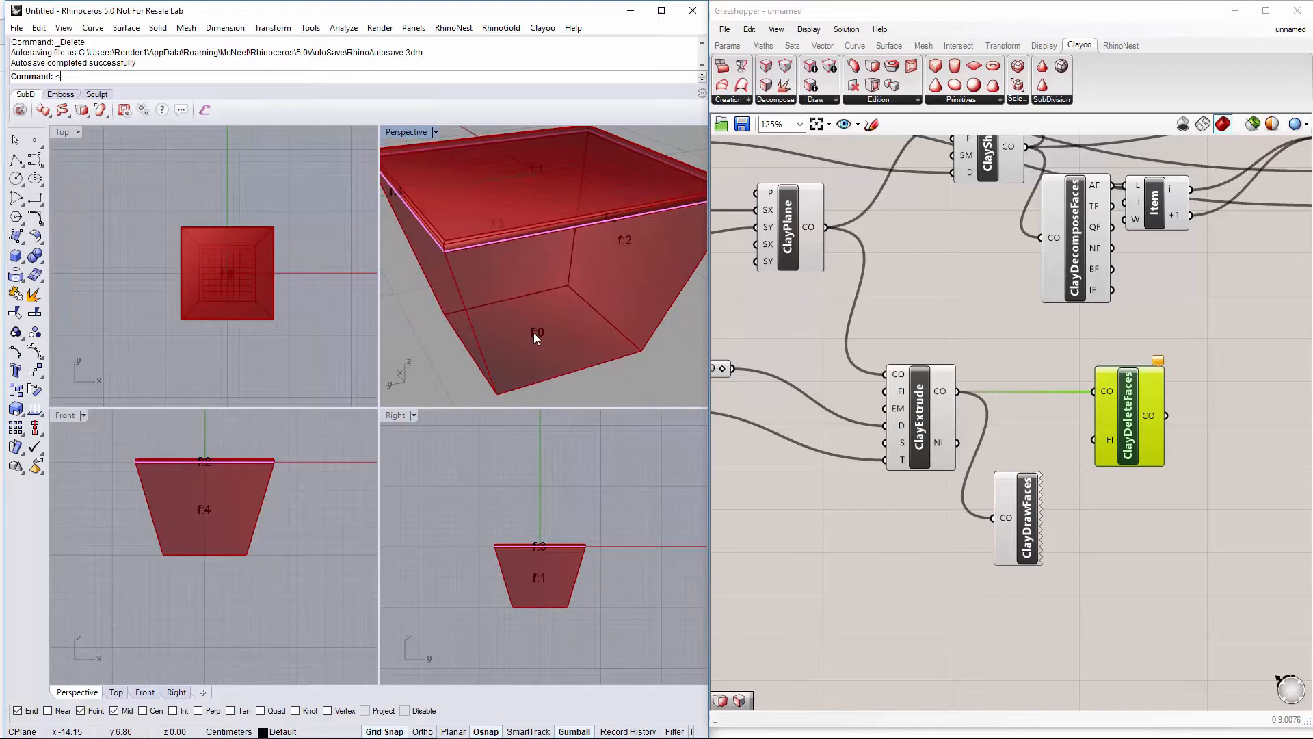
right_click(1133, 439)
type("0")
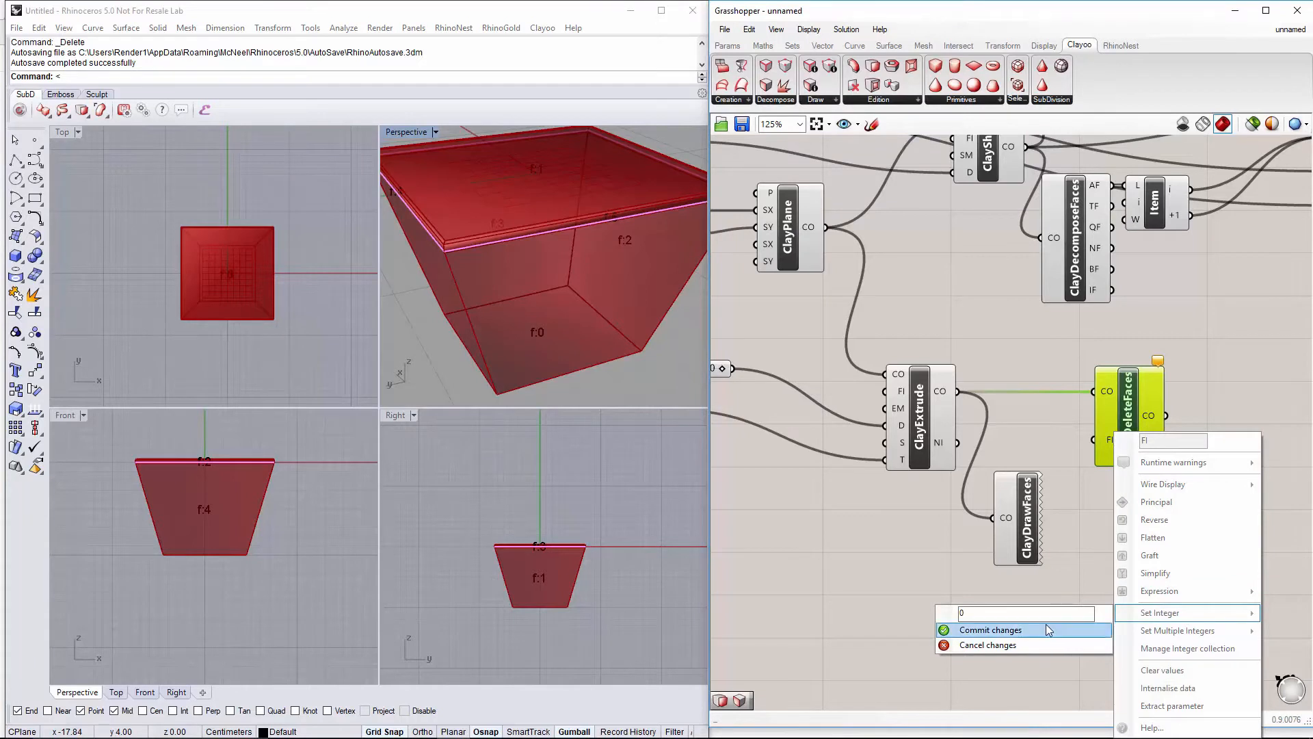
left_click(989, 629)
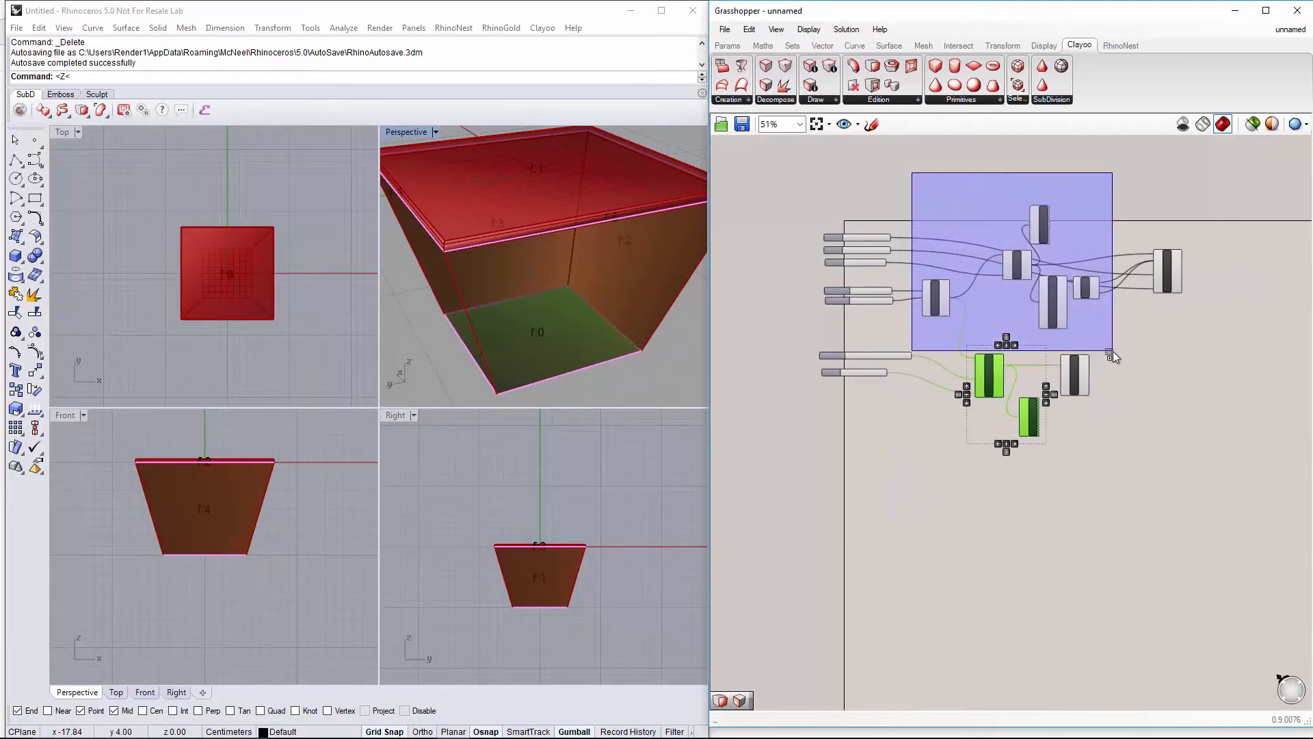
Turn Preview On for all selected components of the definition
right_click(1114, 356)
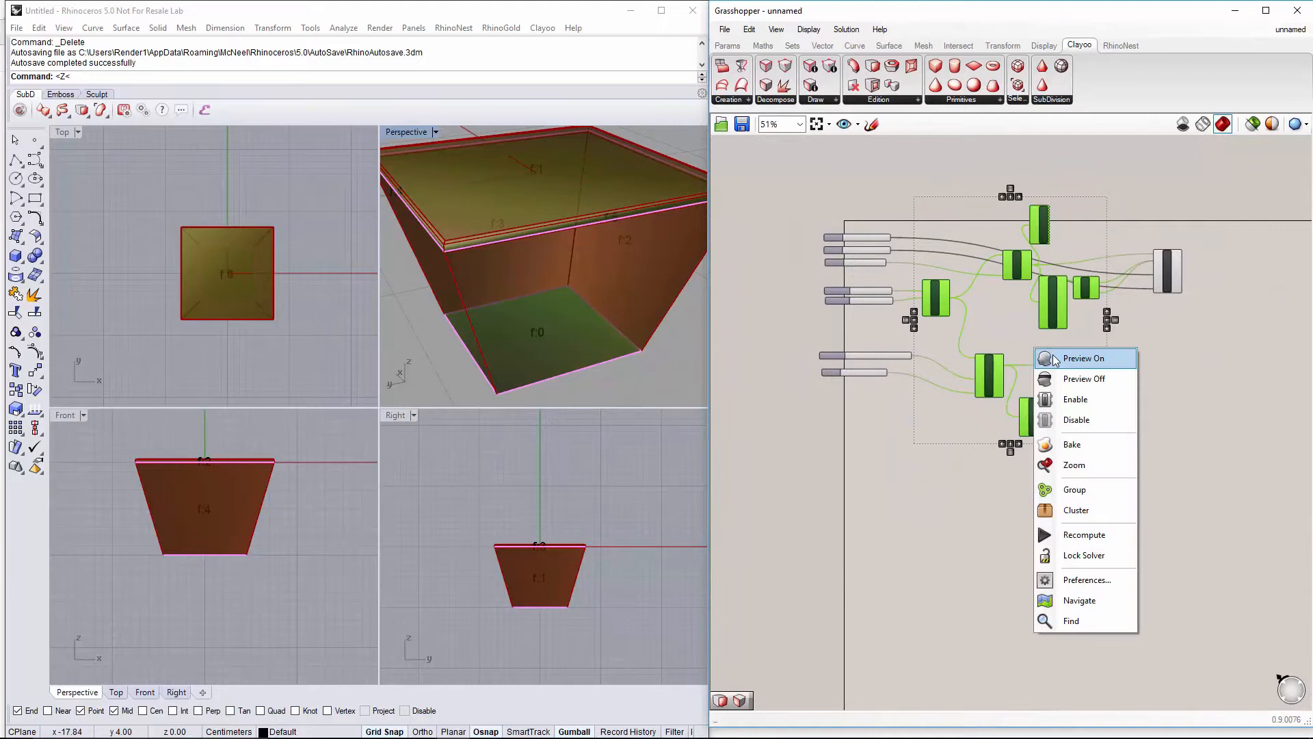
left_click(1084, 379)
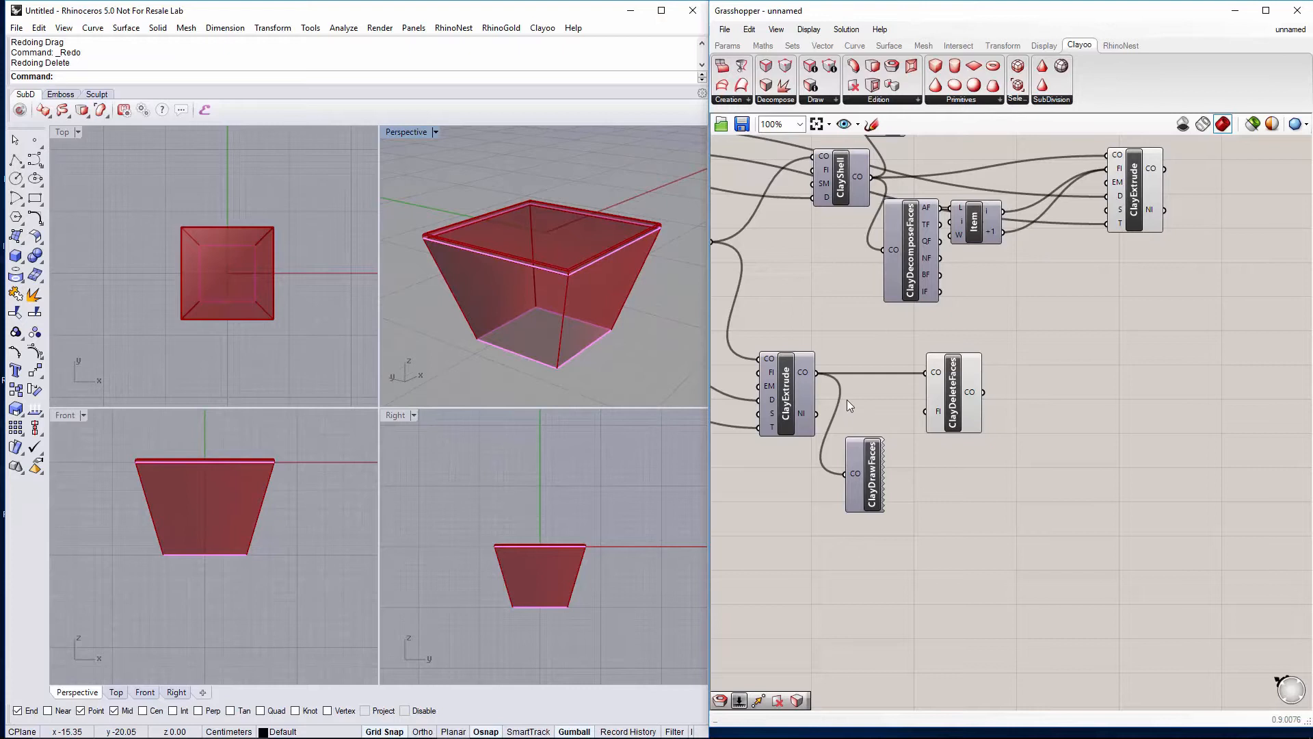
mouse_move(1050, 406)
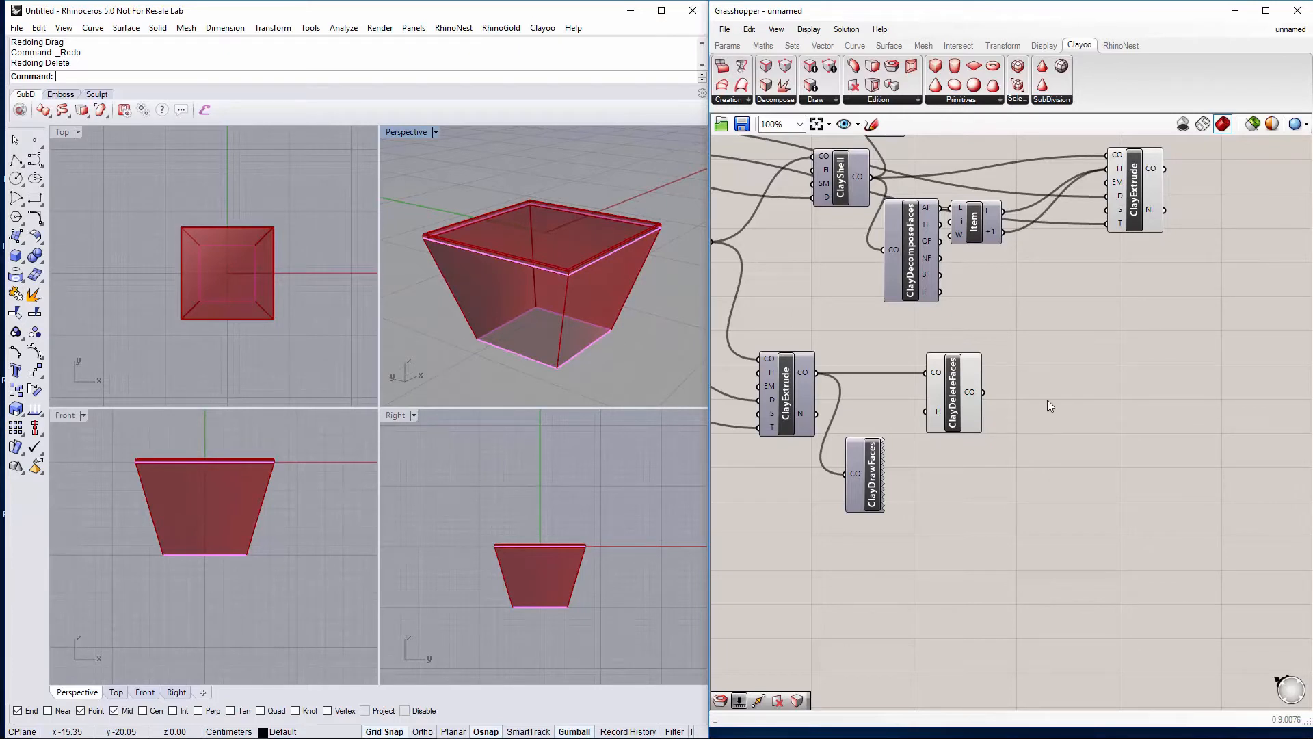
mouse_move(1148, 397)
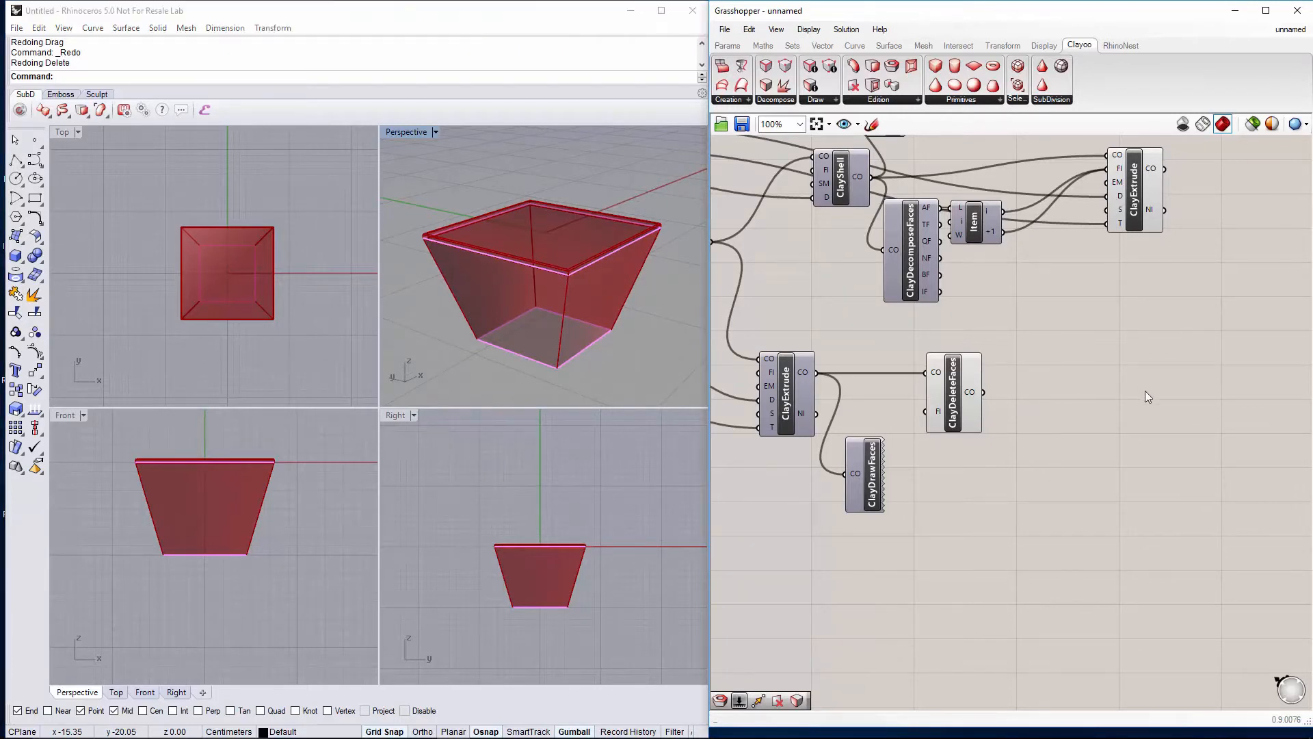
Add a Clay Window fed by the deleted-face base and its decomposed side faces
double_click(1145, 397)
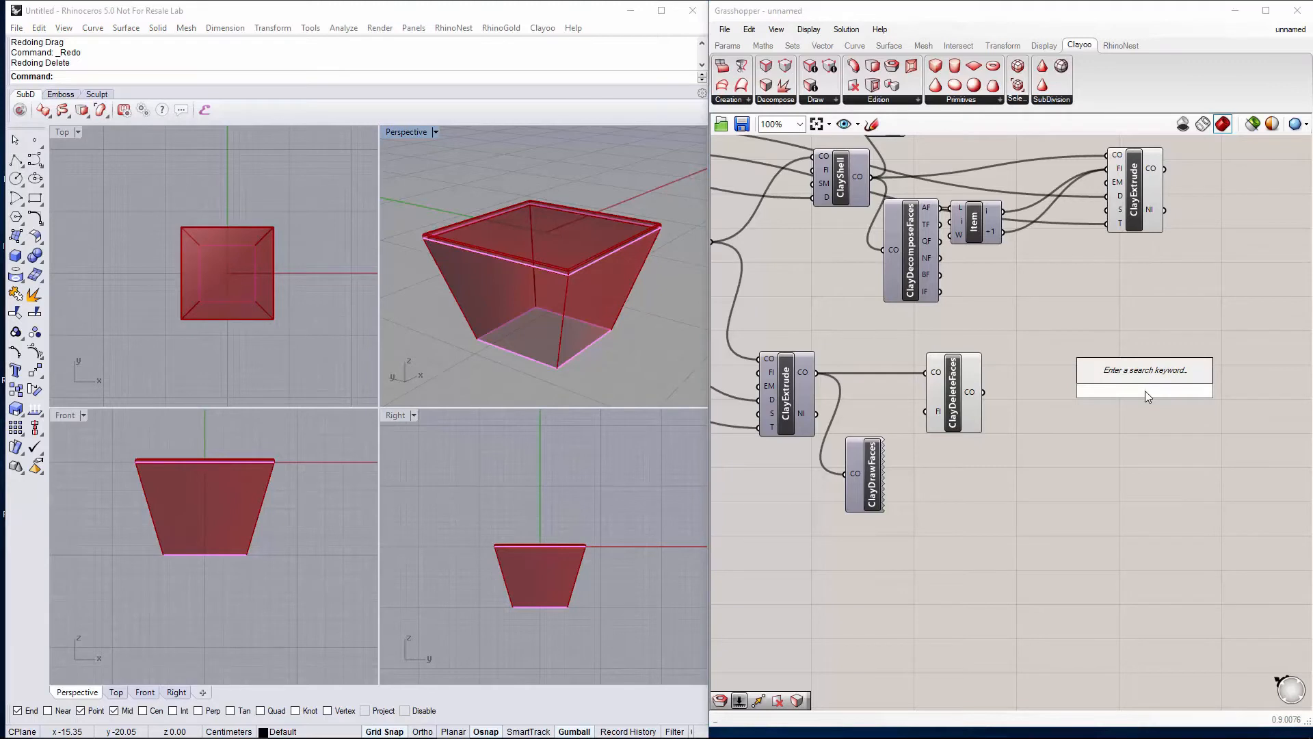
type("clavw")
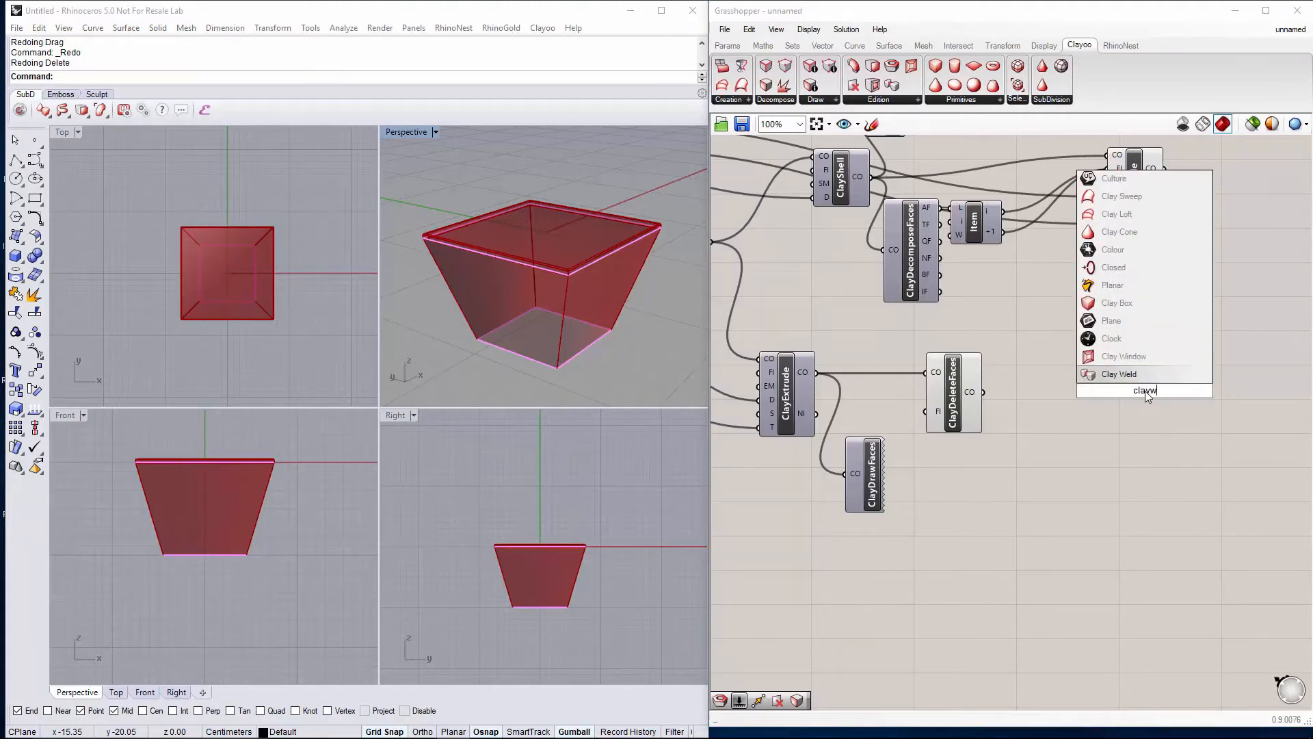
left_click(1118, 374)
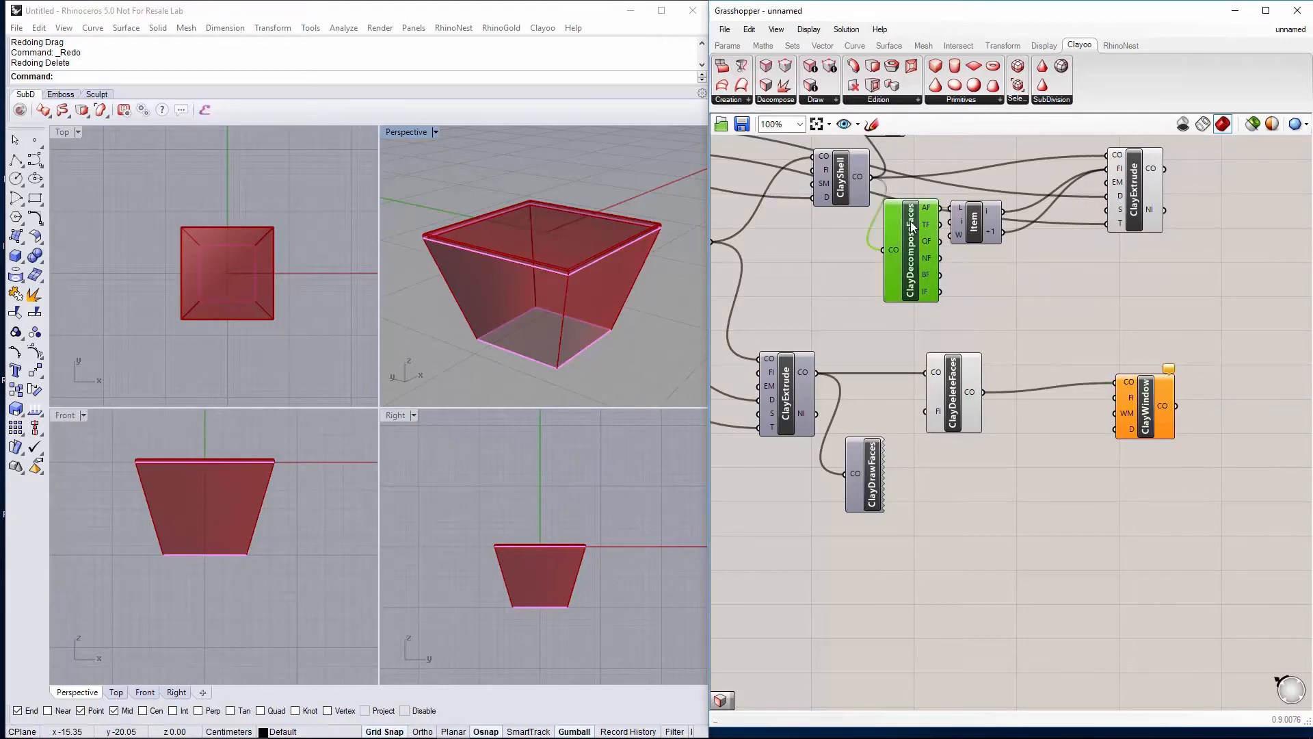
mouse_move(911, 234)
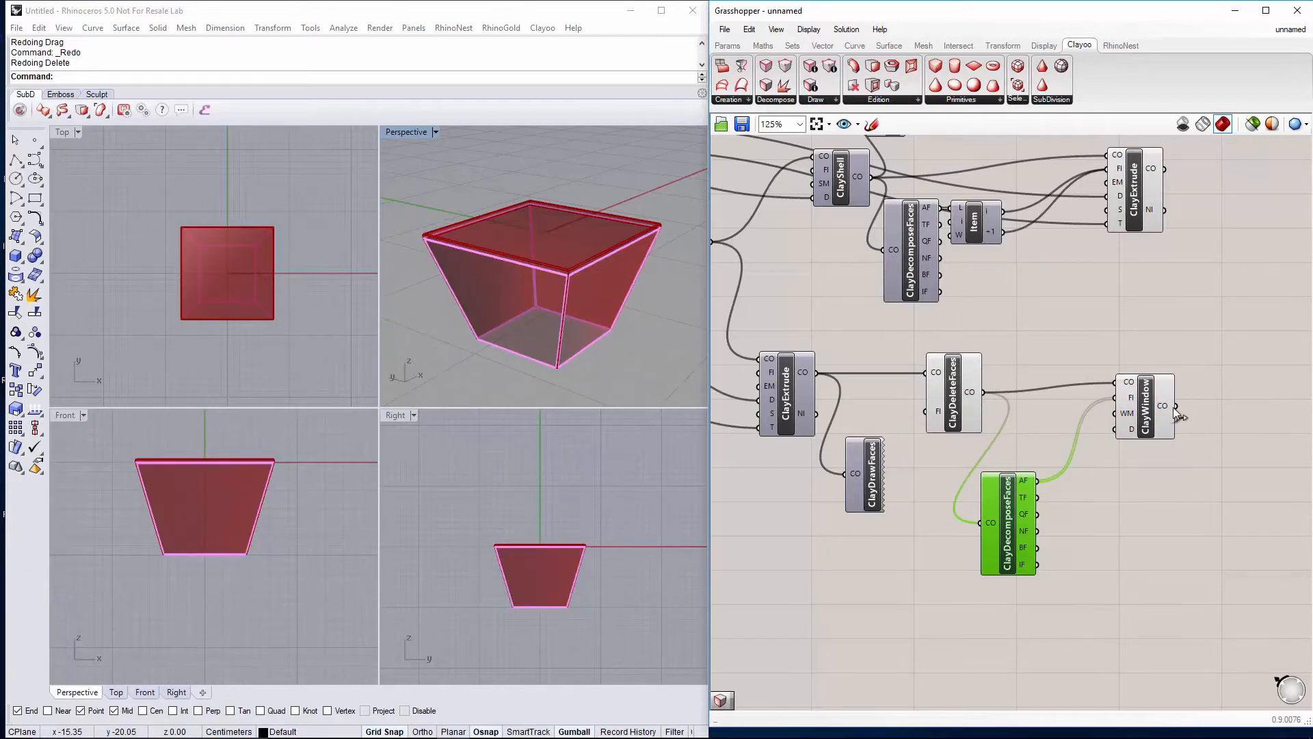
Add a Number Slider at 1 driving the window frame Distance
scroll("up", 3)
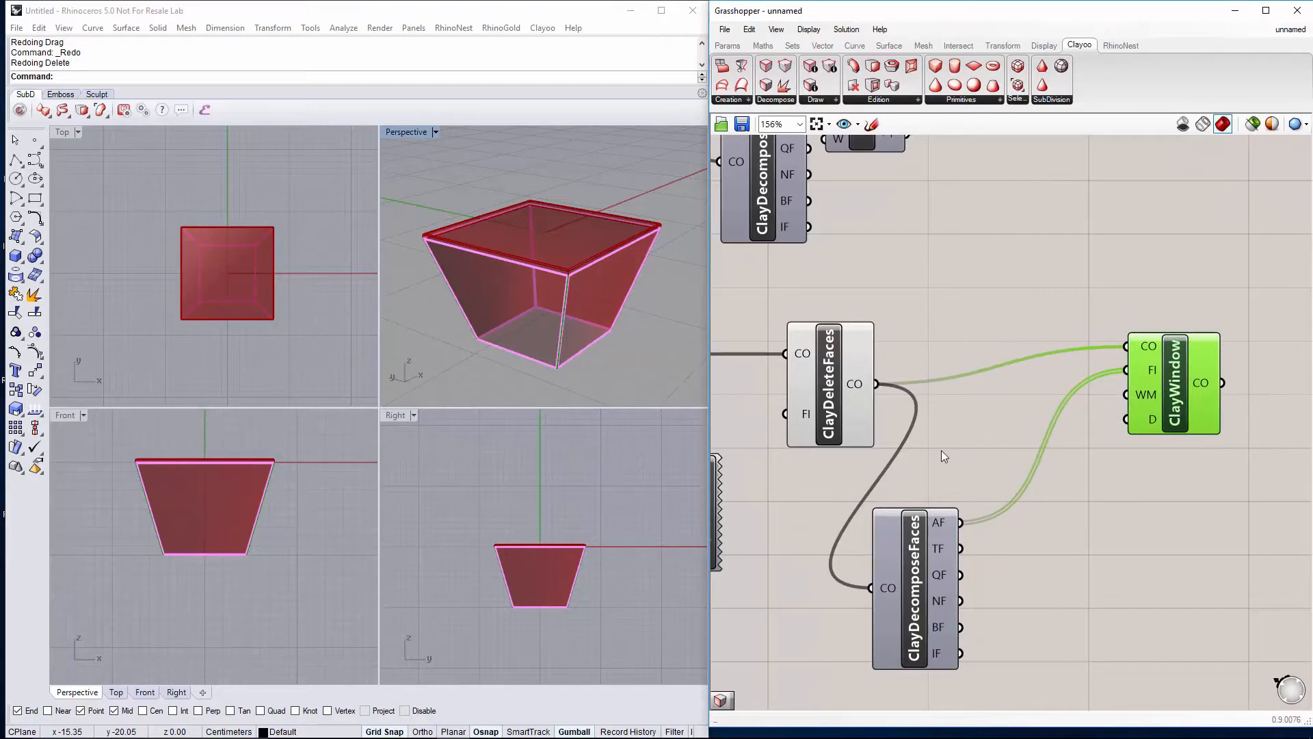
double_click(941, 456)
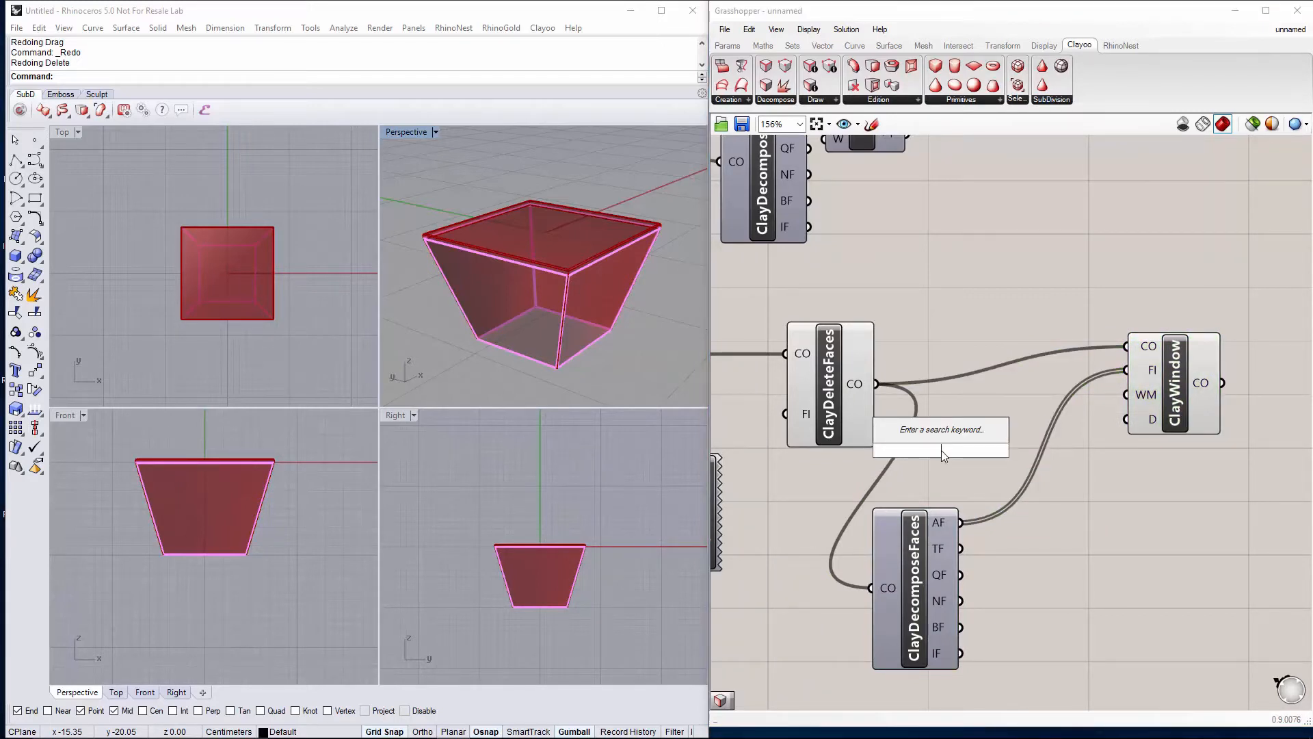
type("Number Slider")
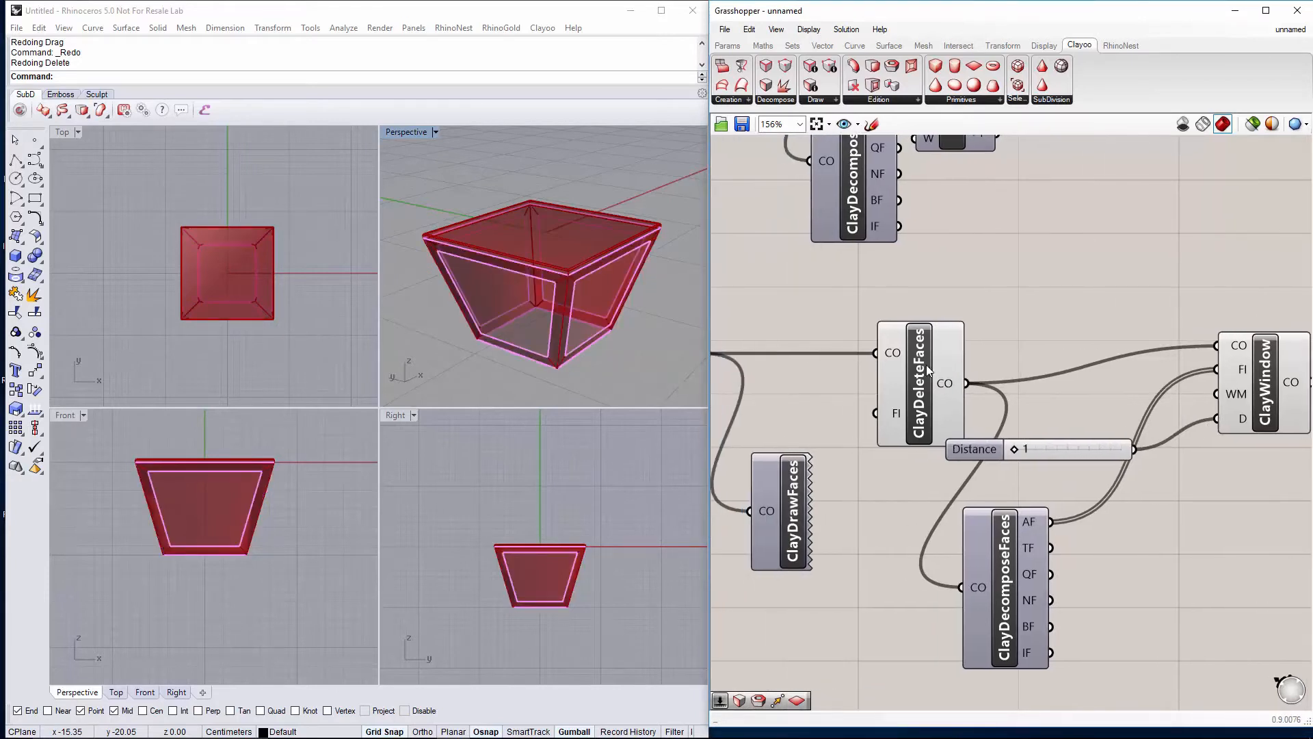
Give the frame-width slider a 1–10 range at 1.3 and name it Legs size
left_click(919, 383)
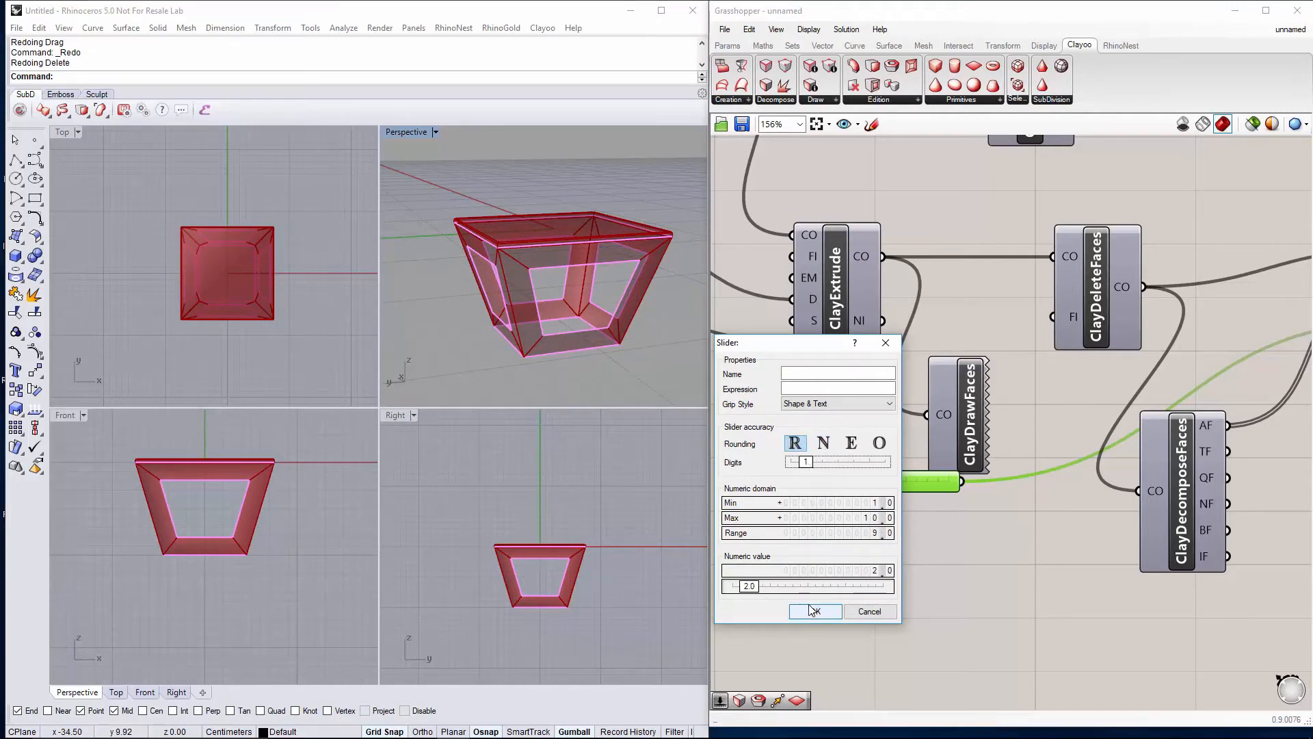
left_click(812, 610)
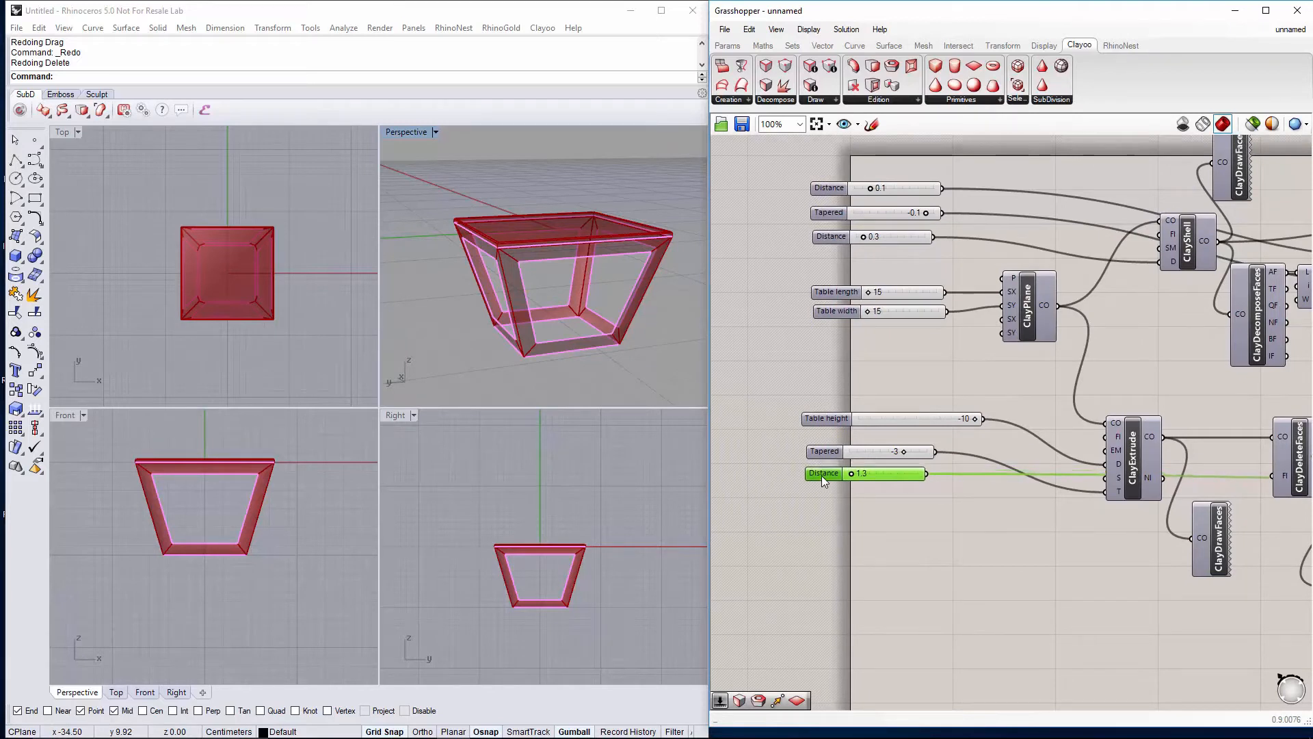
right_click(824, 474)
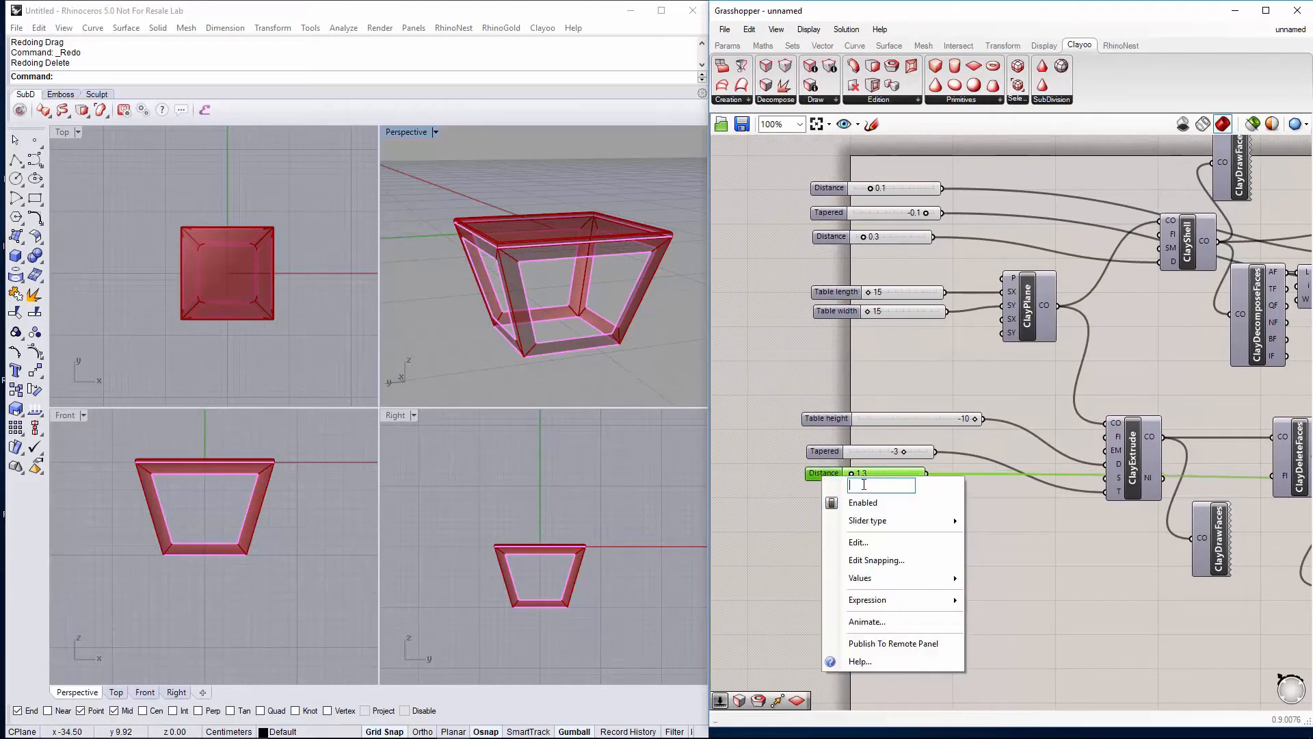
type("Legs size")
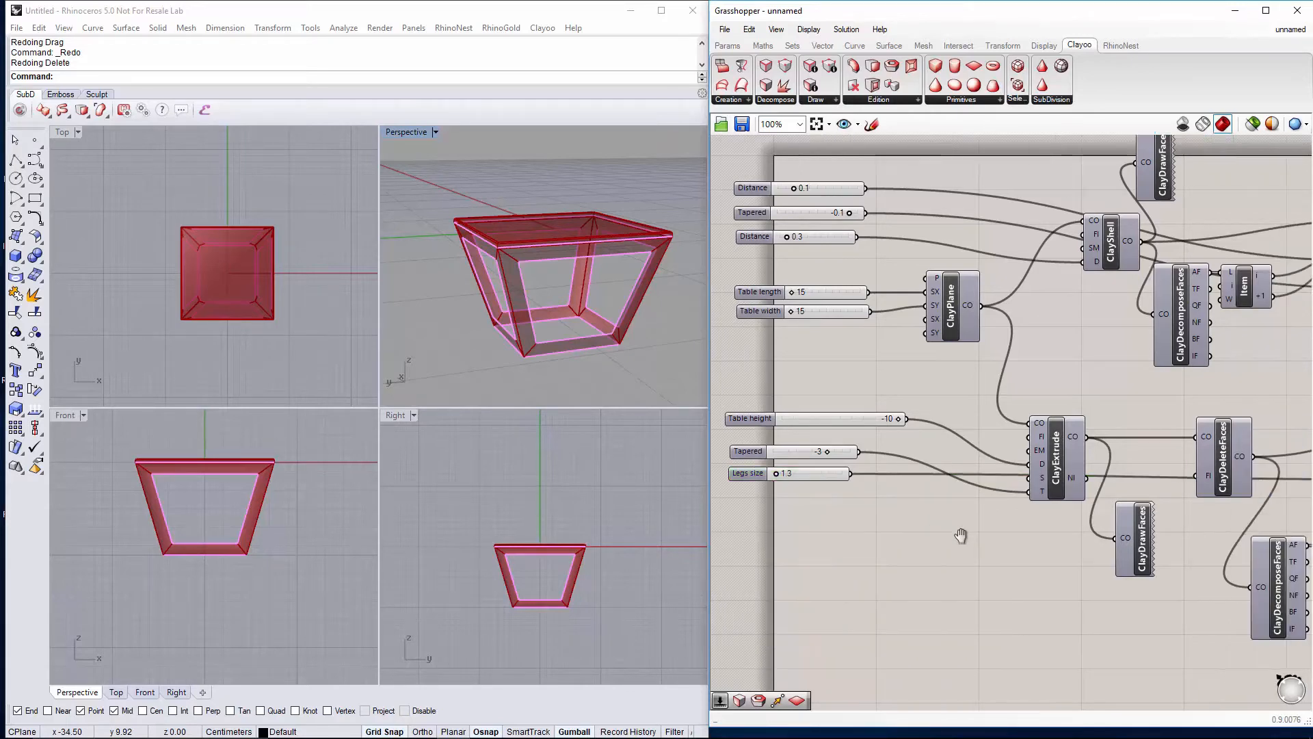
scroll("down", 3)
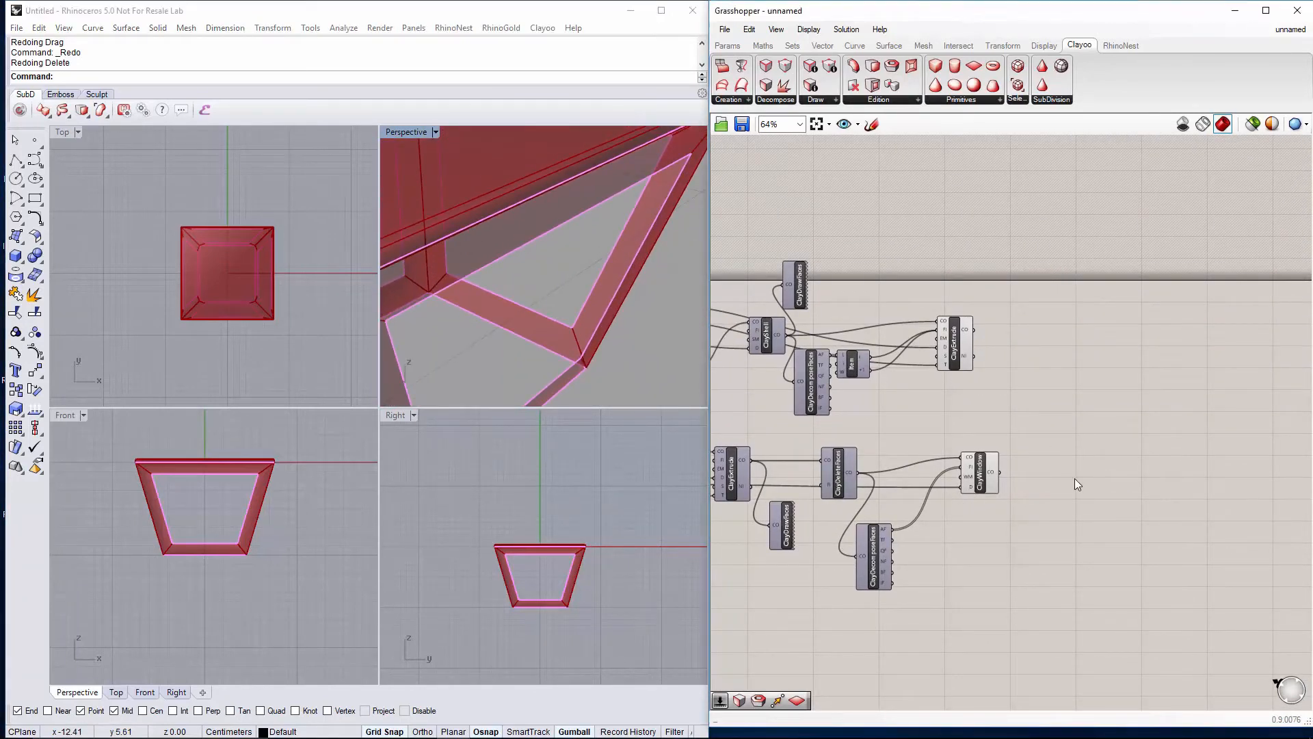
Add a Clay Shell fed by the Clay Window output and the decomposed faces
double_click(1077, 482)
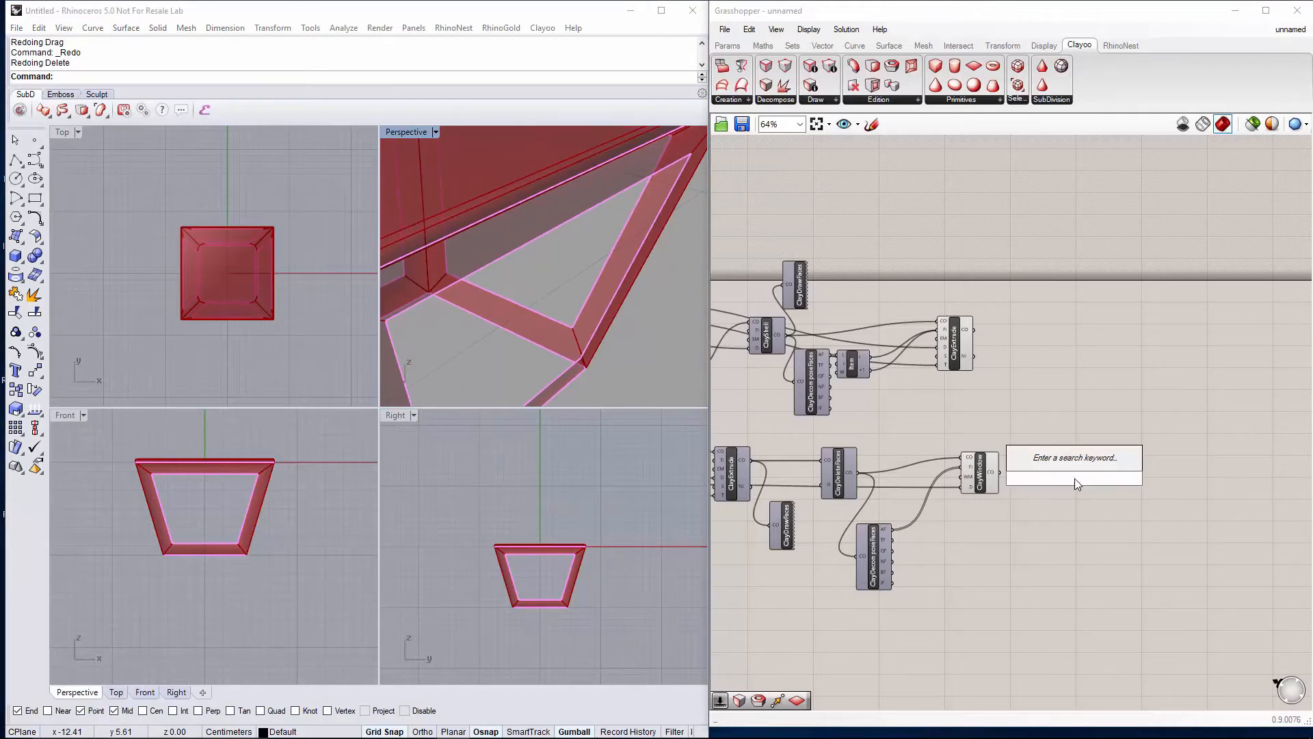
type("claysh")
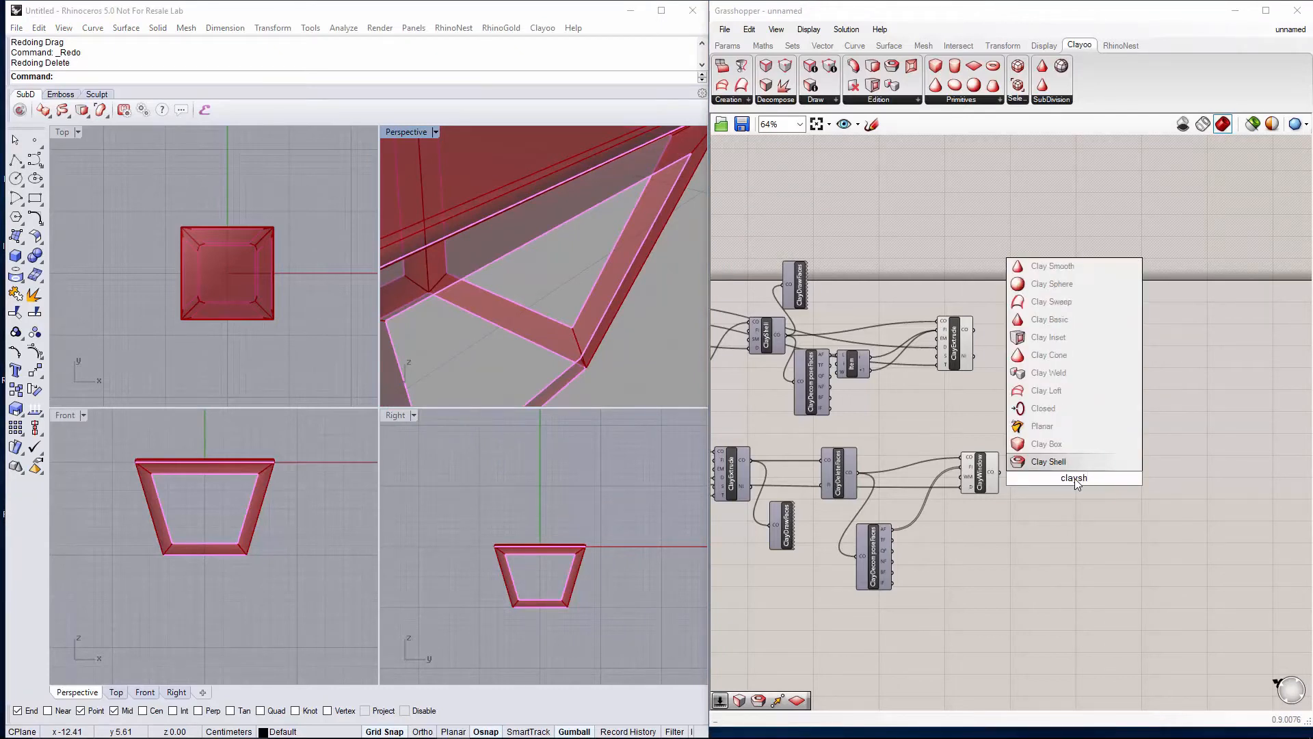
left_click(1050, 462)
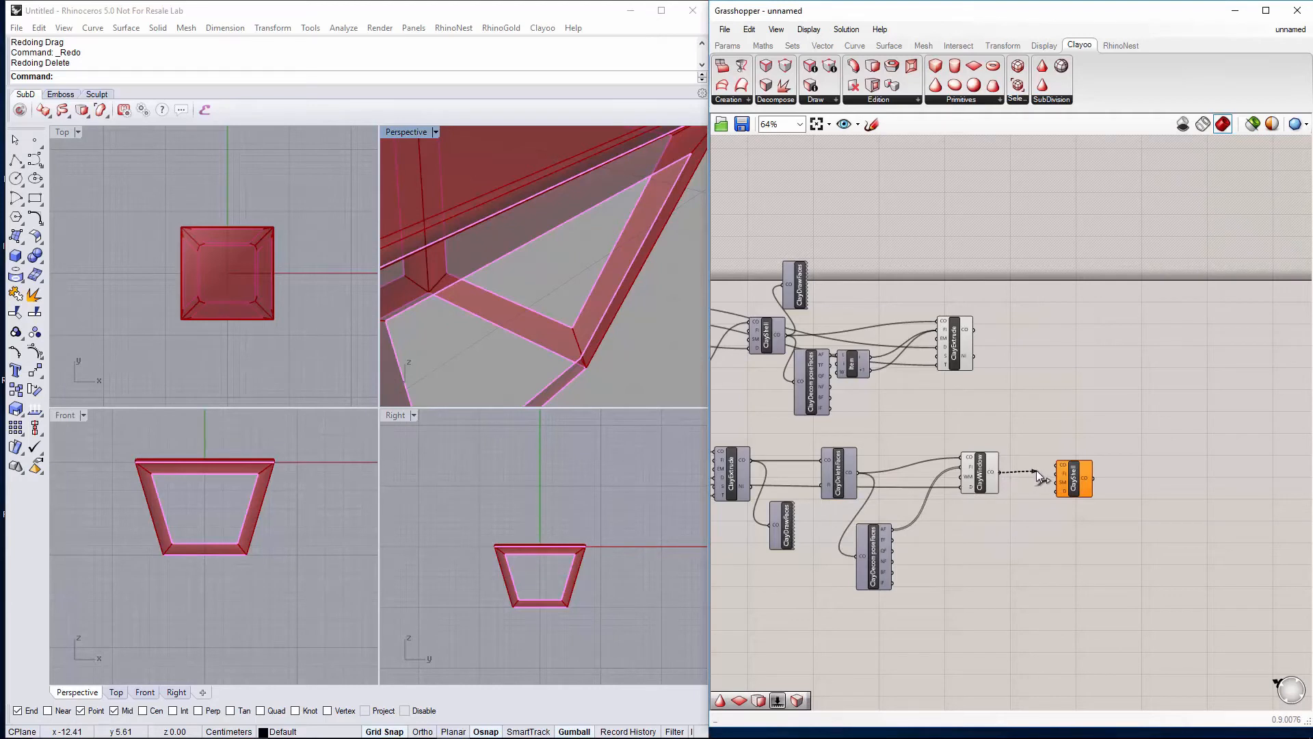
left_click(1075, 479)
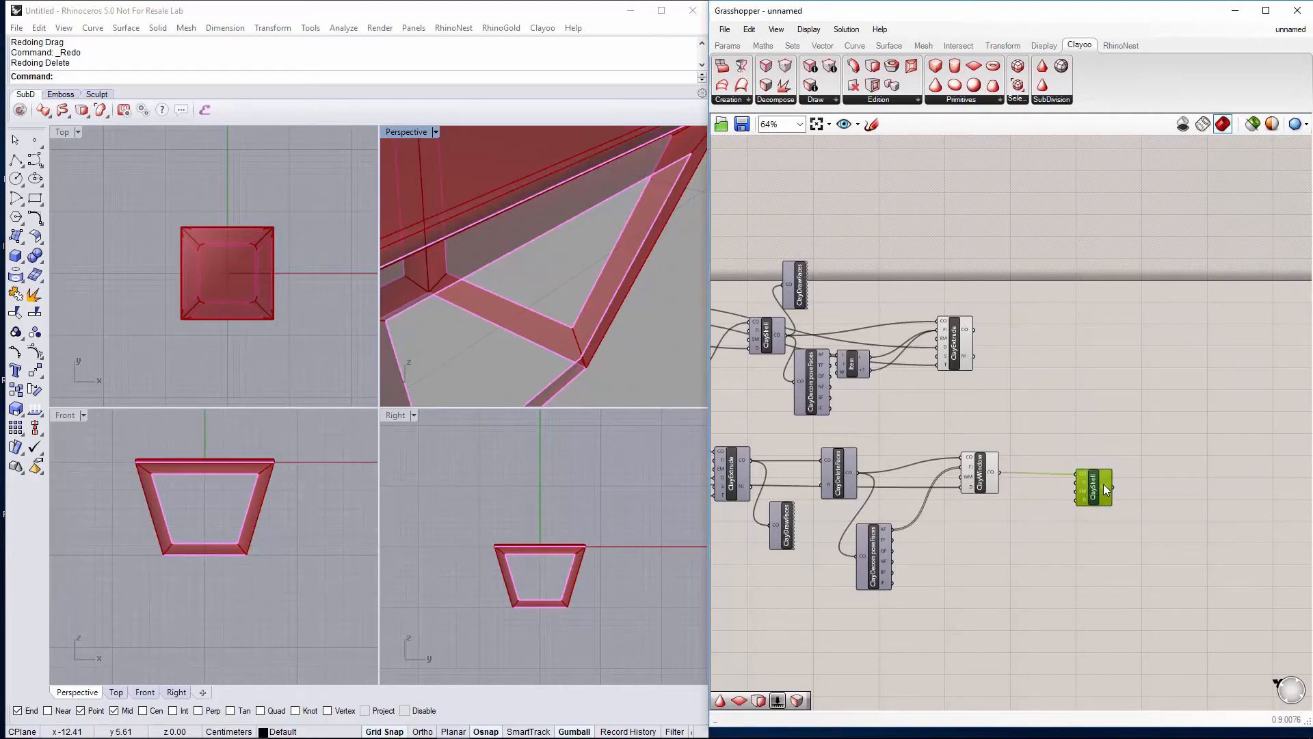
mouse_move(875, 557)
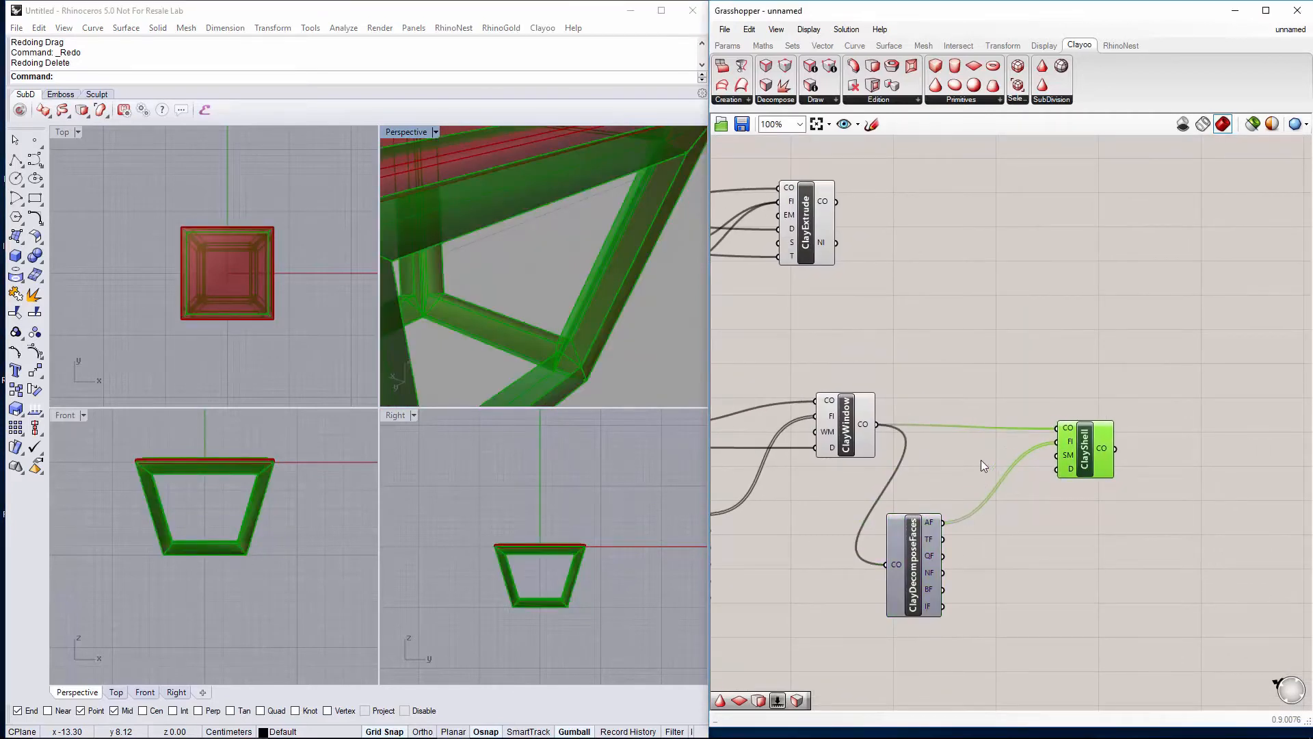
Add a Number Slider at 0.4 driving the shell wall thickness
double_click(946, 465)
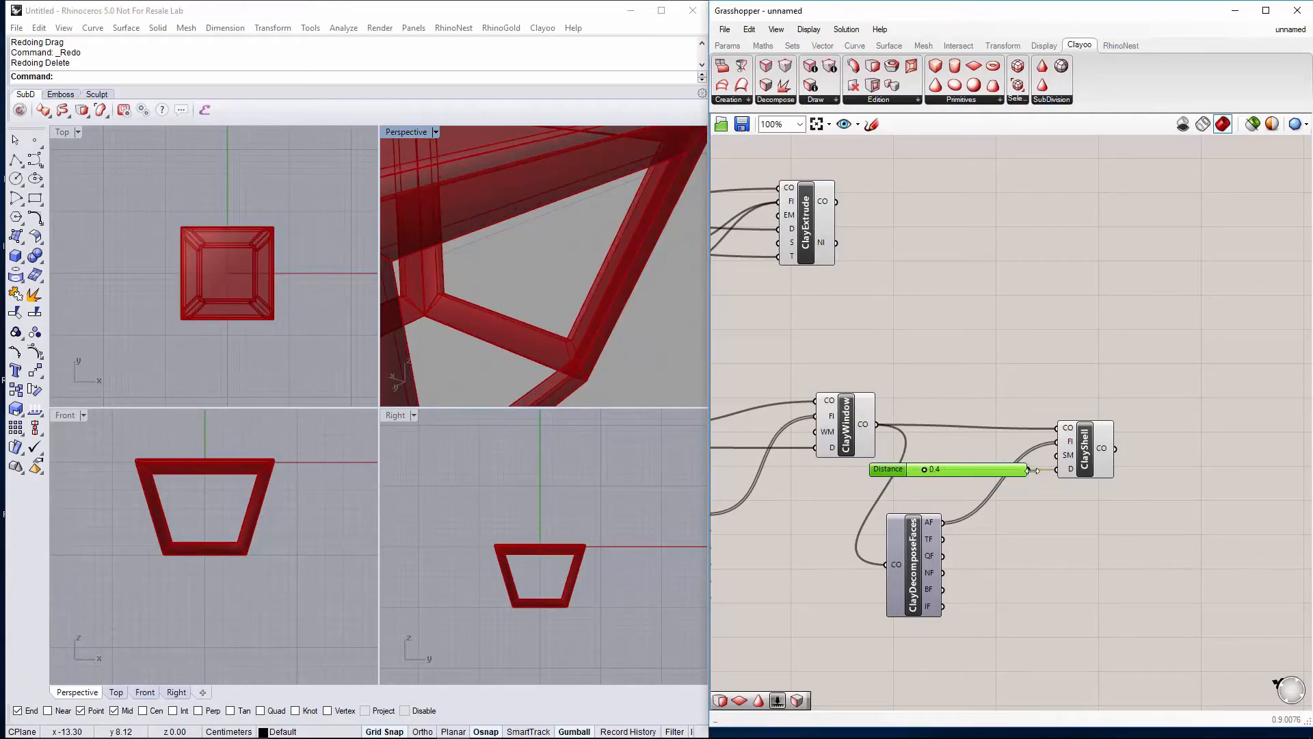
scroll("down", 3)
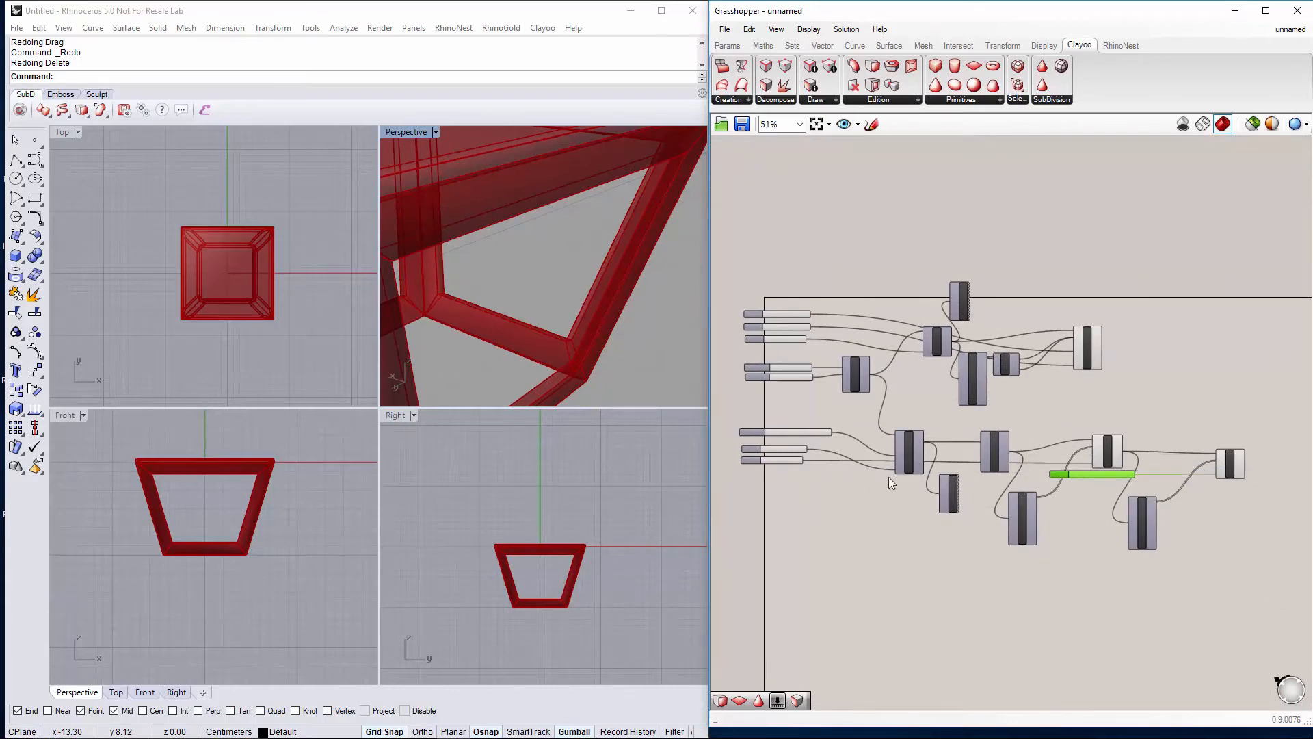
Name the 0.4 shell-thickness slider Base thickness and clear the canvas selection
right_click(758, 467)
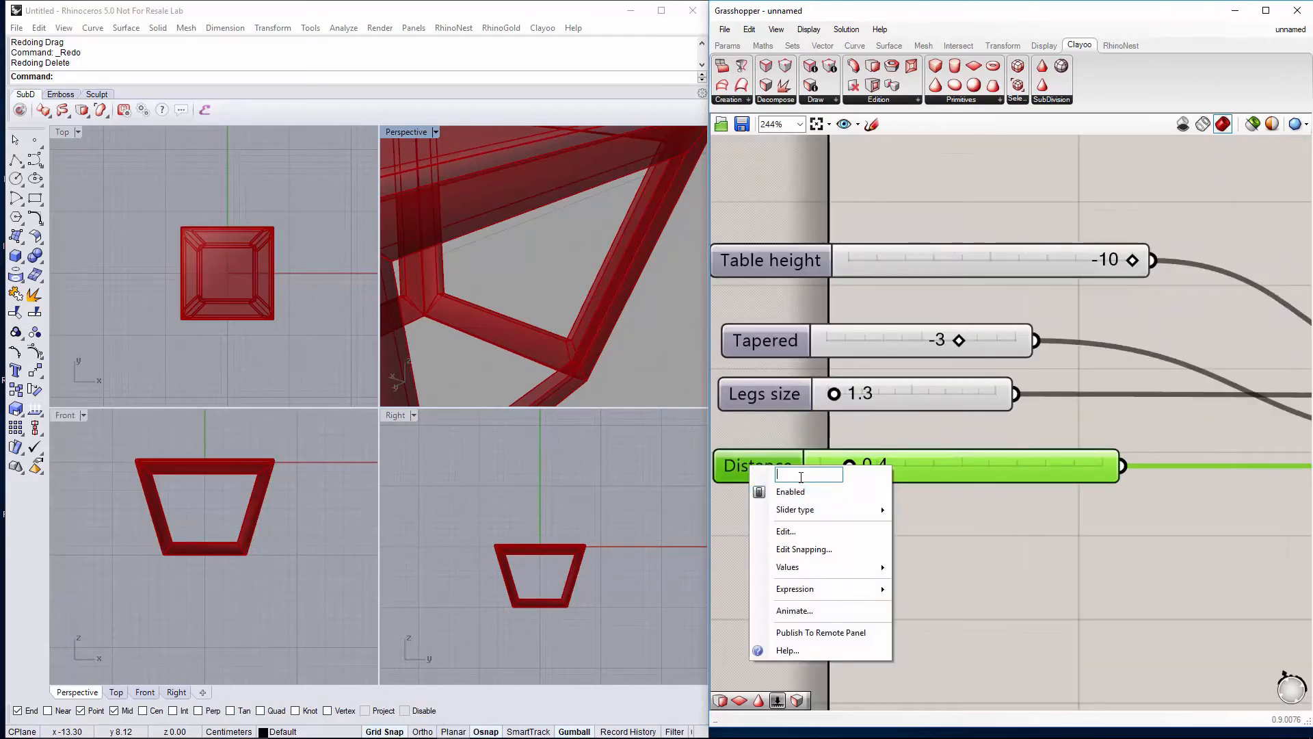
type("Base thickne")
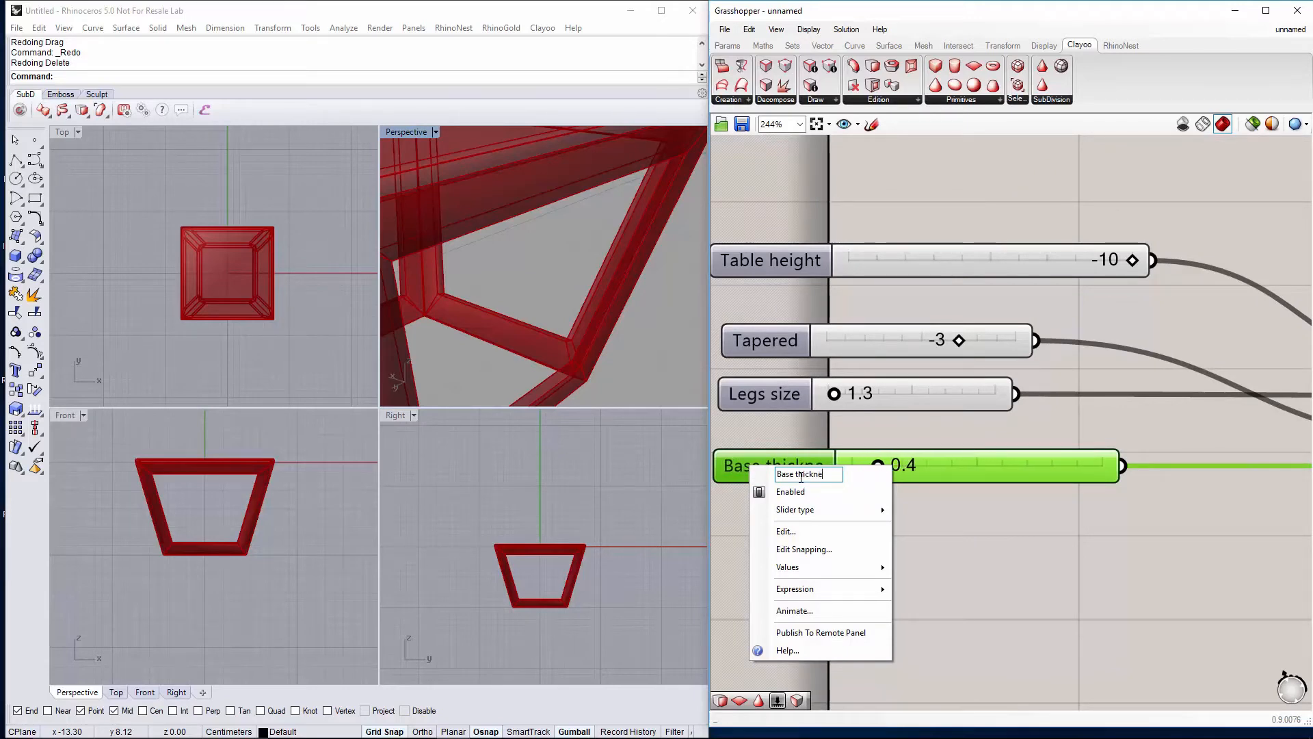
left_click(1004, 578)
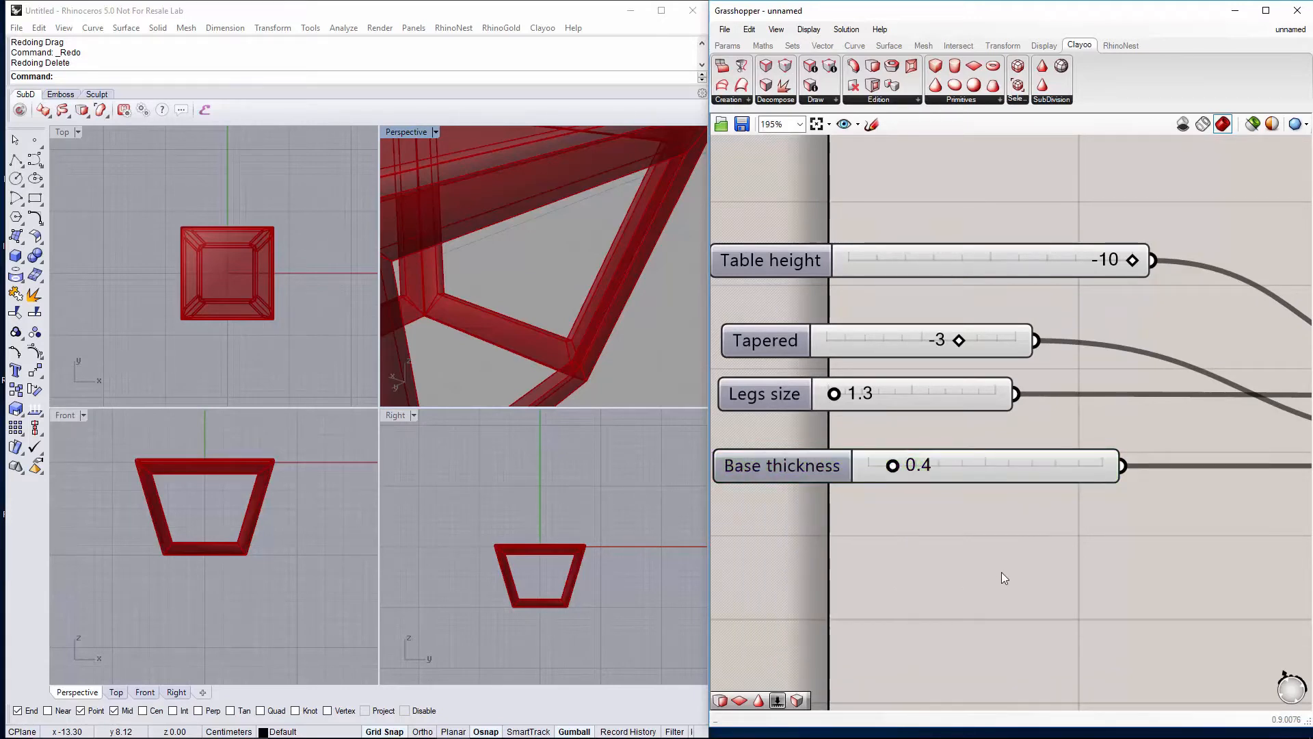
scroll("down", 3)
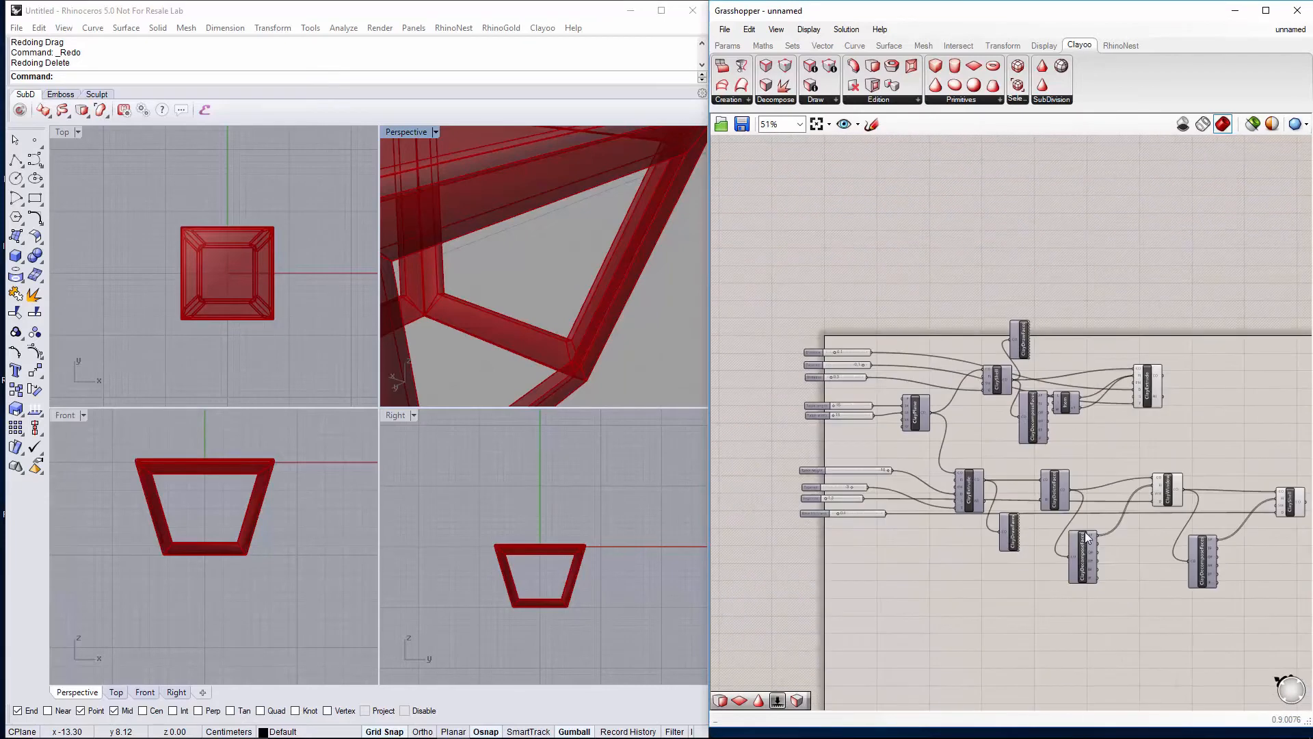
scroll("up", 3)
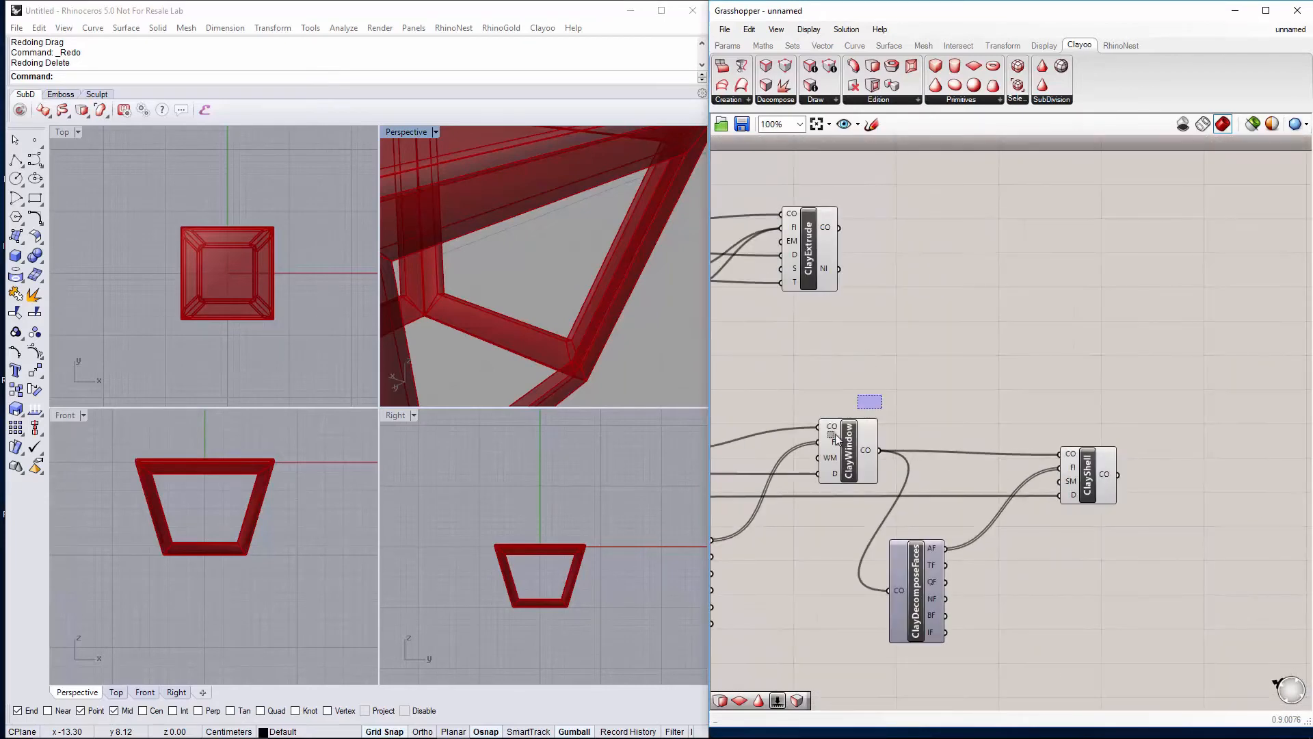
left_click(848, 450)
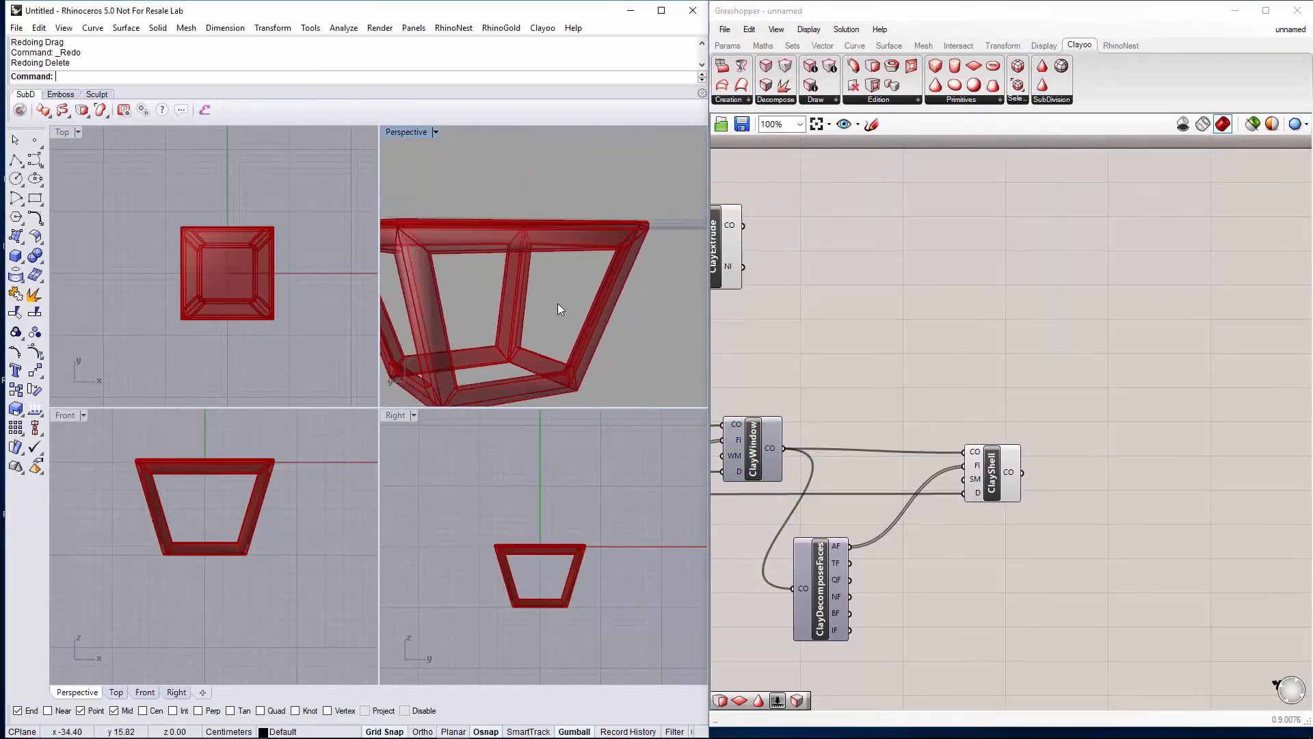
Feed Clay Shell into a Clay Smooth and turn off the shell's own Preview
double_click(406, 131)
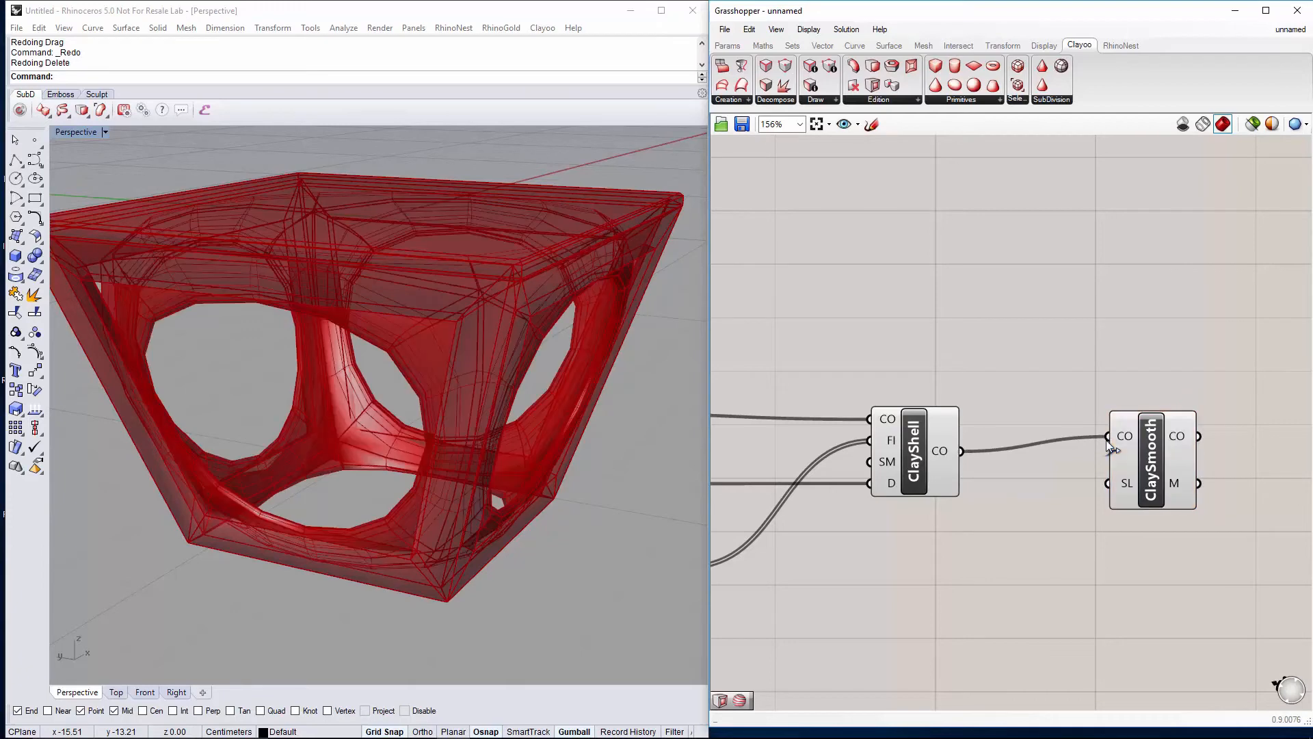
right_click(912, 439)
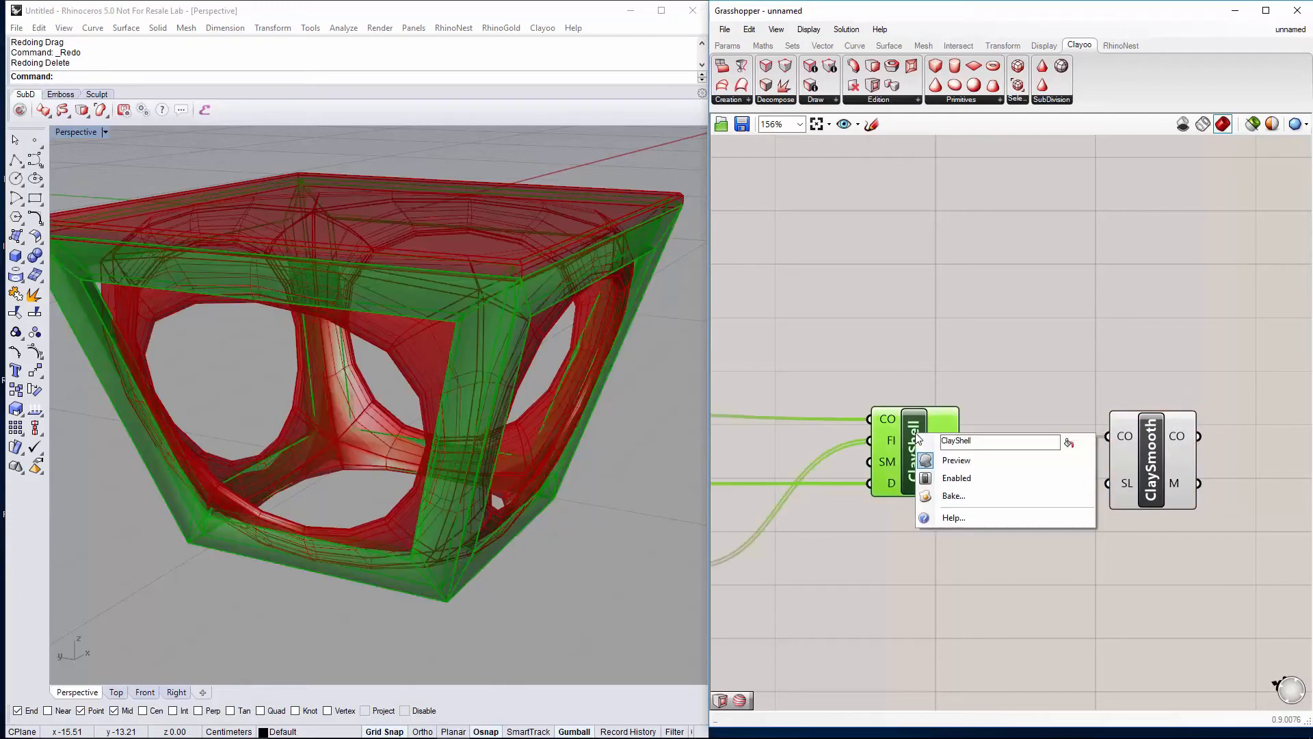
left_click(956, 460)
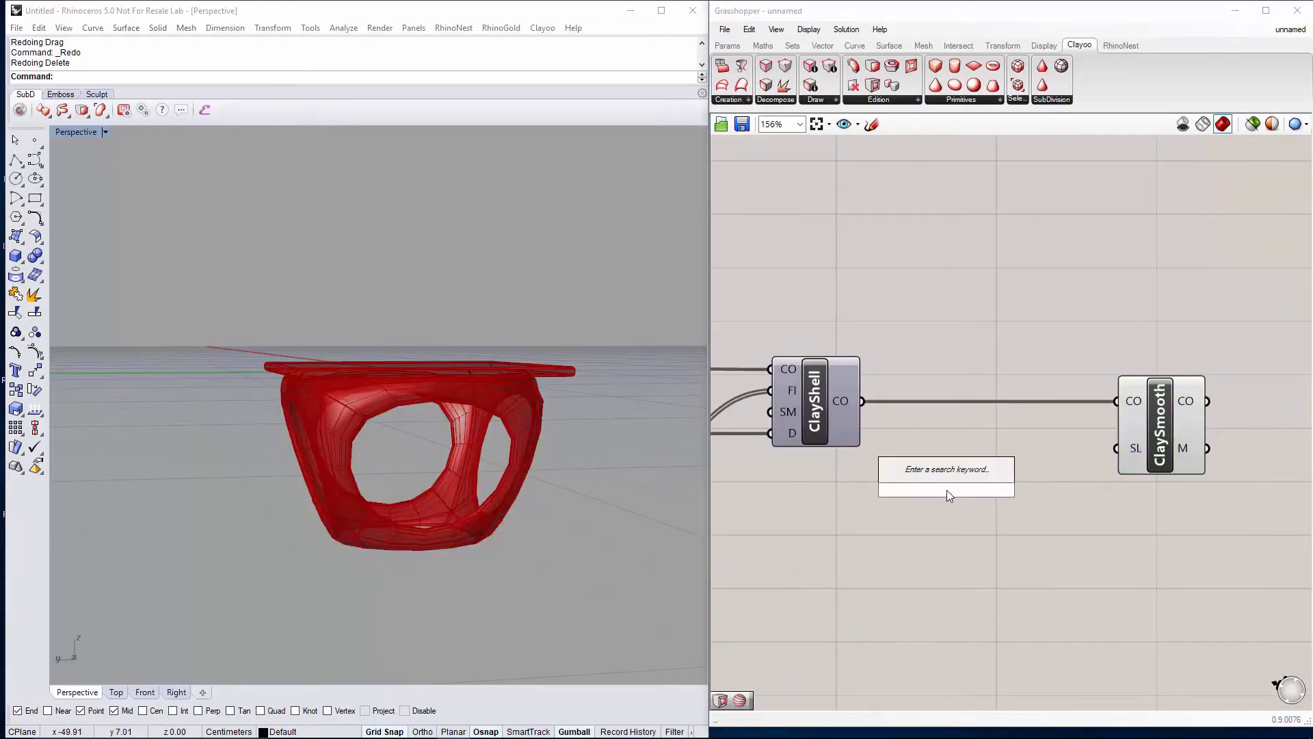
Insert a Clay Inset between the shell and smooth, fed by a new ClayDecomposeFaces
type("inses")
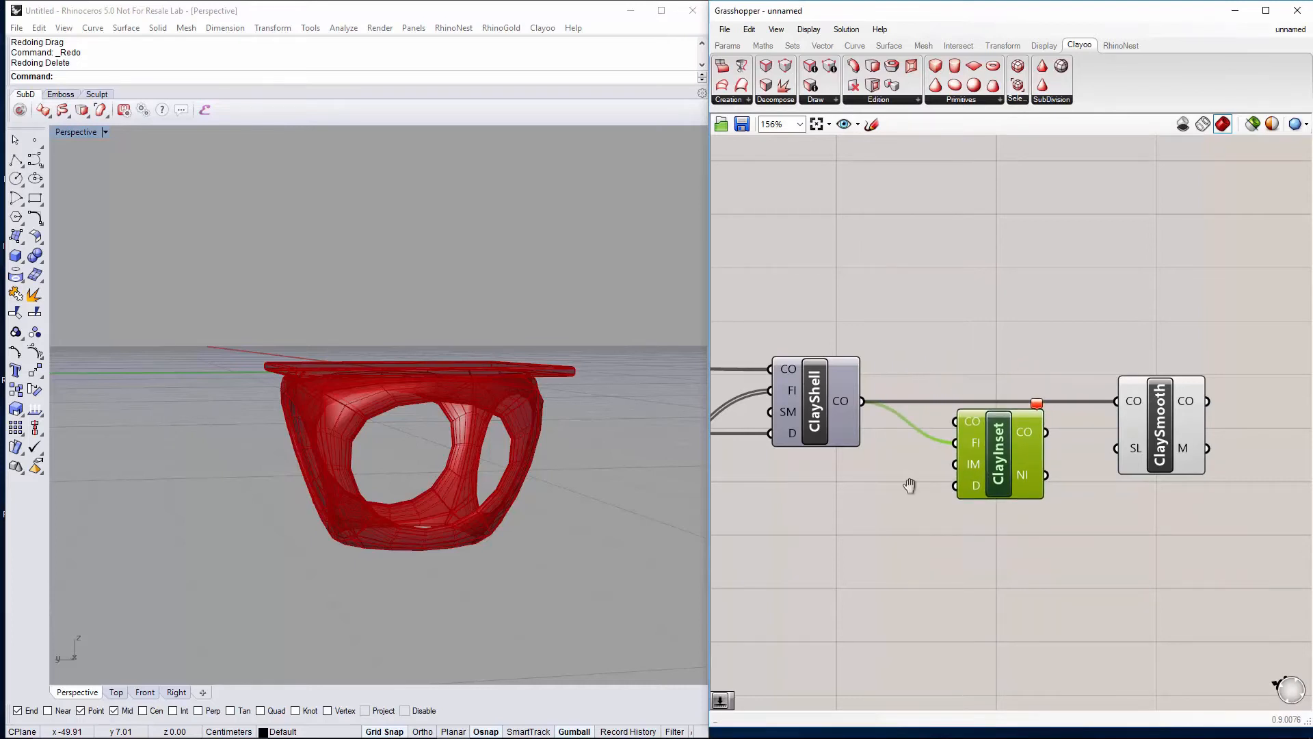
scroll("down", 3)
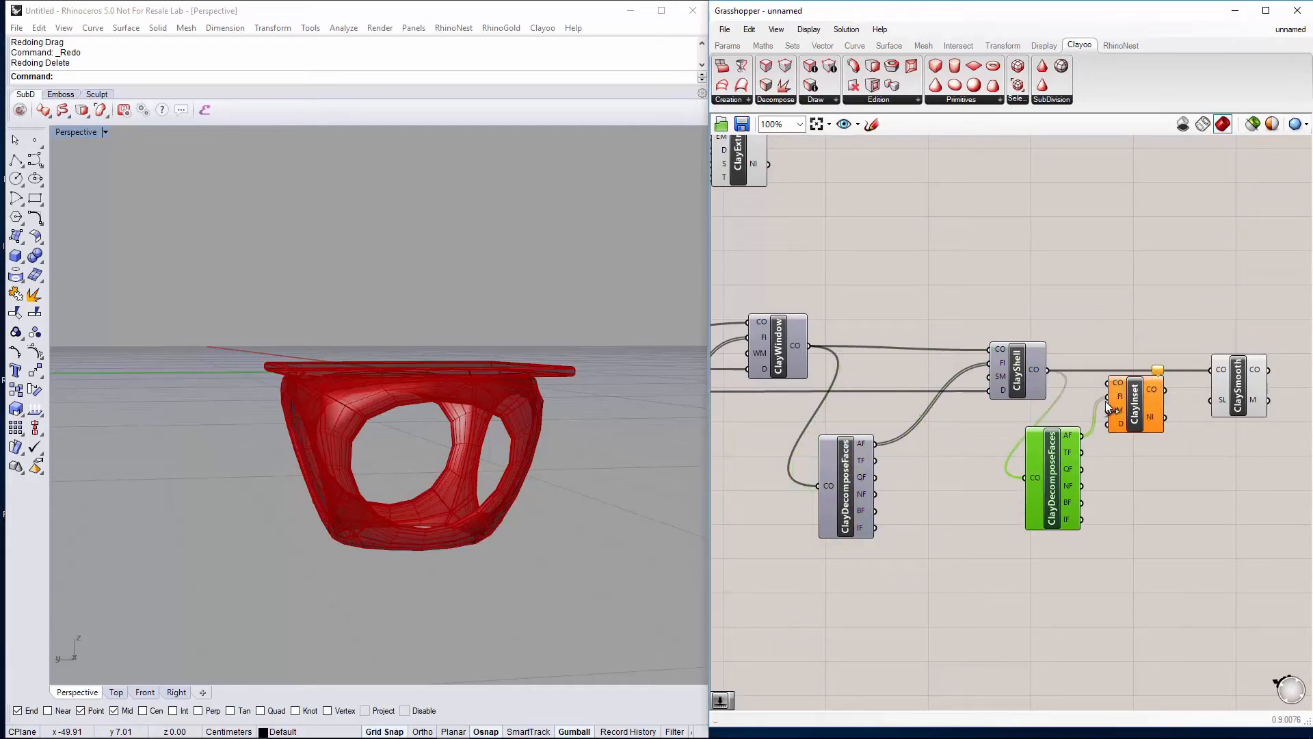
scroll("up", 3)
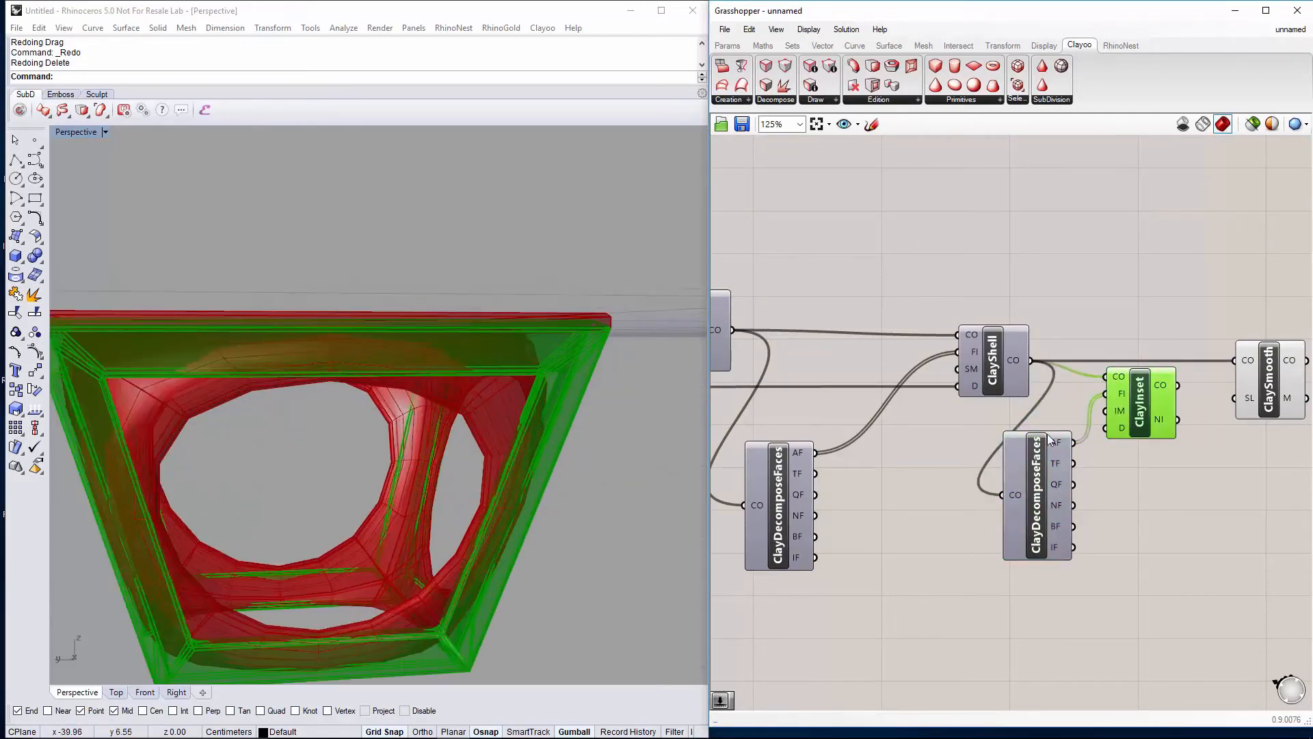
scroll("down", 3)
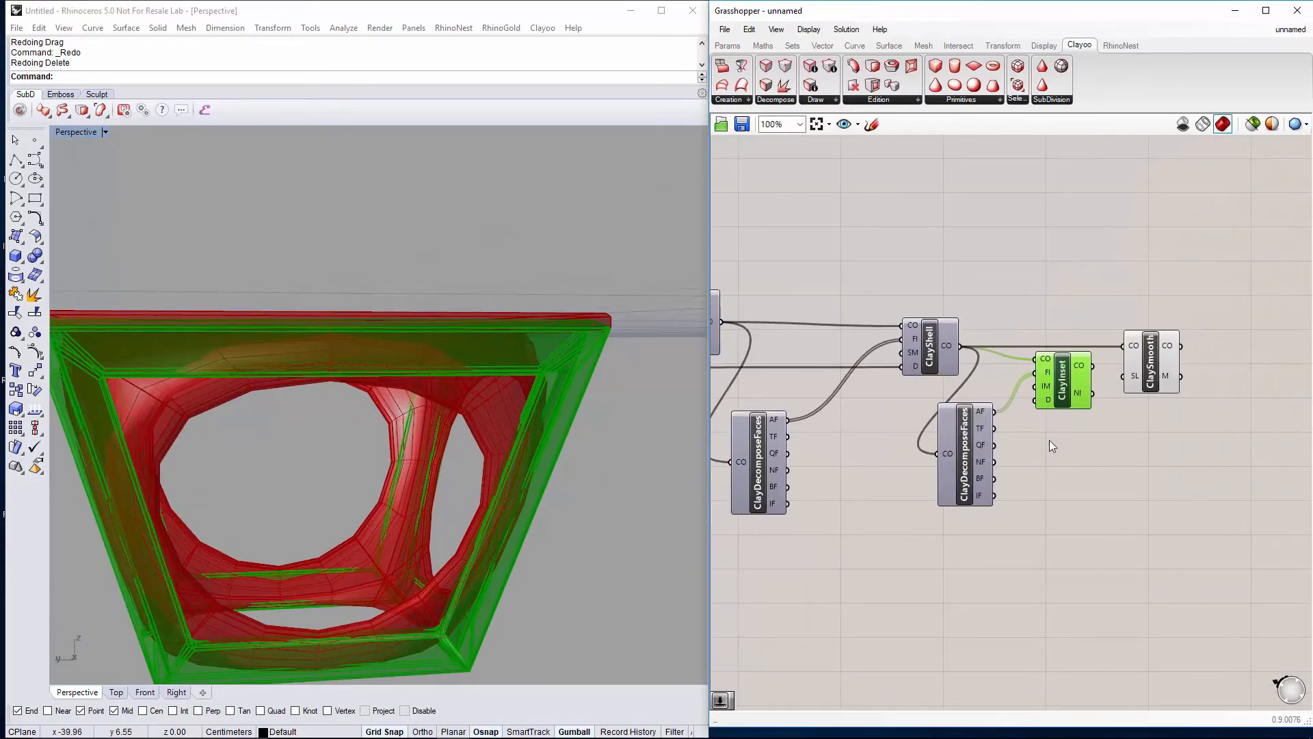
Drive the inset with a Distance slider at 0.1 and turn off Clay Inset's Preview
double_click(1038, 443)
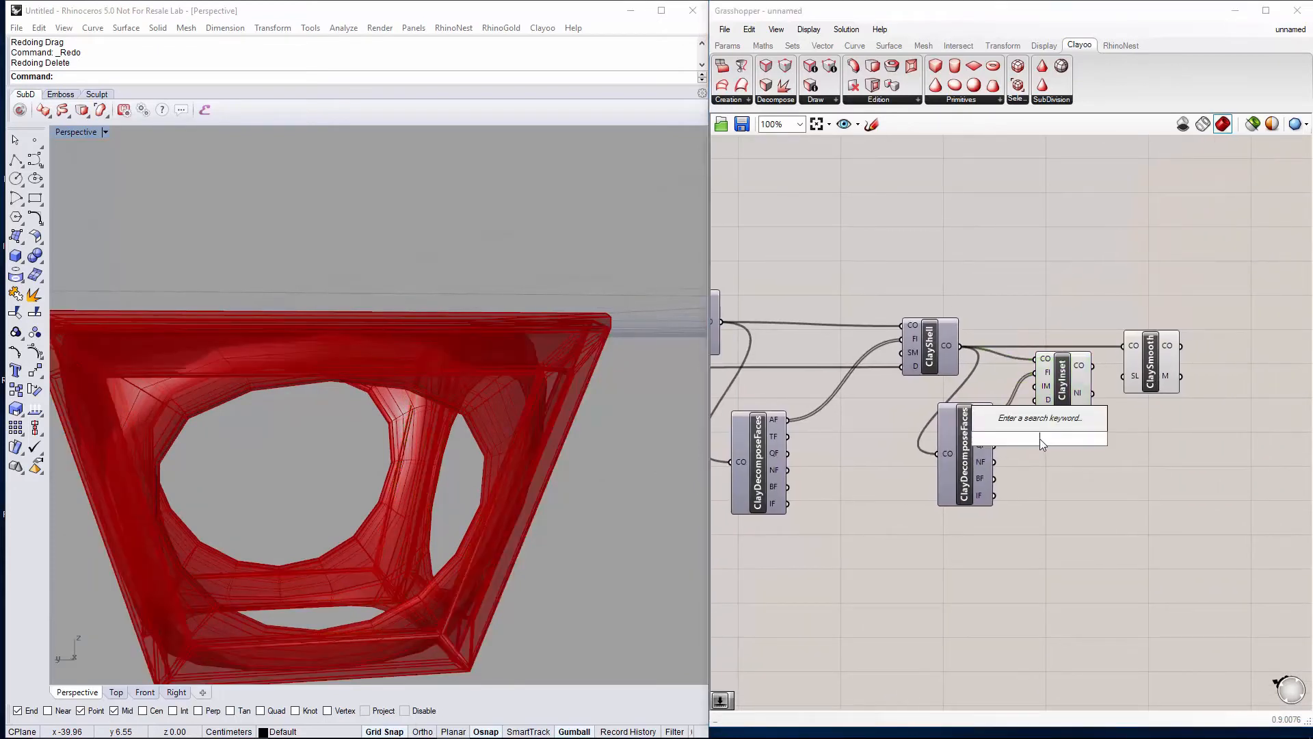
type("Number Slider")
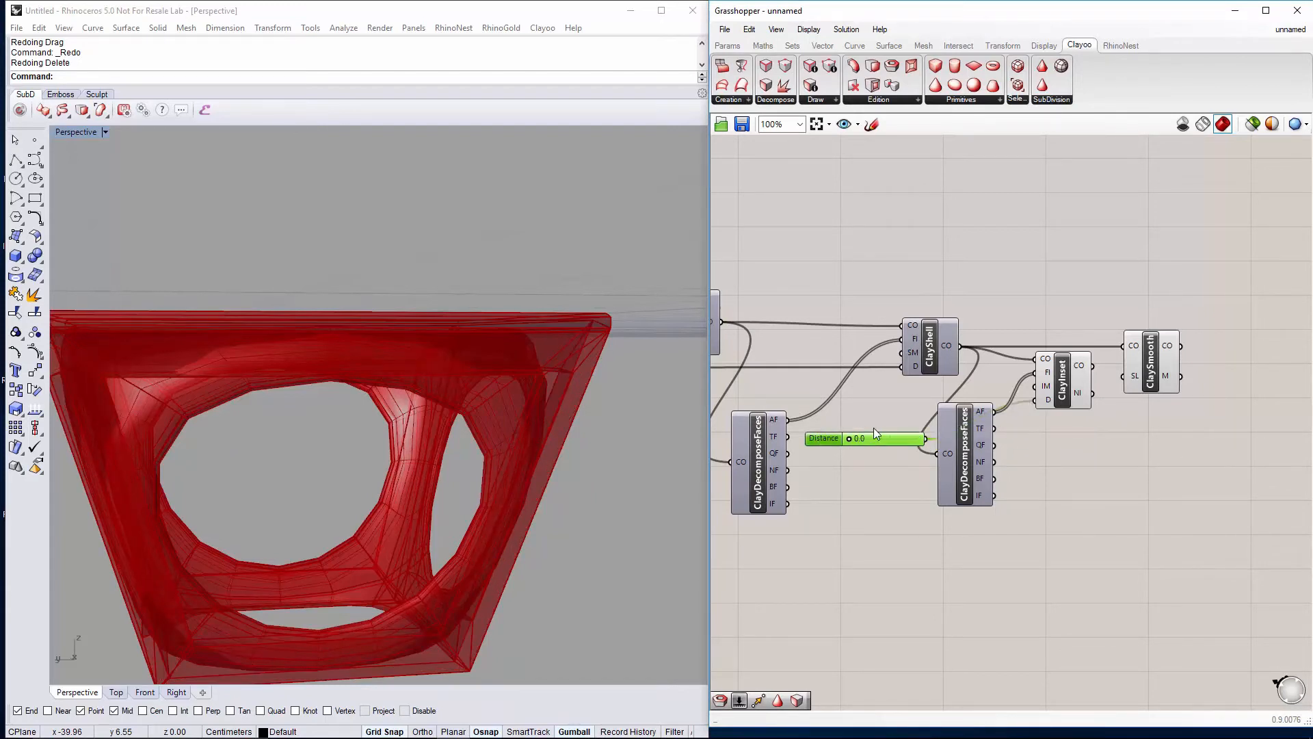
left_click(927, 346)
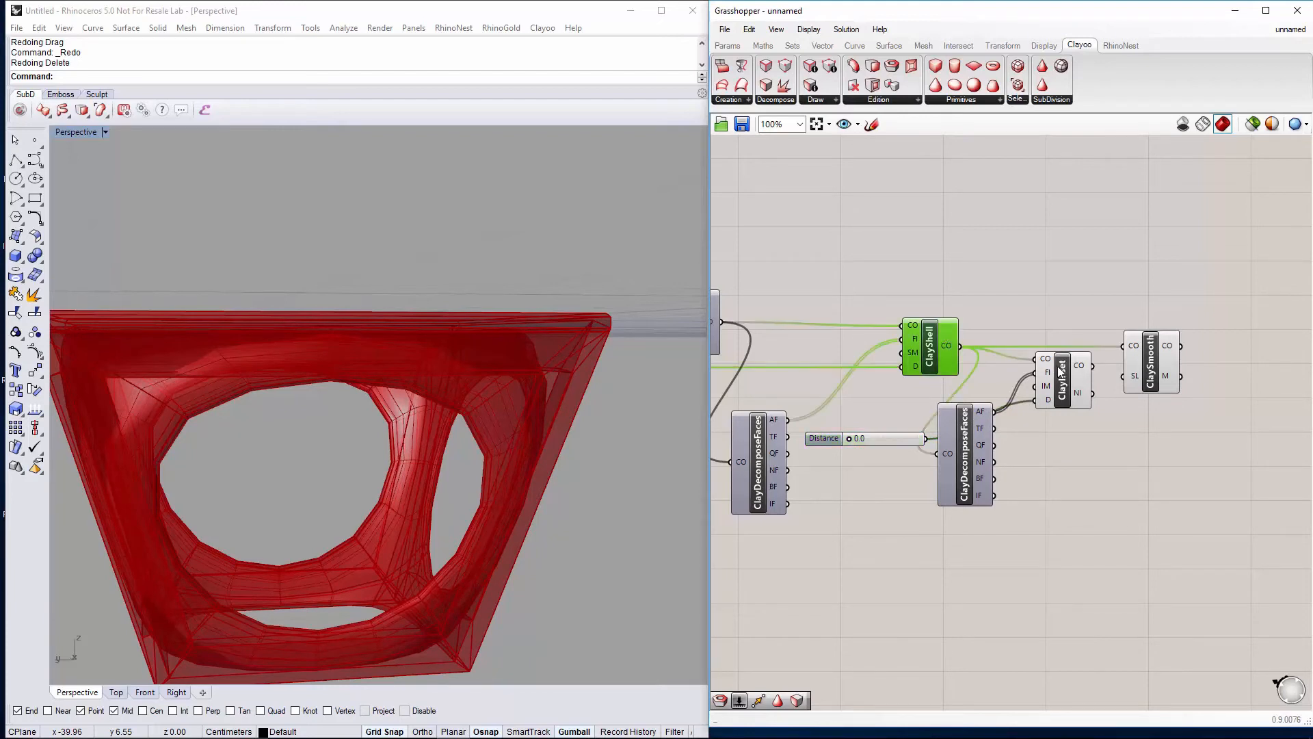
right_click(1065, 378)
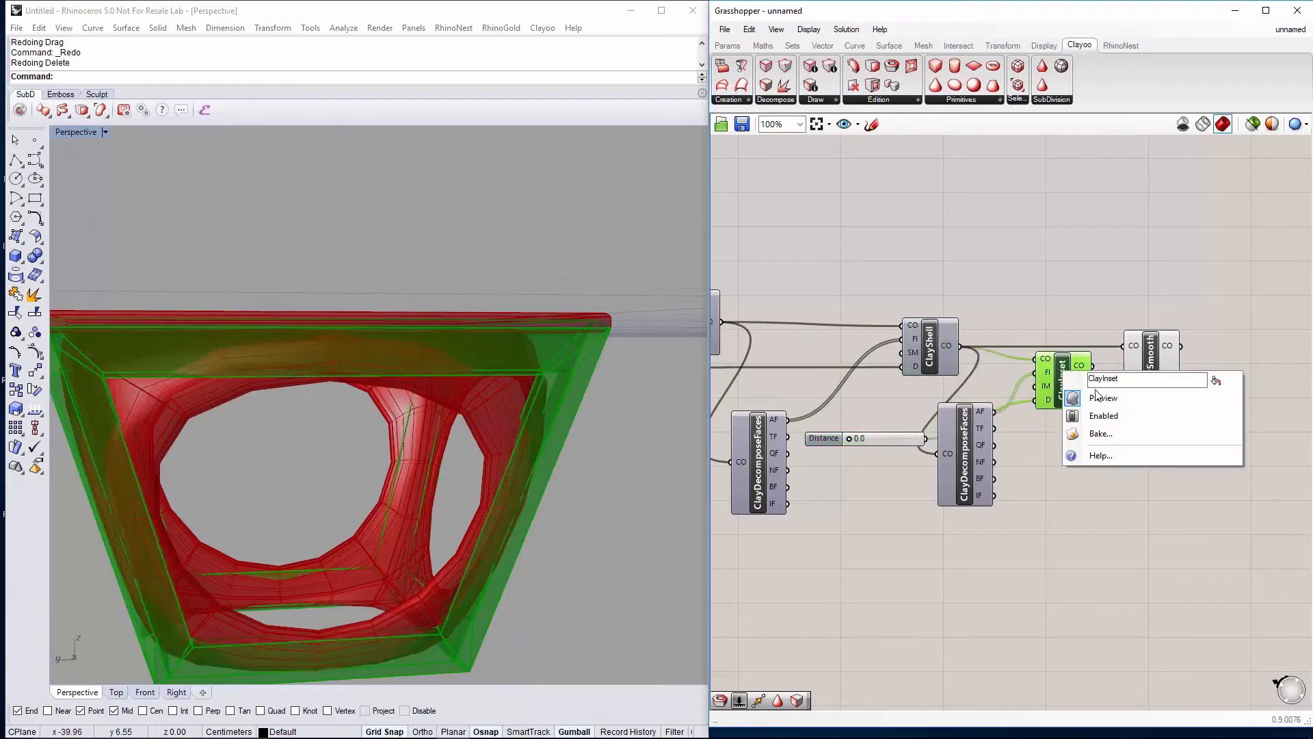
left_click(1104, 397)
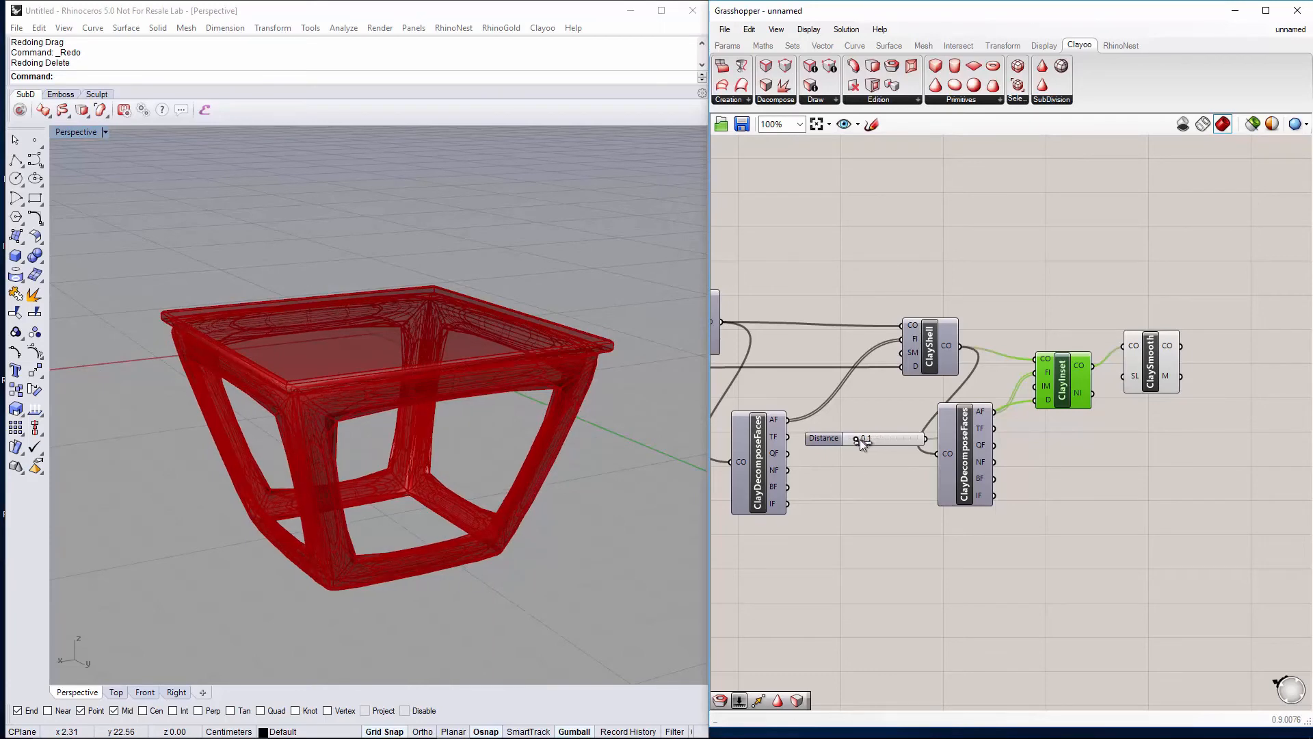
Set Clay Smooth's SL input to the integer 3 and commit it
scroll("up", 3)
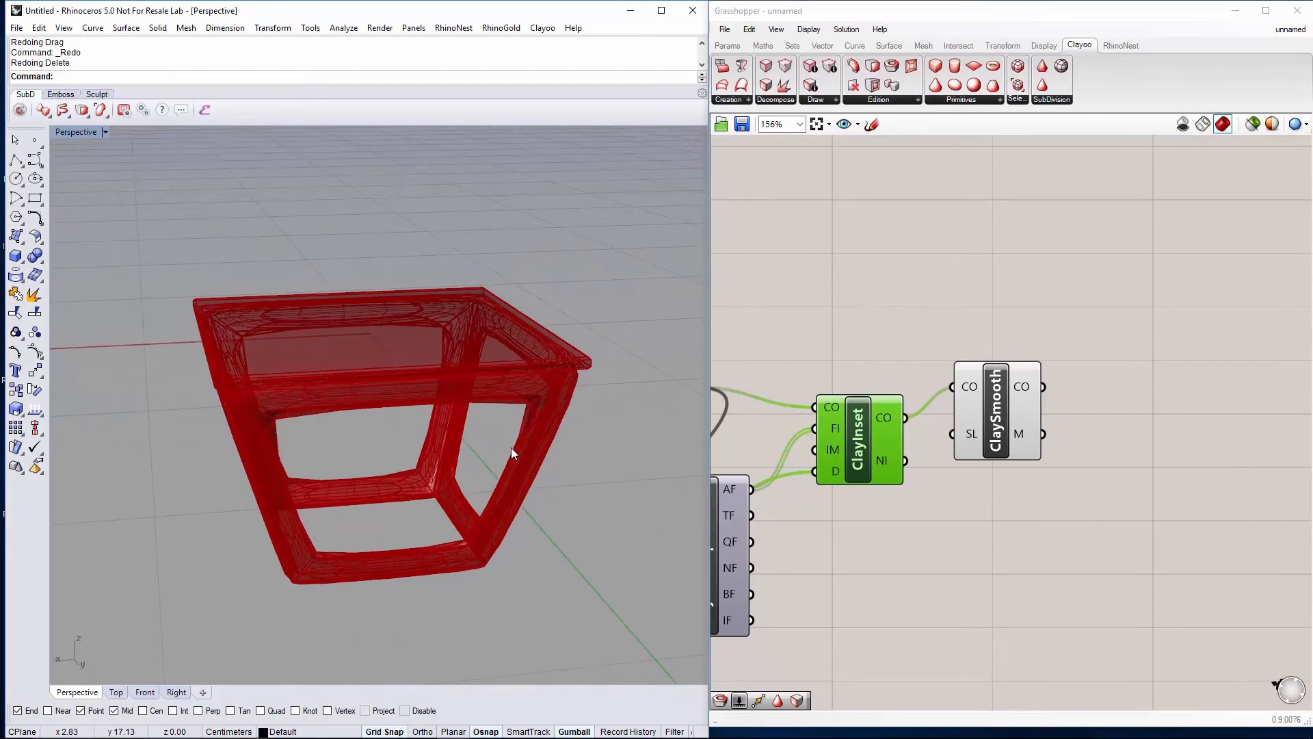
scroll("up", 3)
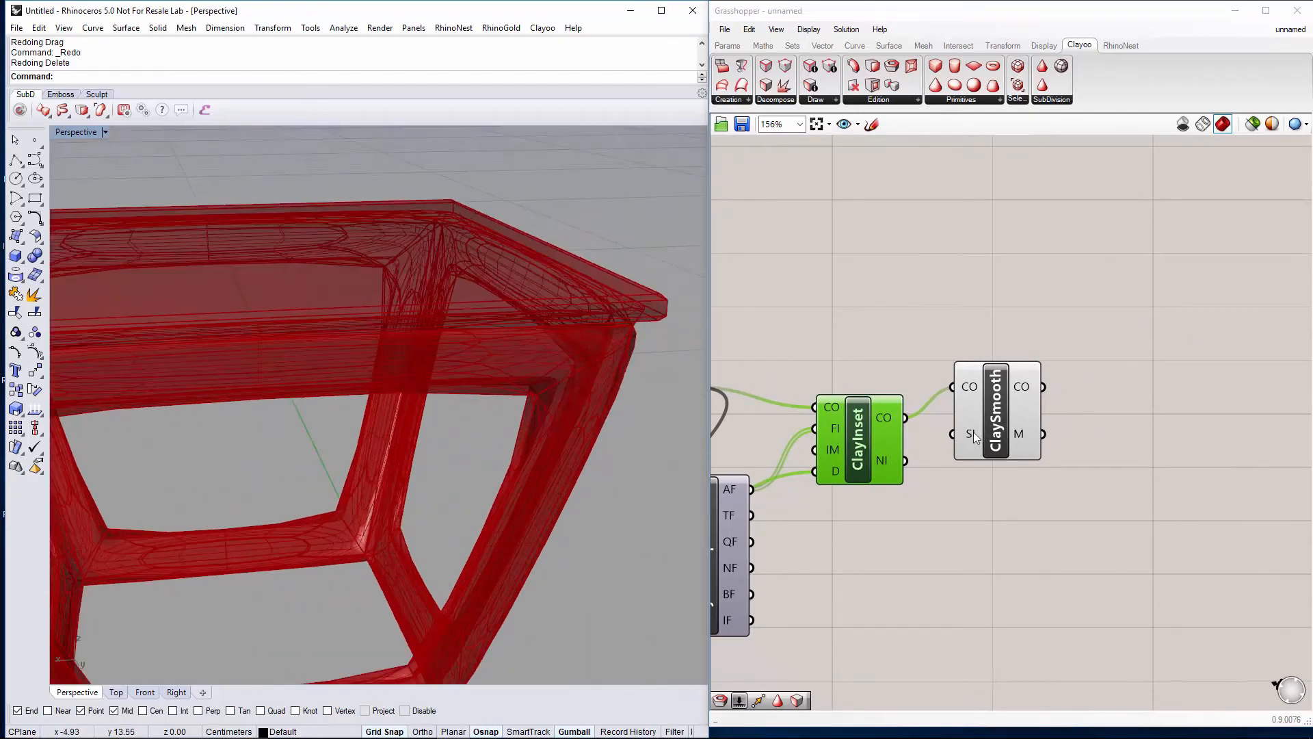
right_click(968, 434)
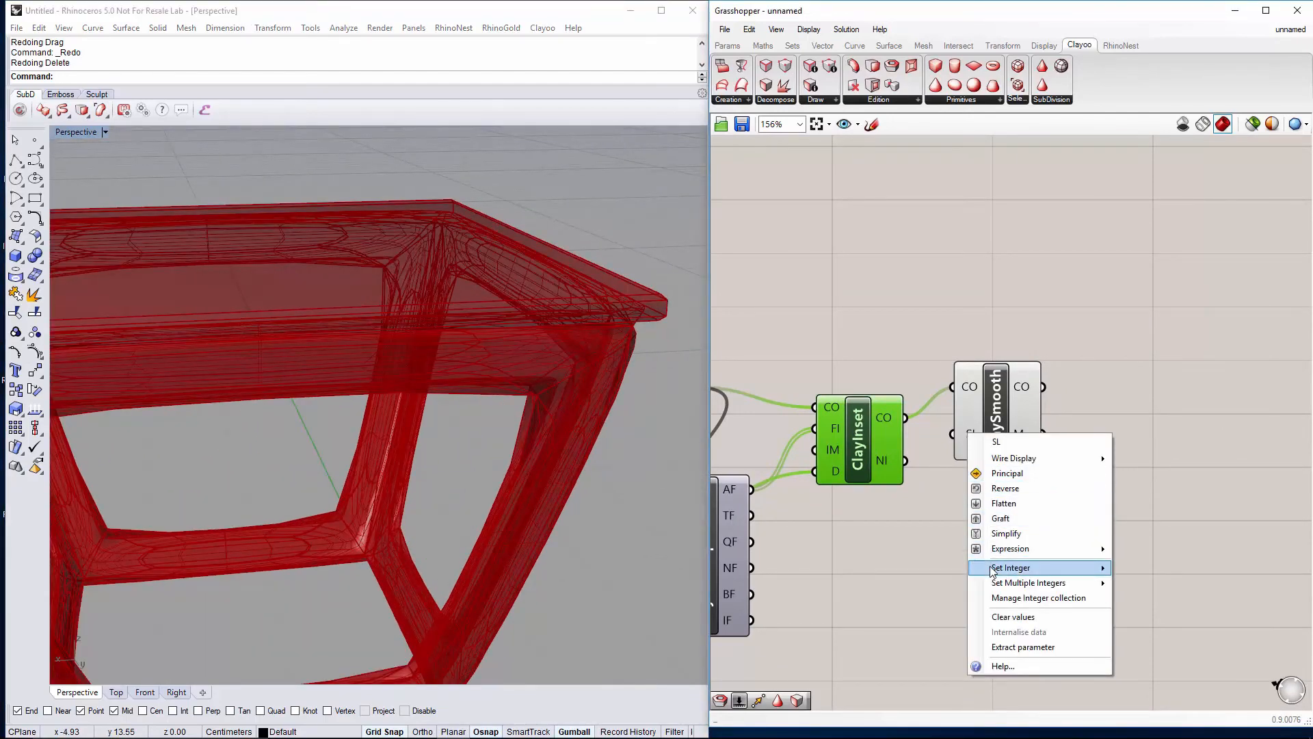
mouse_move(1075, 577)
type("3")
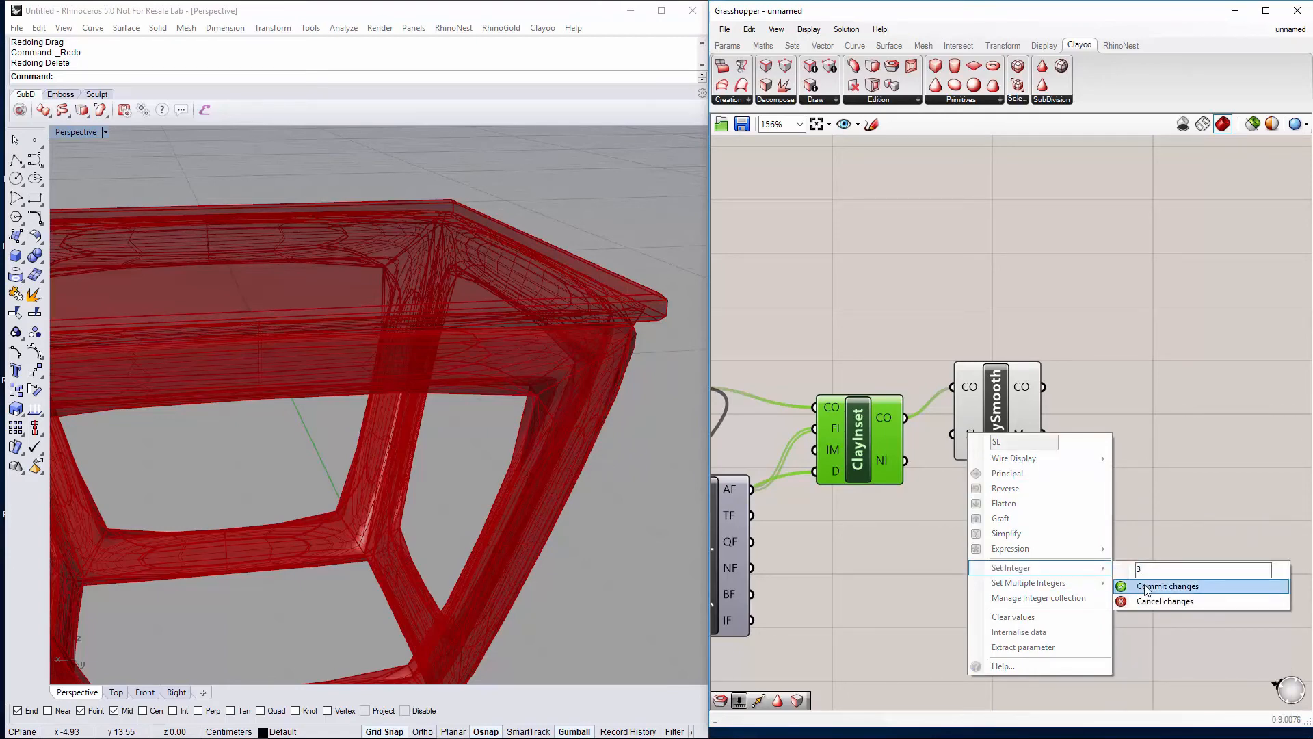
left_click(1167, 586)
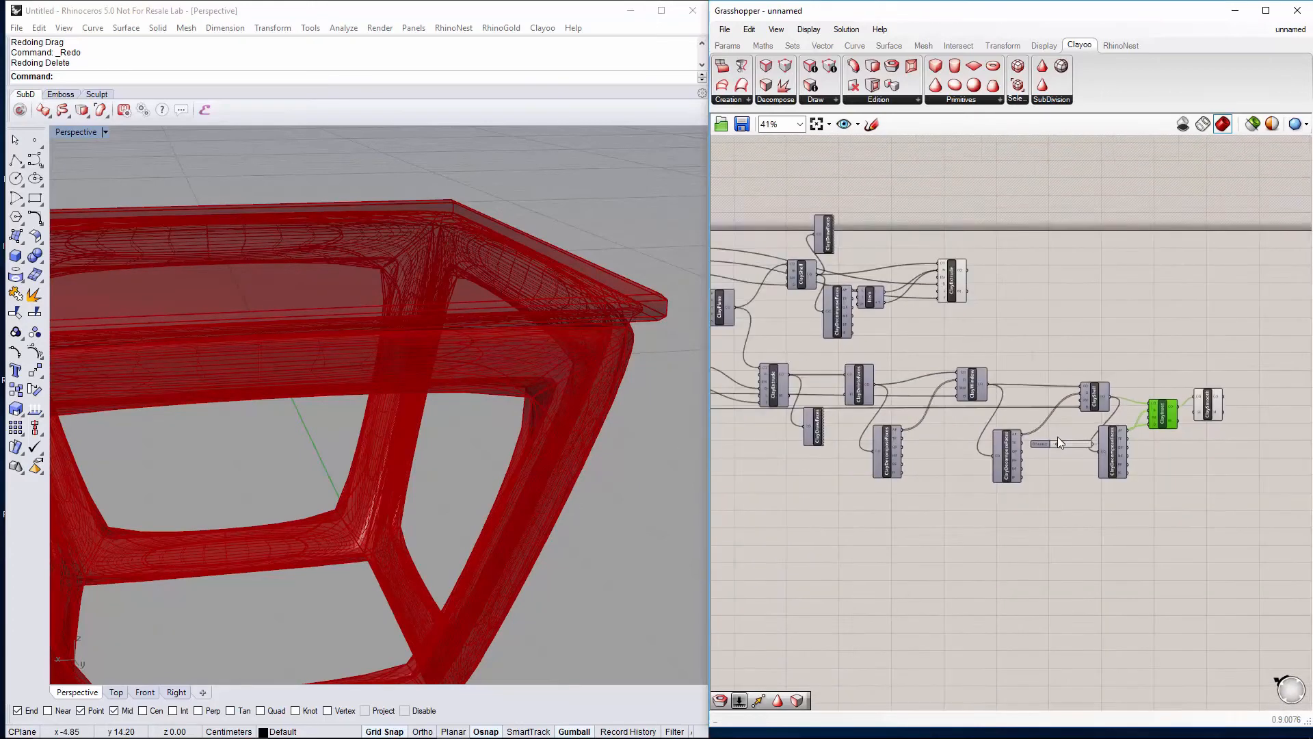
scroll("down", 3)
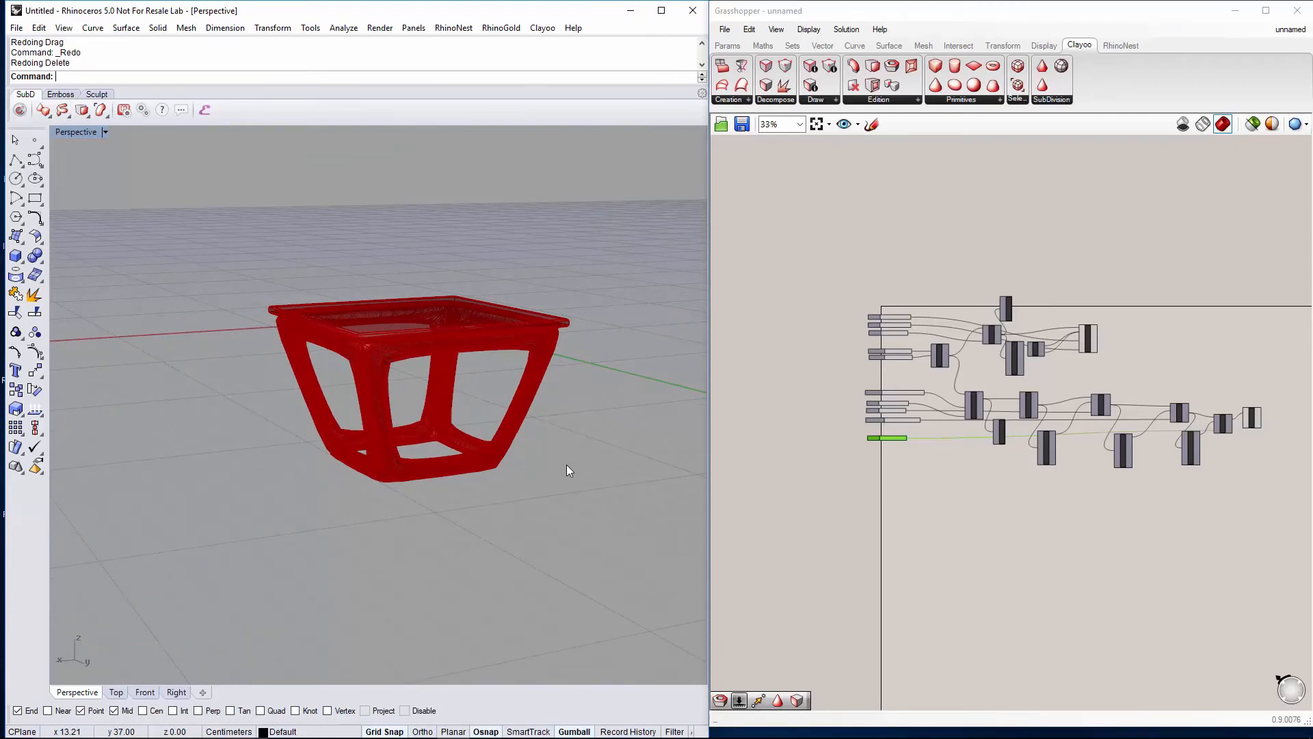
Place a Move component taking the tabletop Clay Extrude's CO as its geometry
scroll("up", 3)
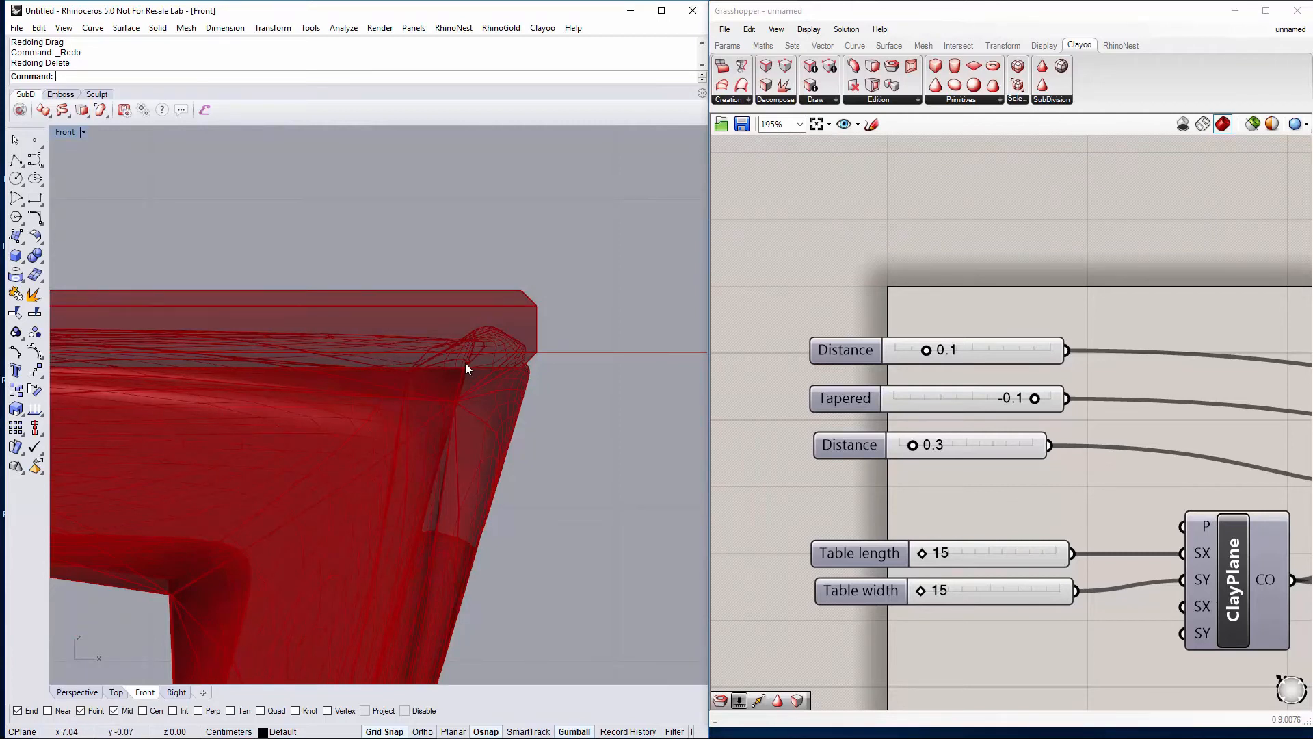
scroll("down", 3)
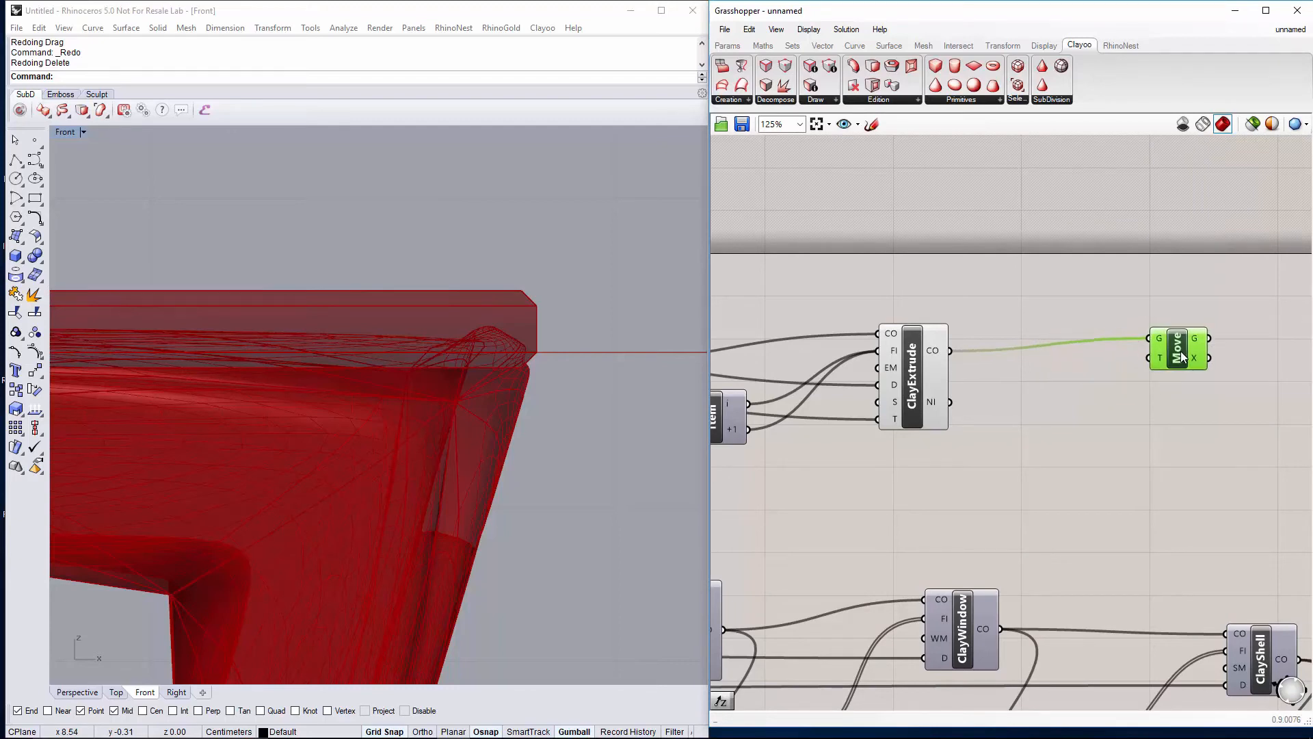
Feed Move's T with a Unit Z vector scaled by a 0.2 Factor slider
double_click(1028, 423)
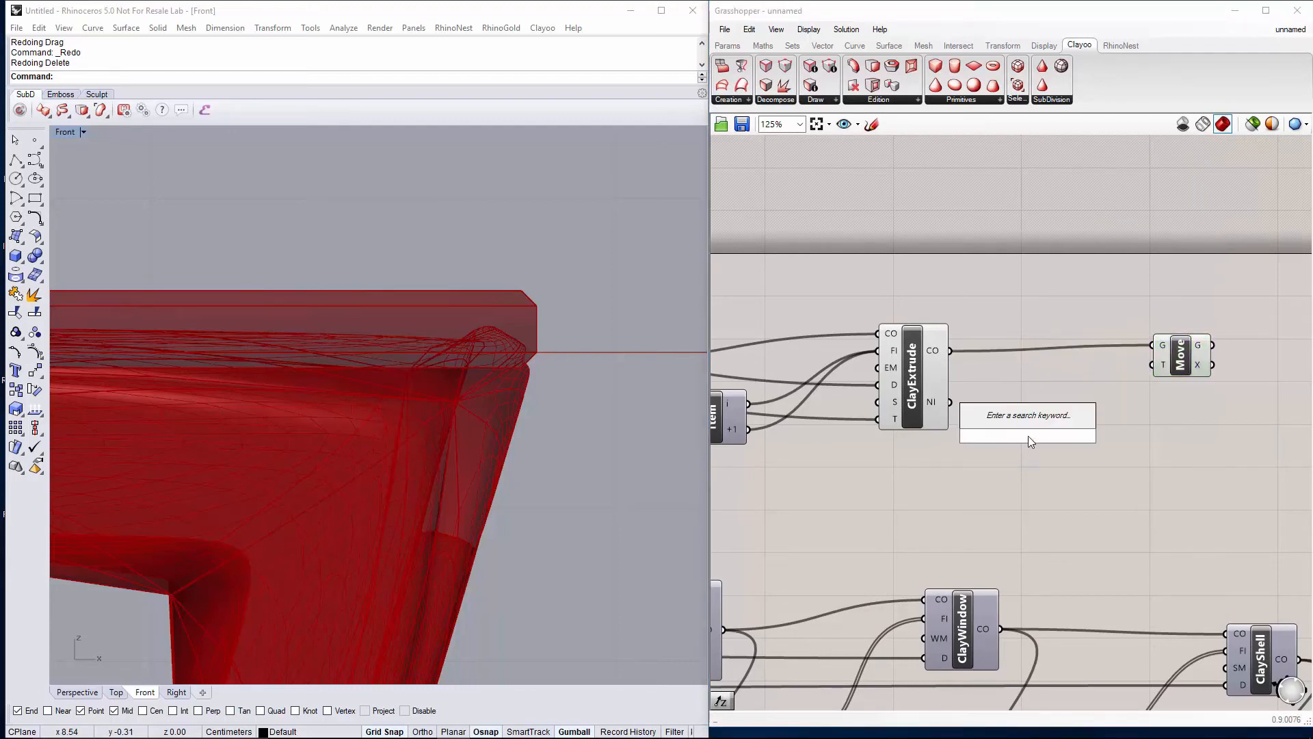
left_click(1026, 414)
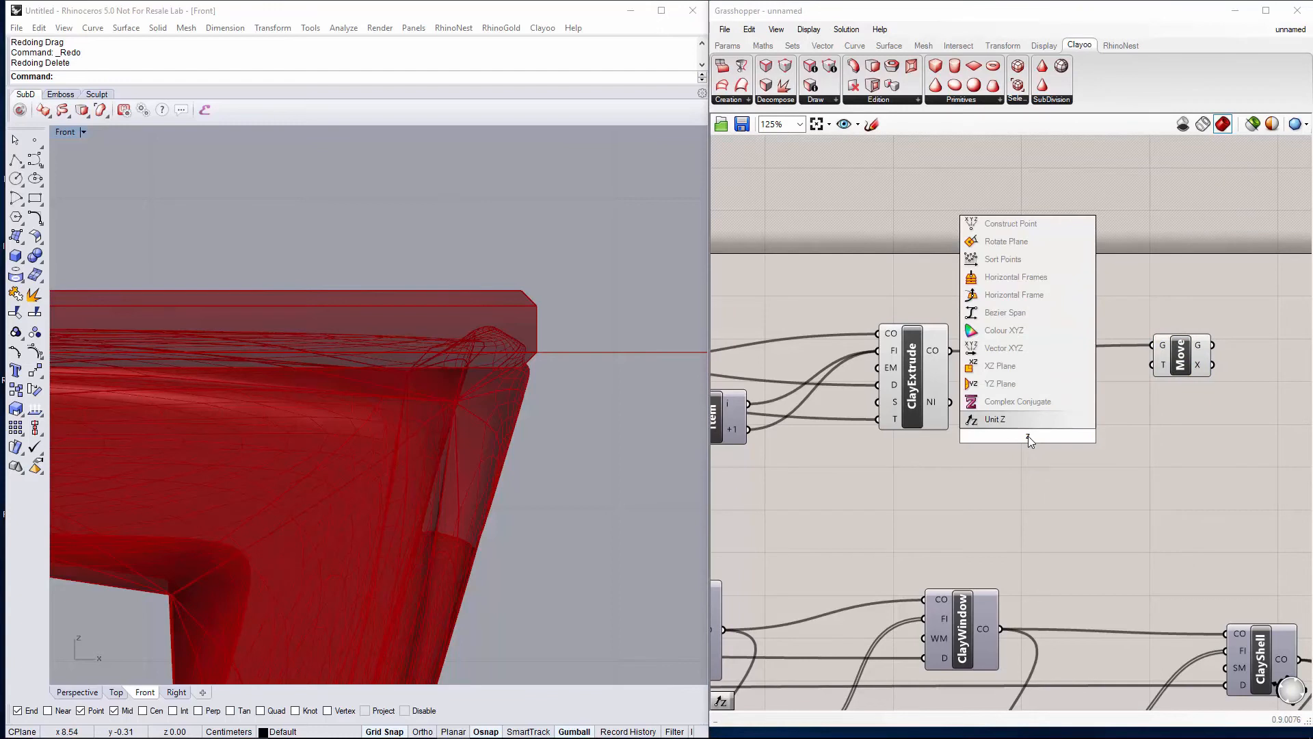
left_click(995, 418)
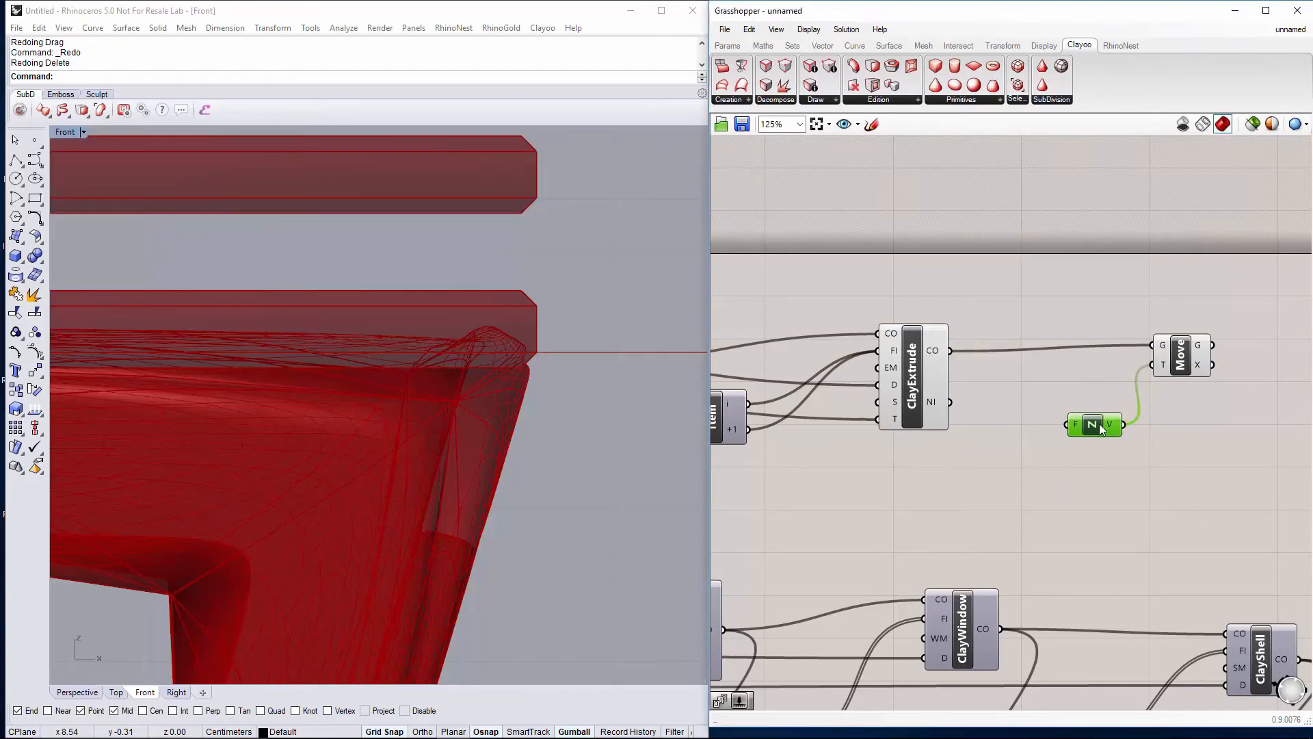
double_click(949, 464)
type("0.01")
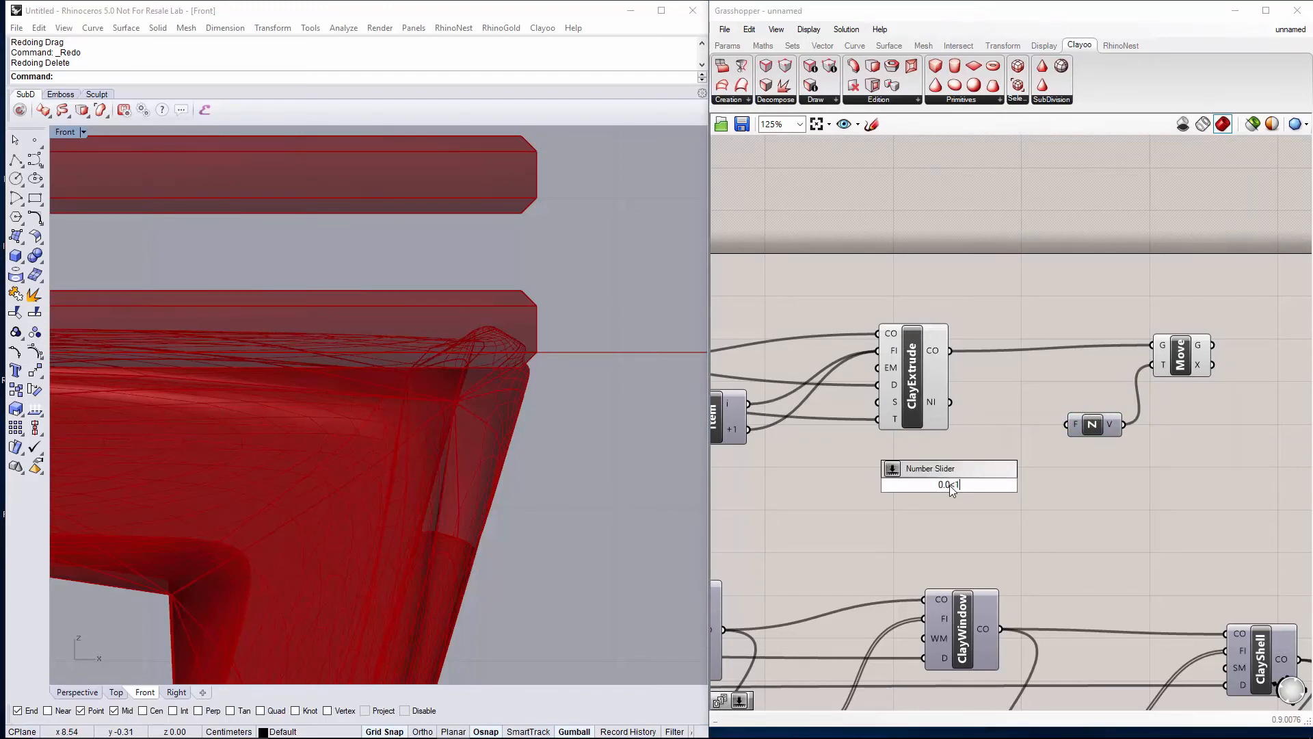
key("Return")
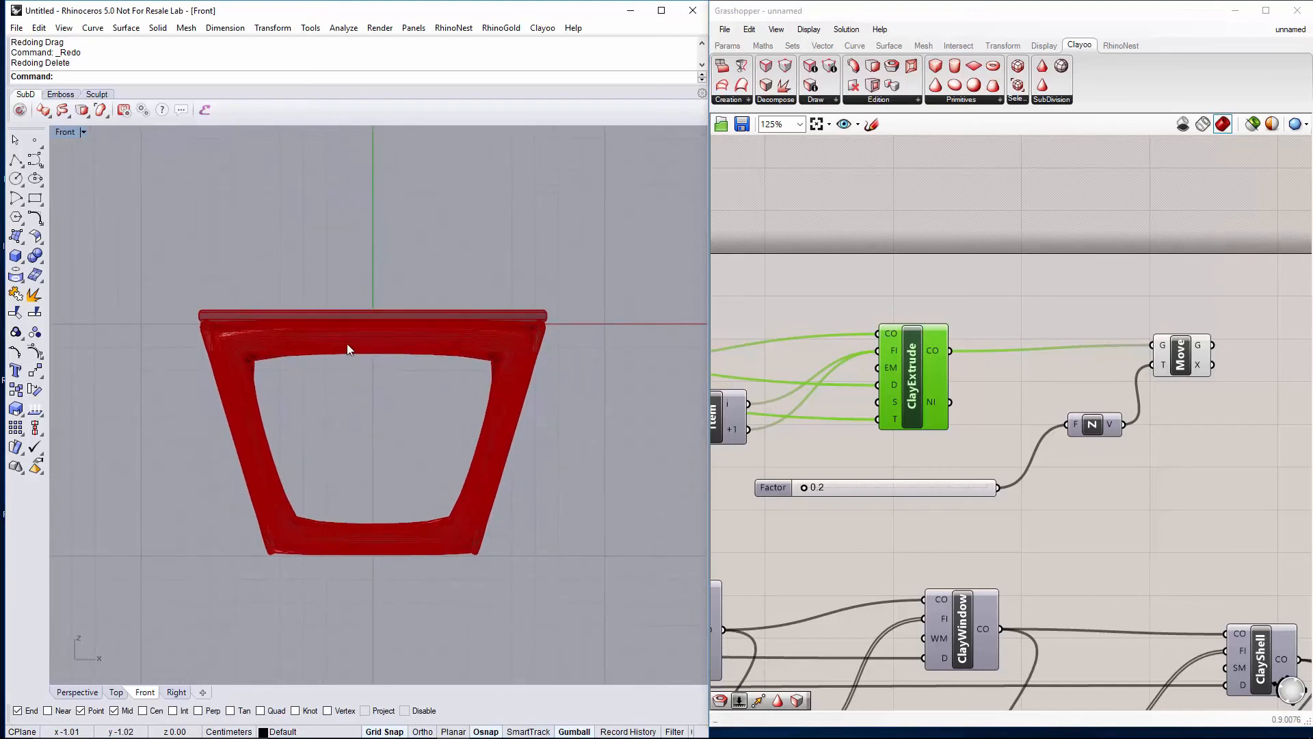
mouse_move(648, 434)
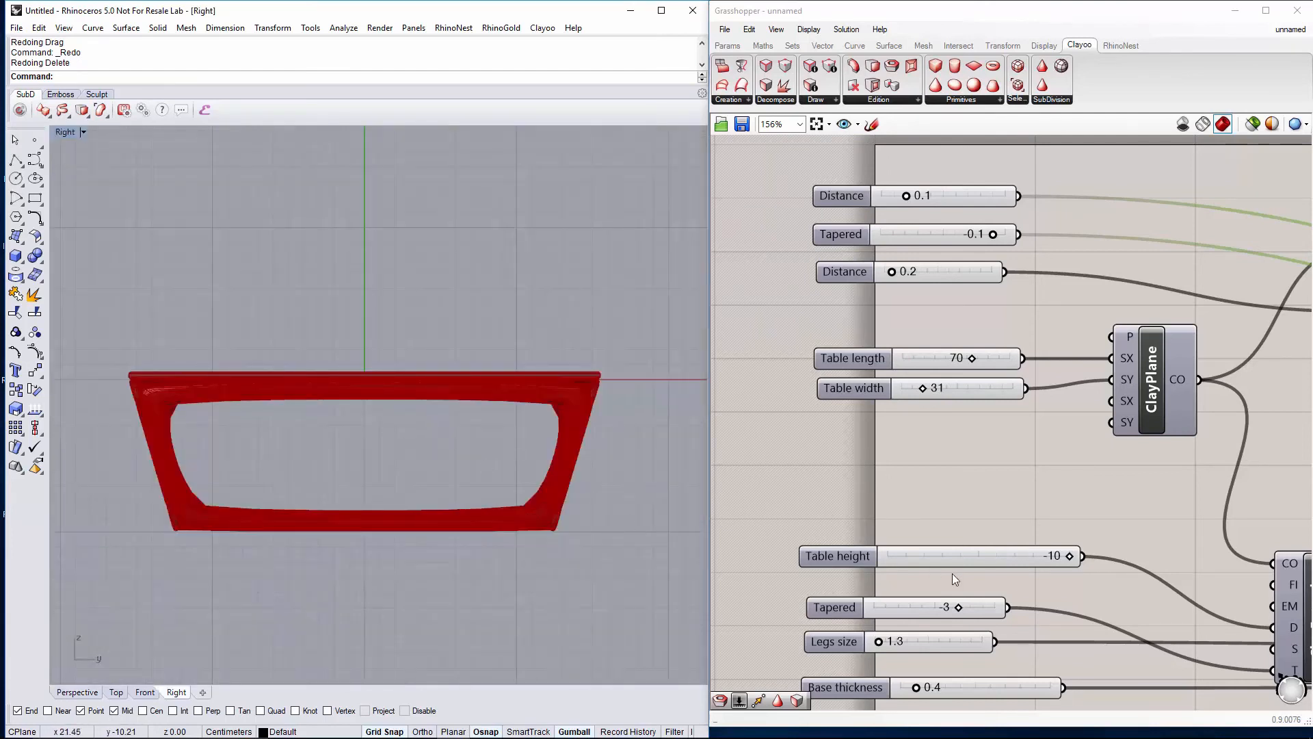
Set Table height -20, Legs size 3.0, Base thickness 0.5 and Distance 0.1
scroll("down", 3)
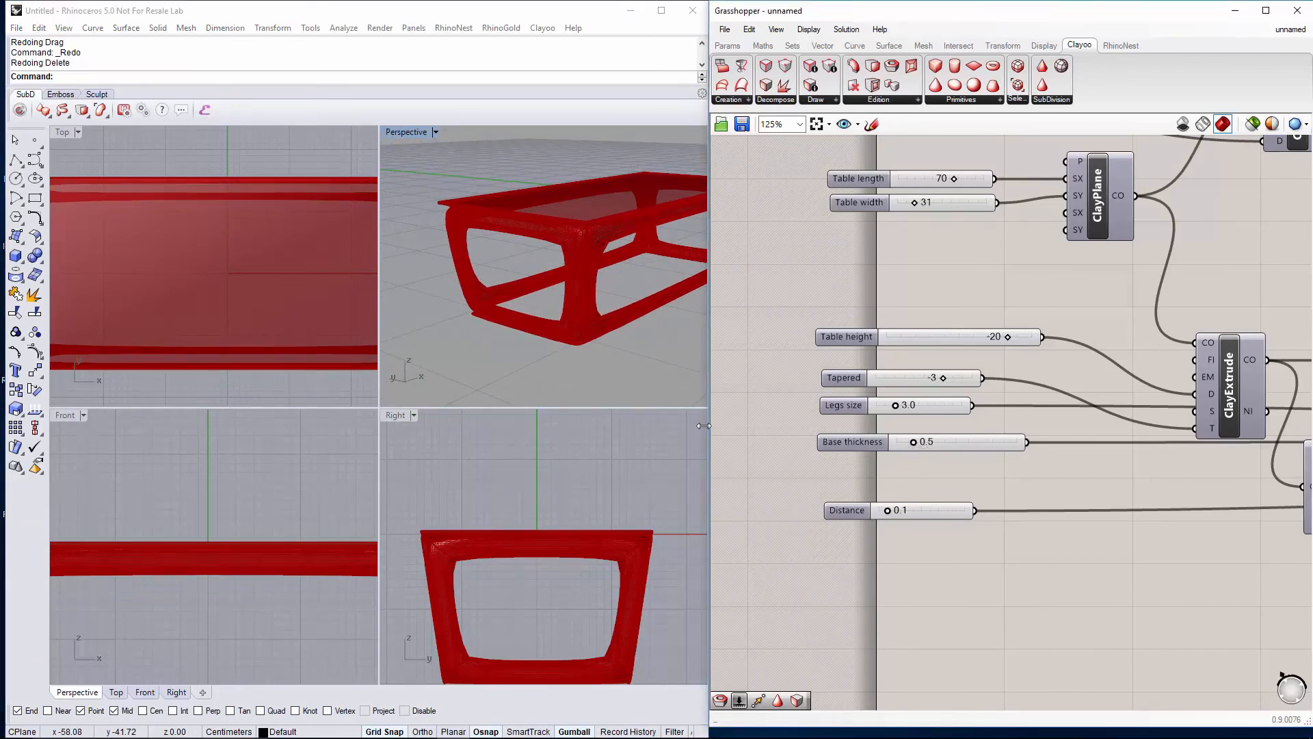
Bake the long table's moved top geometry into Rhino on Layer 01
left_click_drag(544, 252, 540, 297)
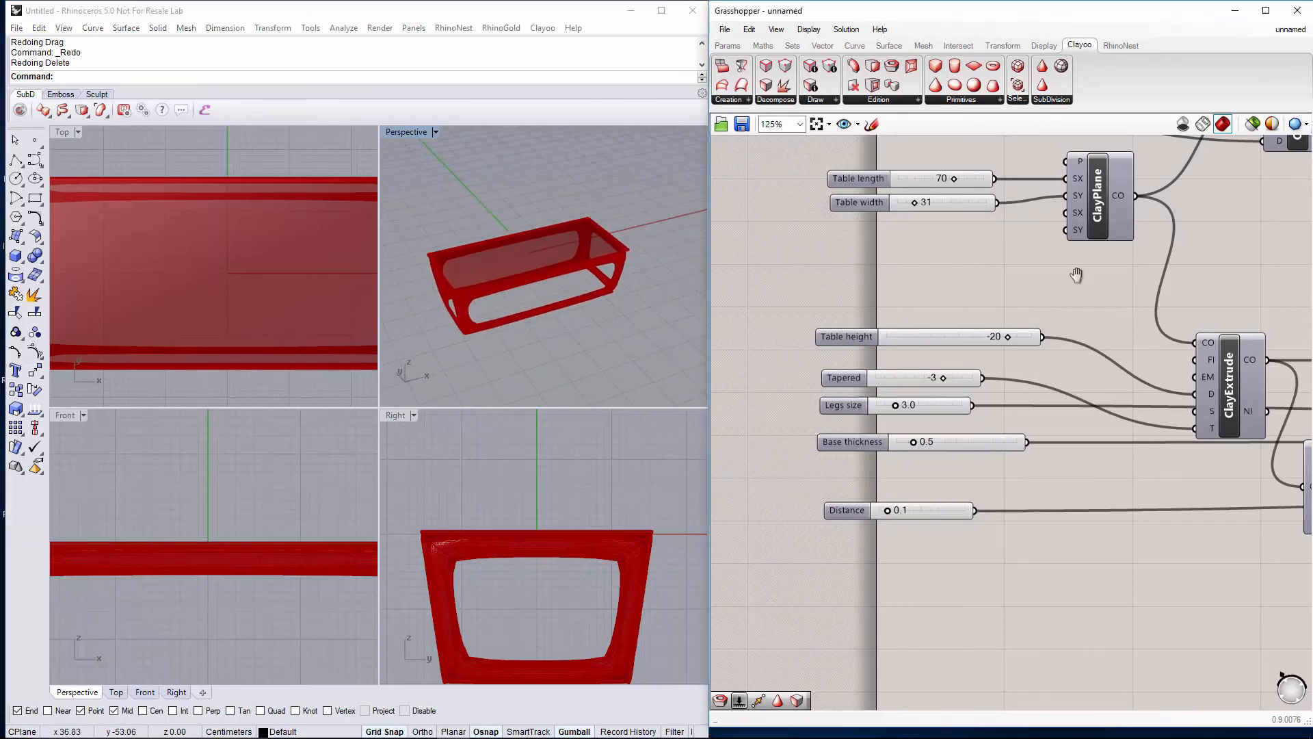
scroll("down", 3)
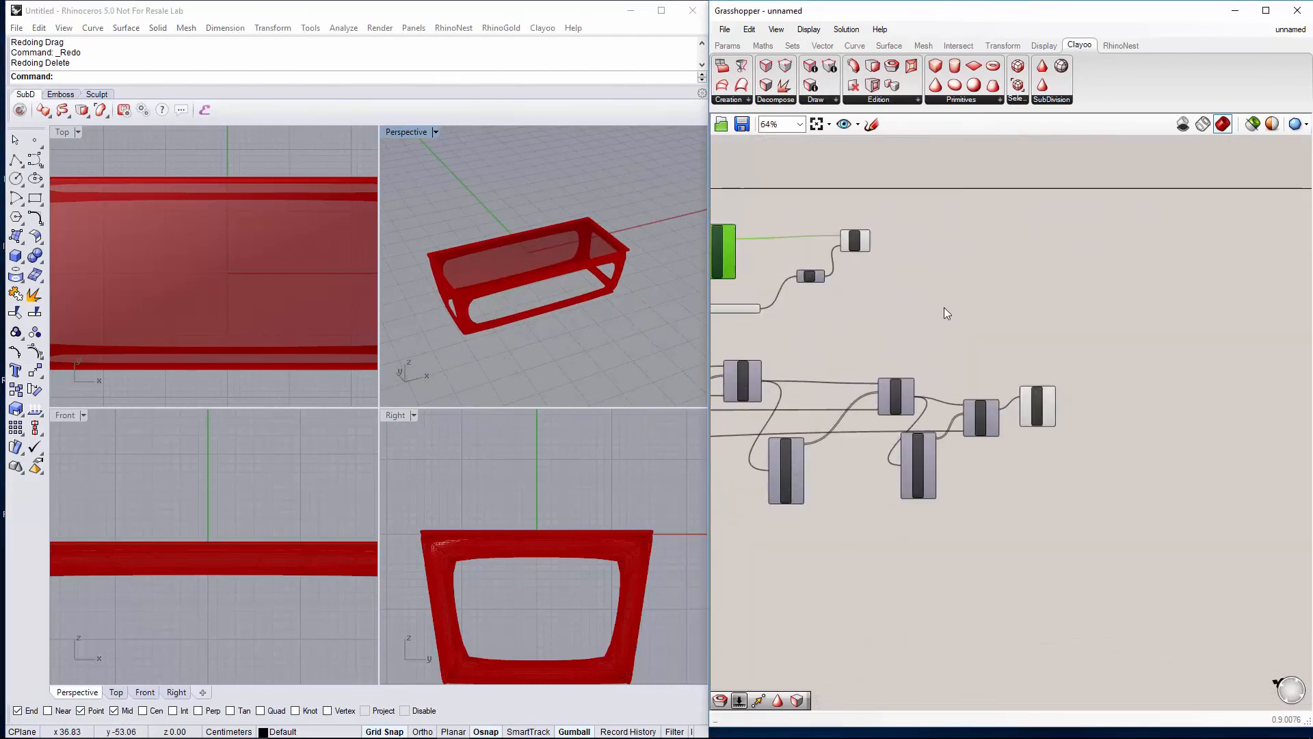
right_click(883, 304)
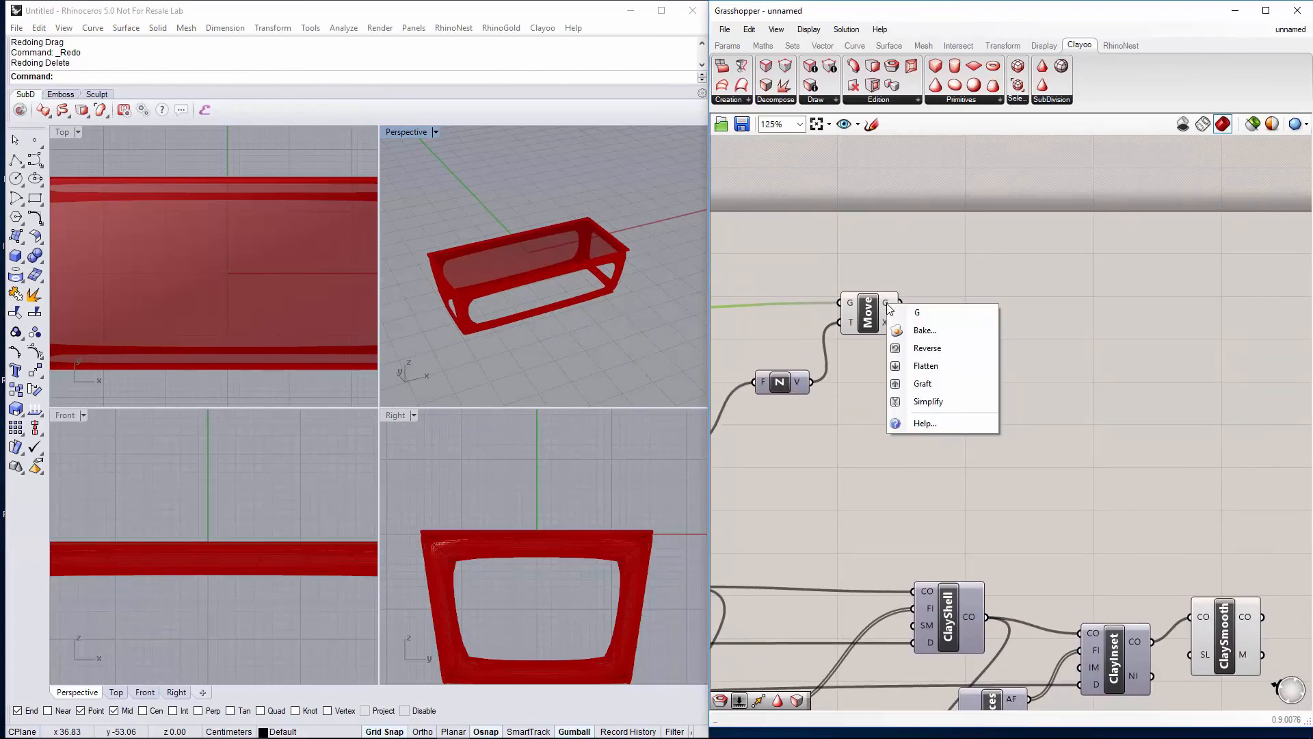
left_click(925, 330)
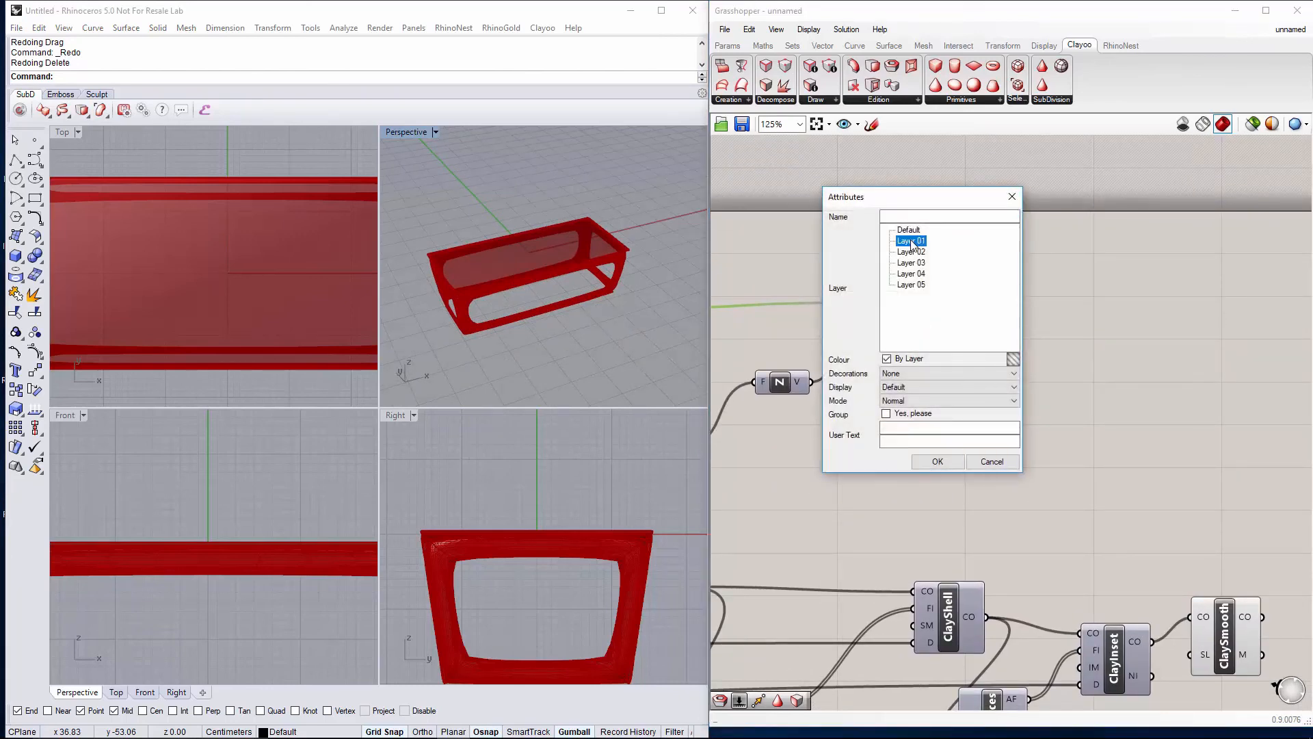
left_click(935, 461)
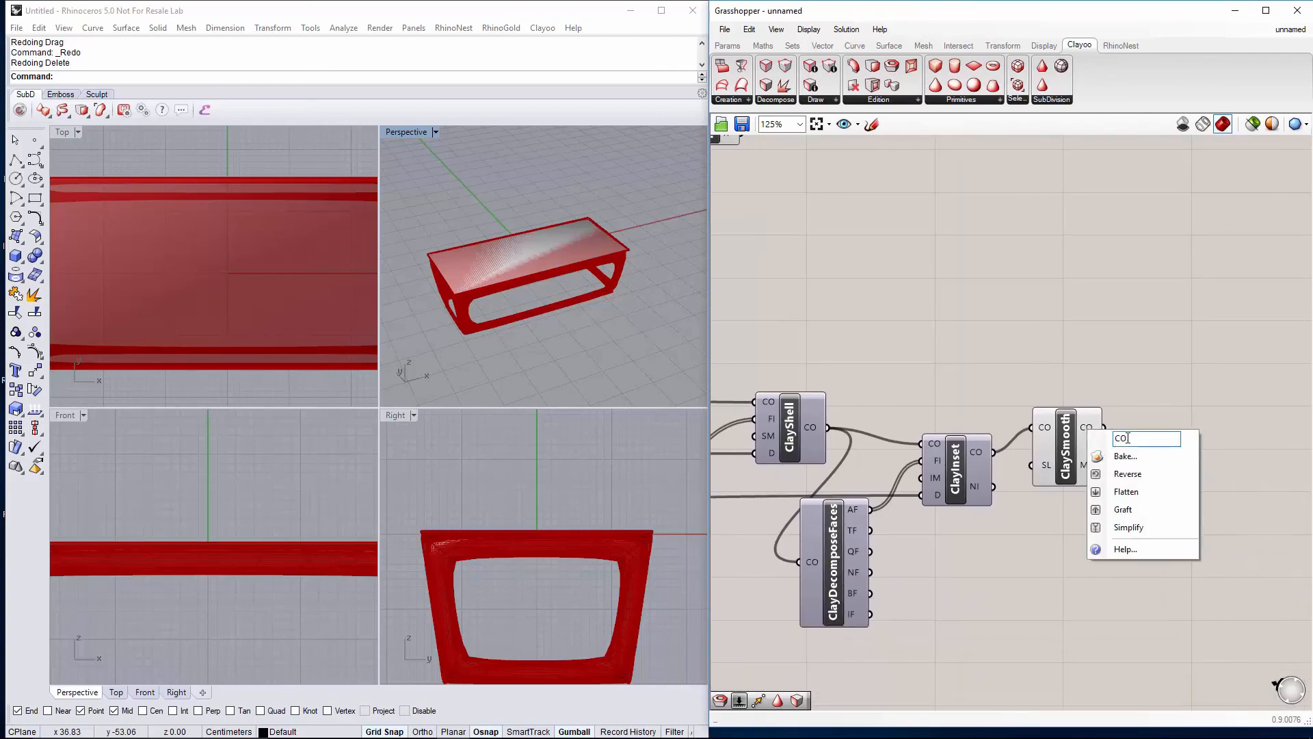
Bake the ClaySmooth base geometry into Rhino on Layer 02
left_click(1126, 456)
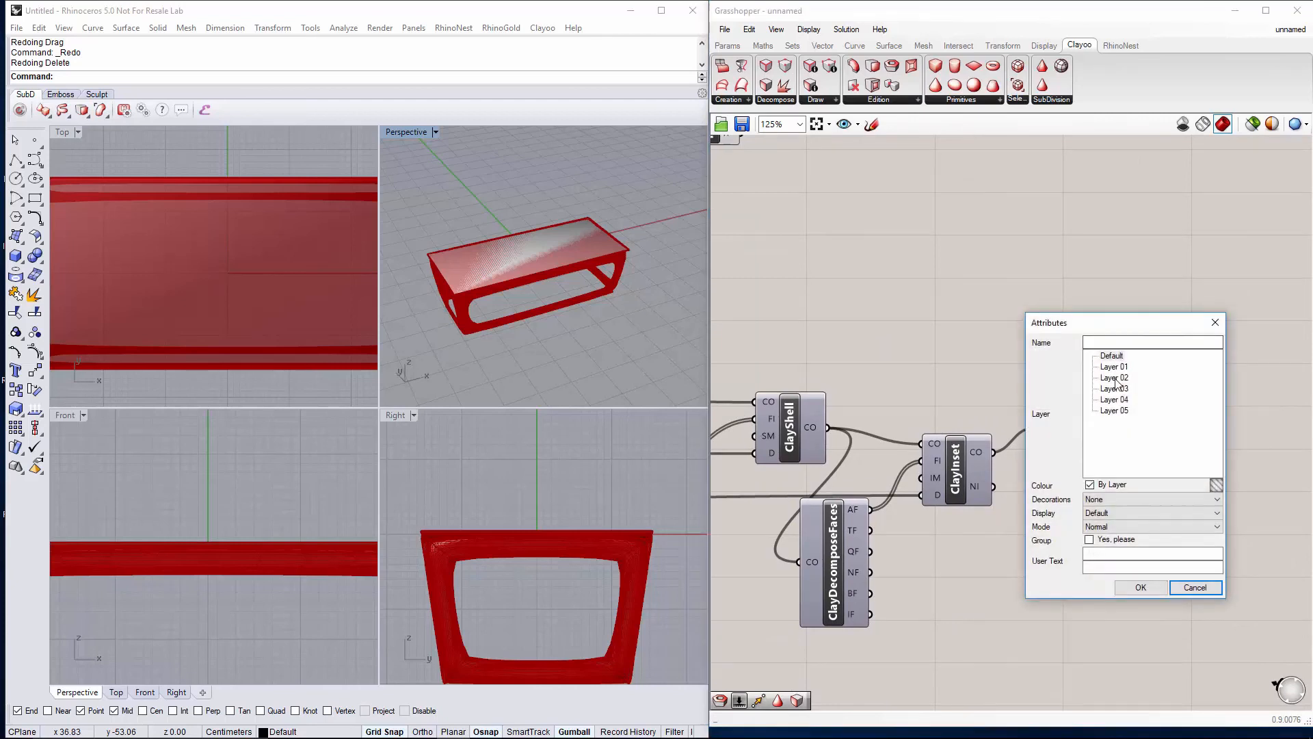
left_click(1114, 378)
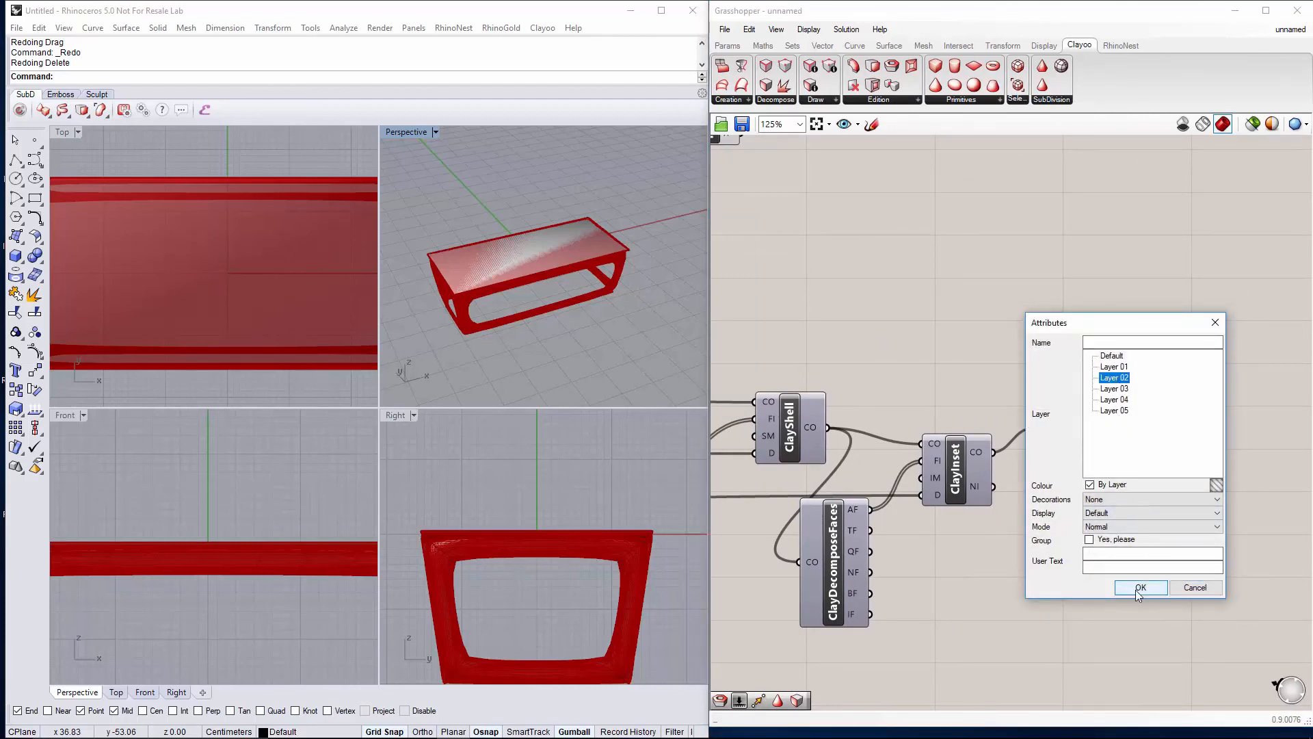
left_click(1139, 587)
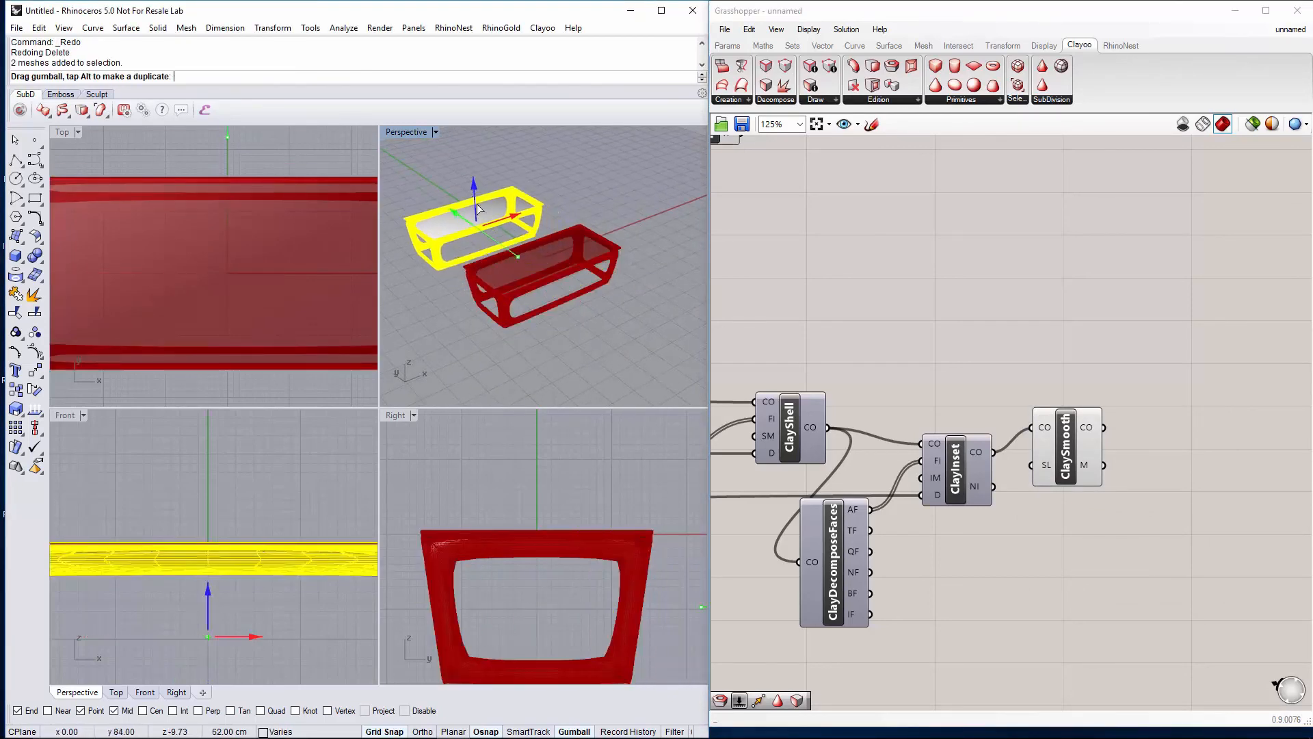
Set the ClayPlane Table length slider to 31 so the live table becomes 31 by 31
scroll("down", 3)
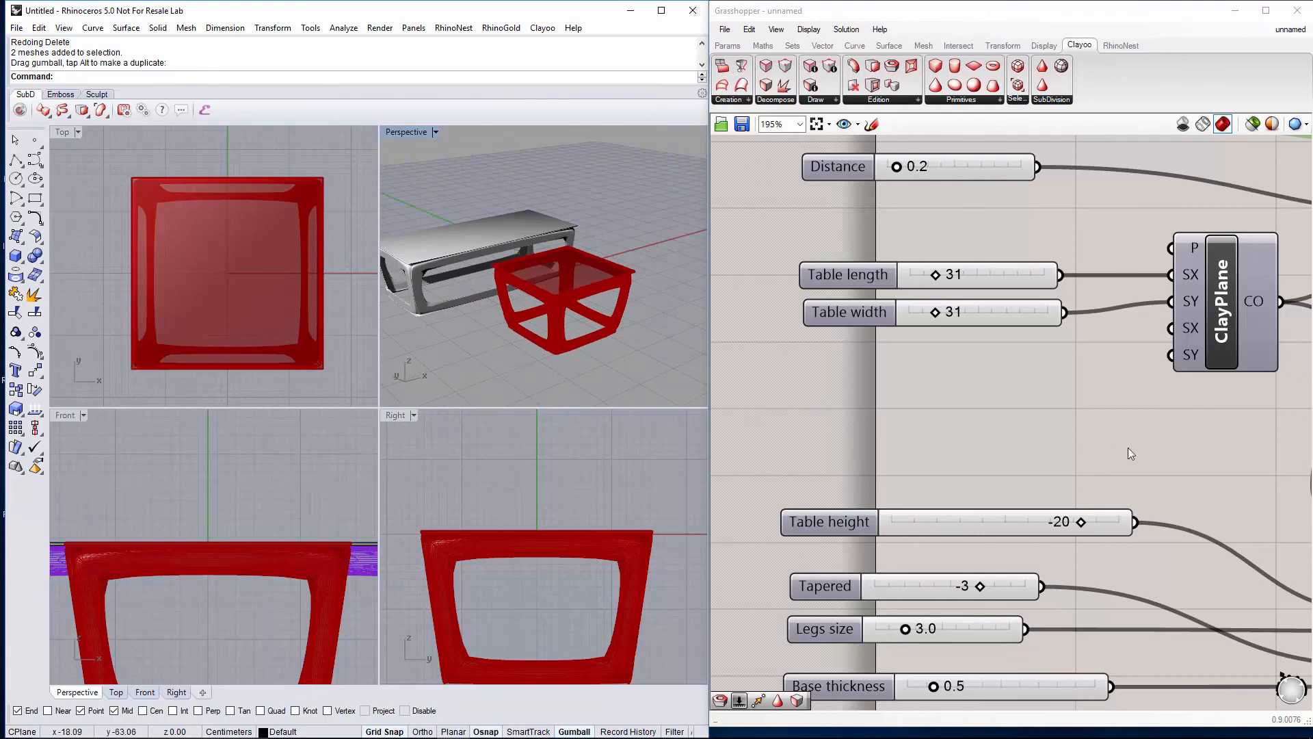
scroll("down", 3)
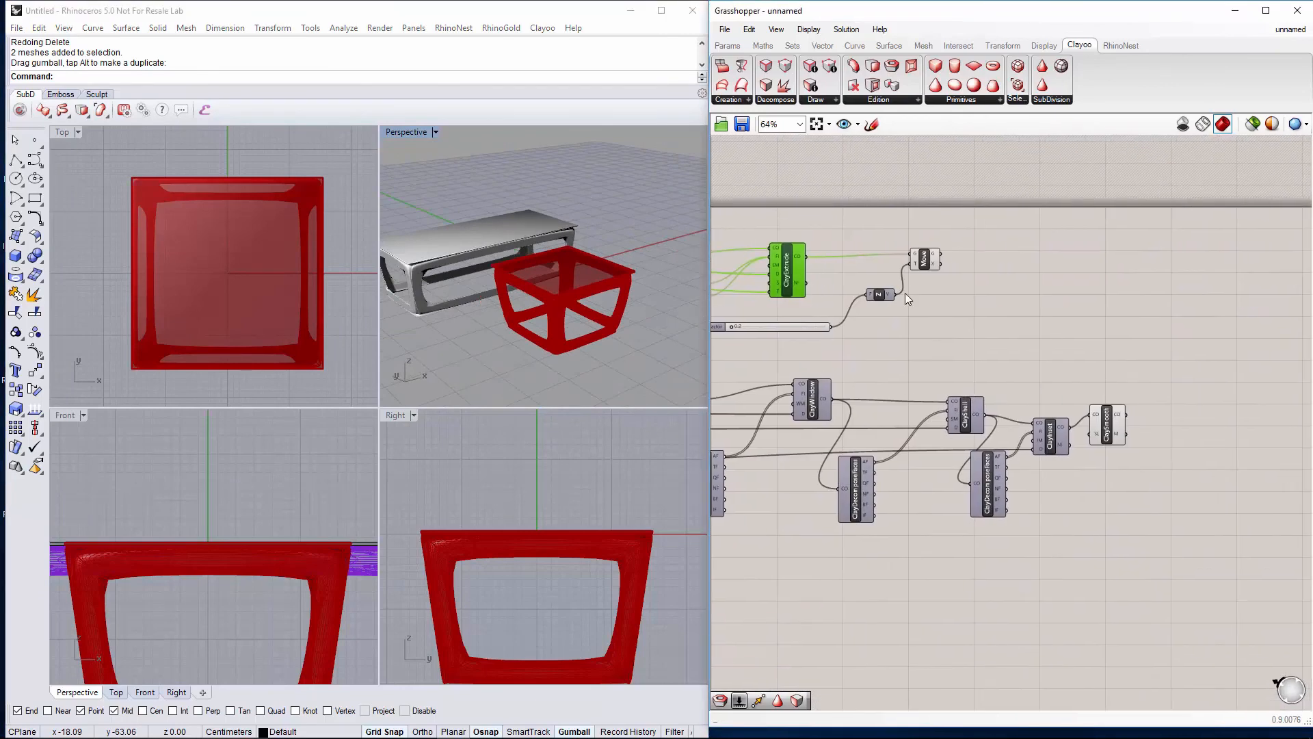
Bake the square table's top geometry into Rhino
right_click(984, 249)
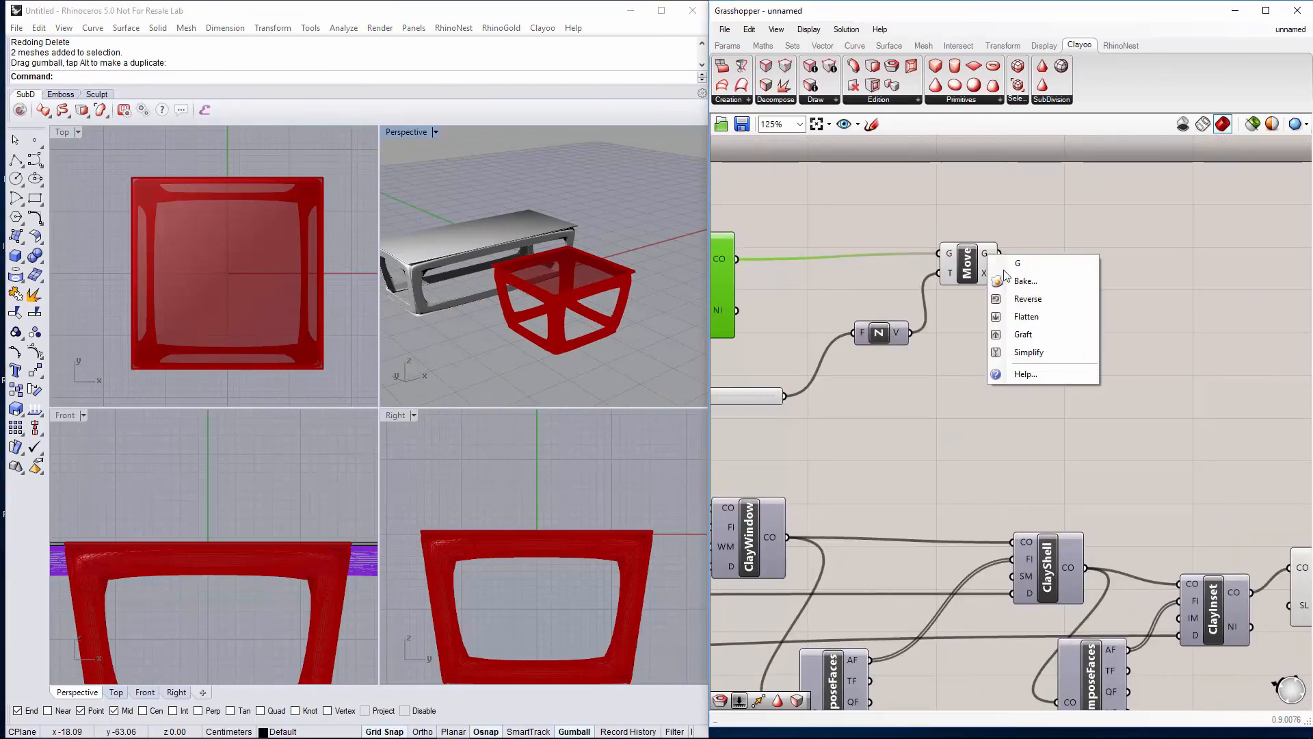
left_click(1025, 281)
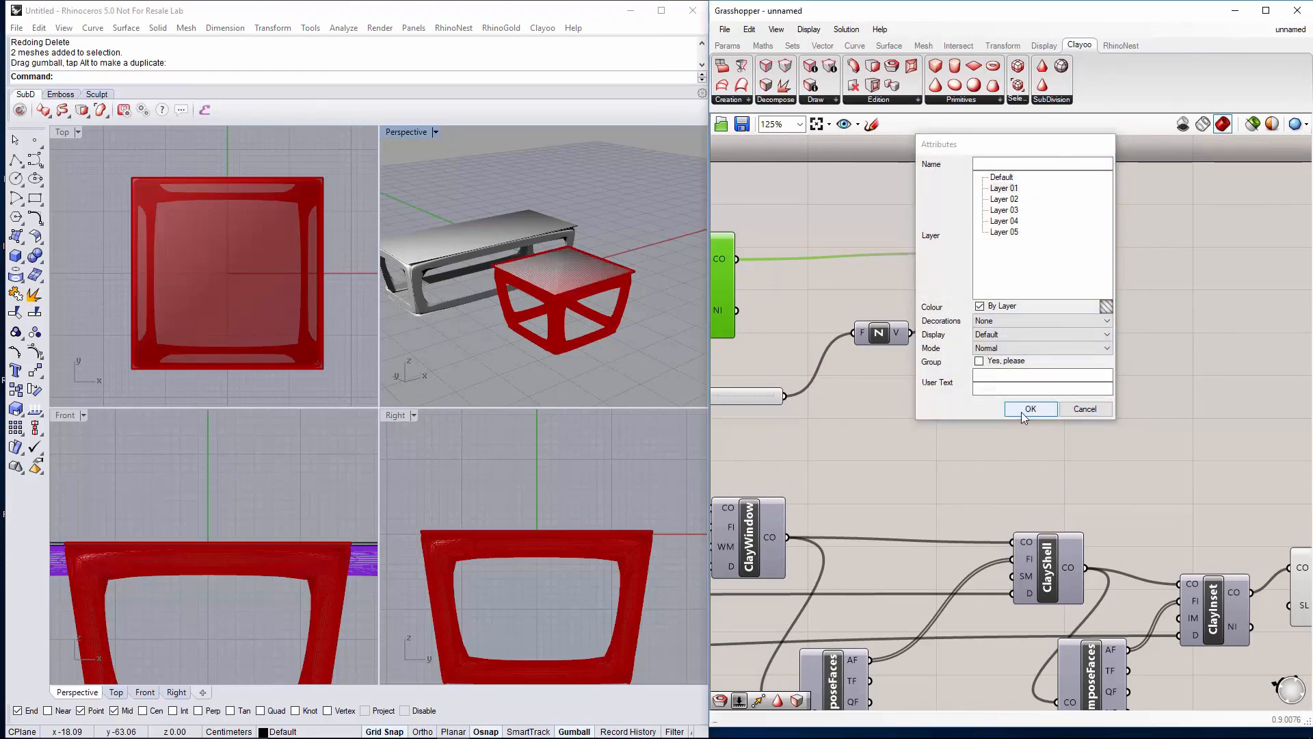
left_click(1029, 409)
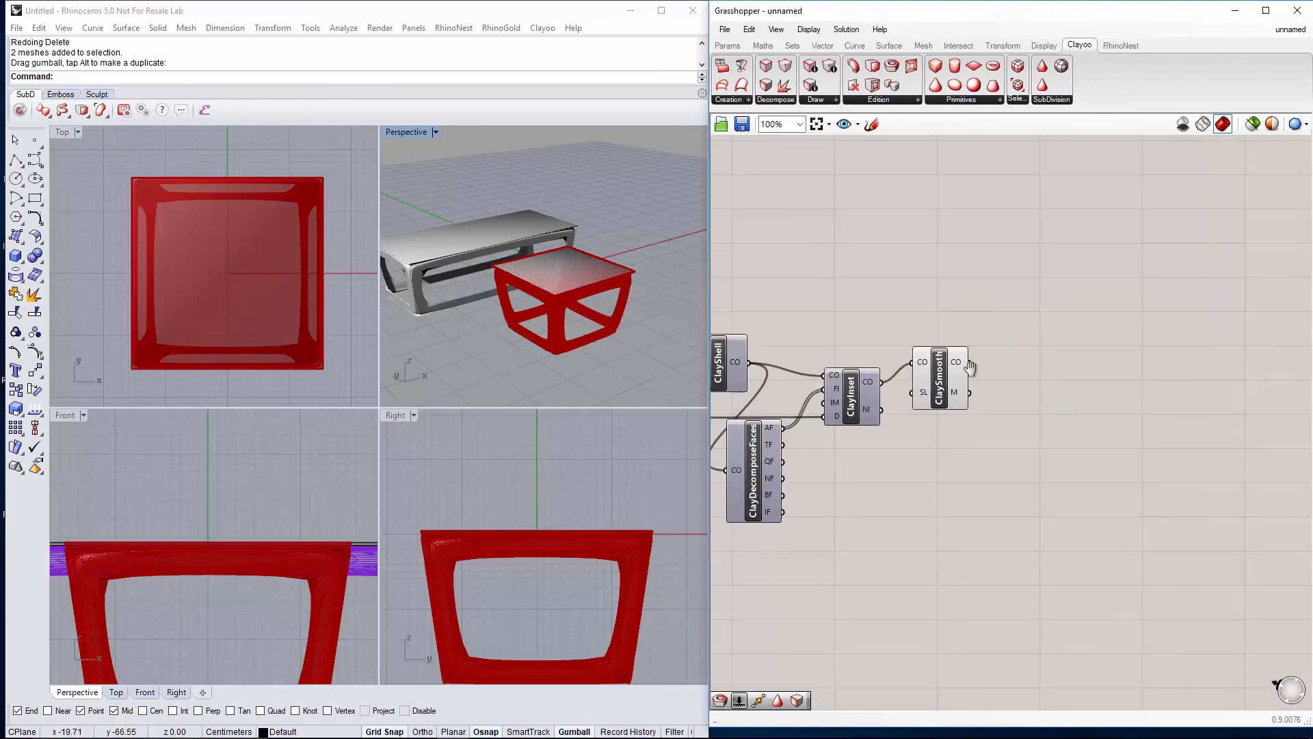
Bake the square base to Layer 02 and move the baked table aside in a maximized Perspective view
scroll("up", 3)
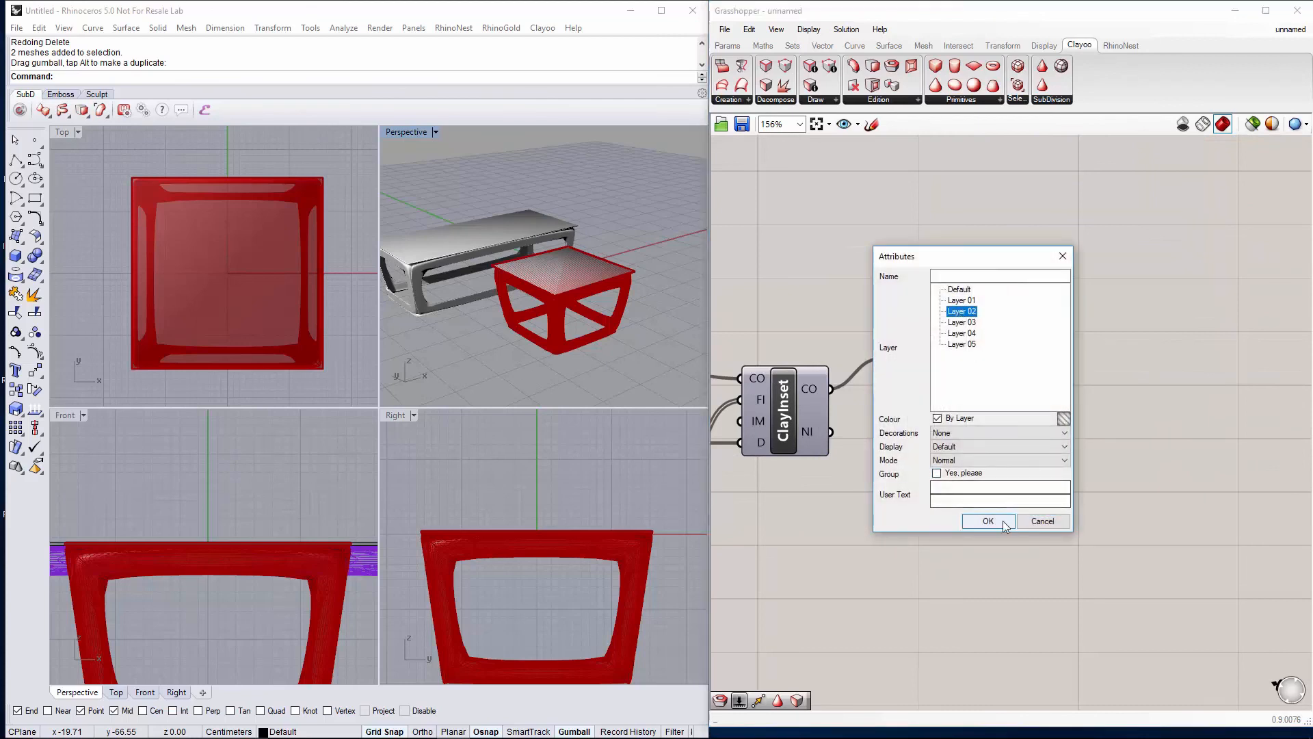
left_click(988, 521)
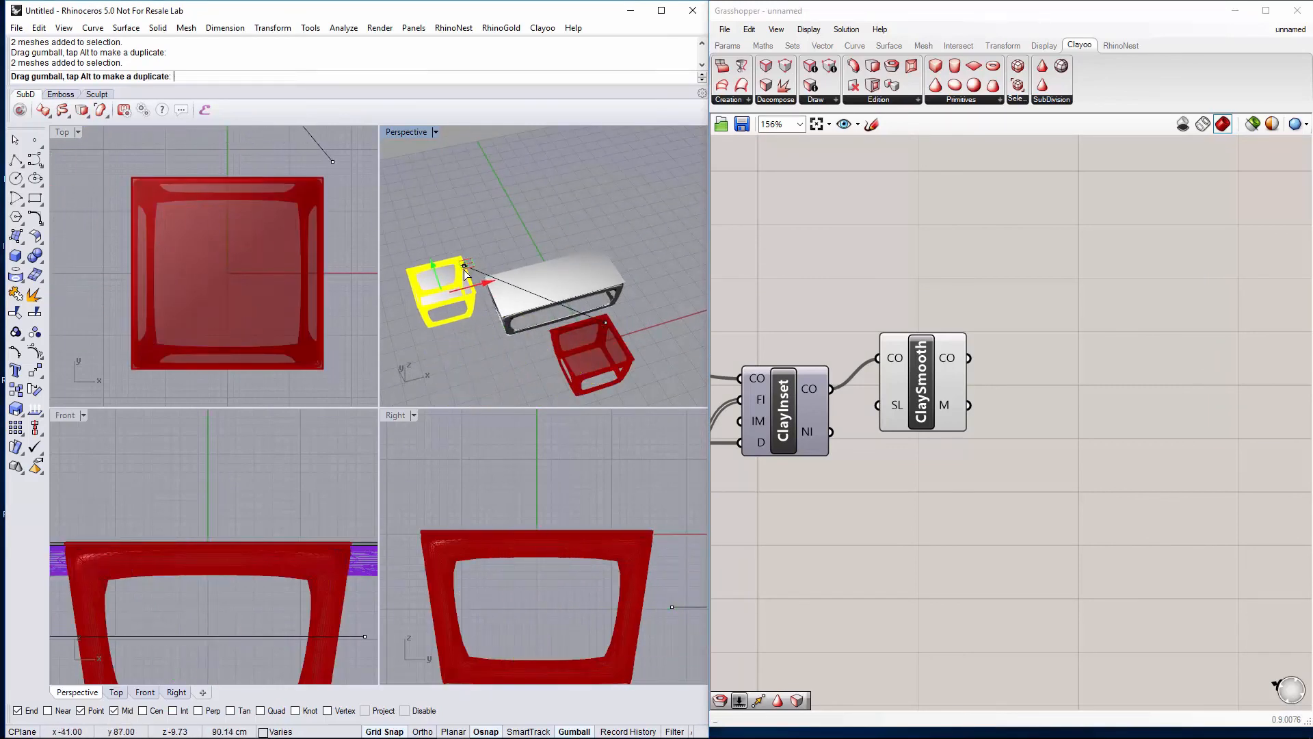
left_click_drag(443, 288, 486, 315)
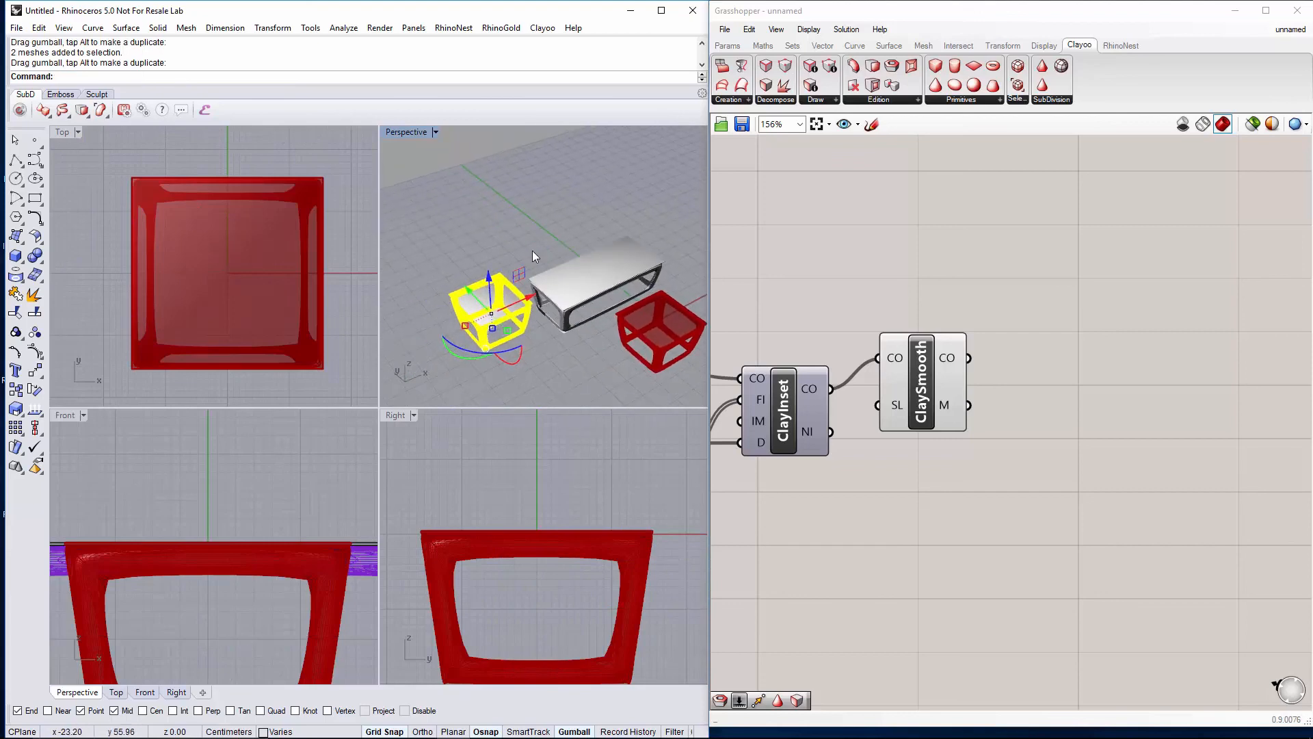
double_click(406, 131)
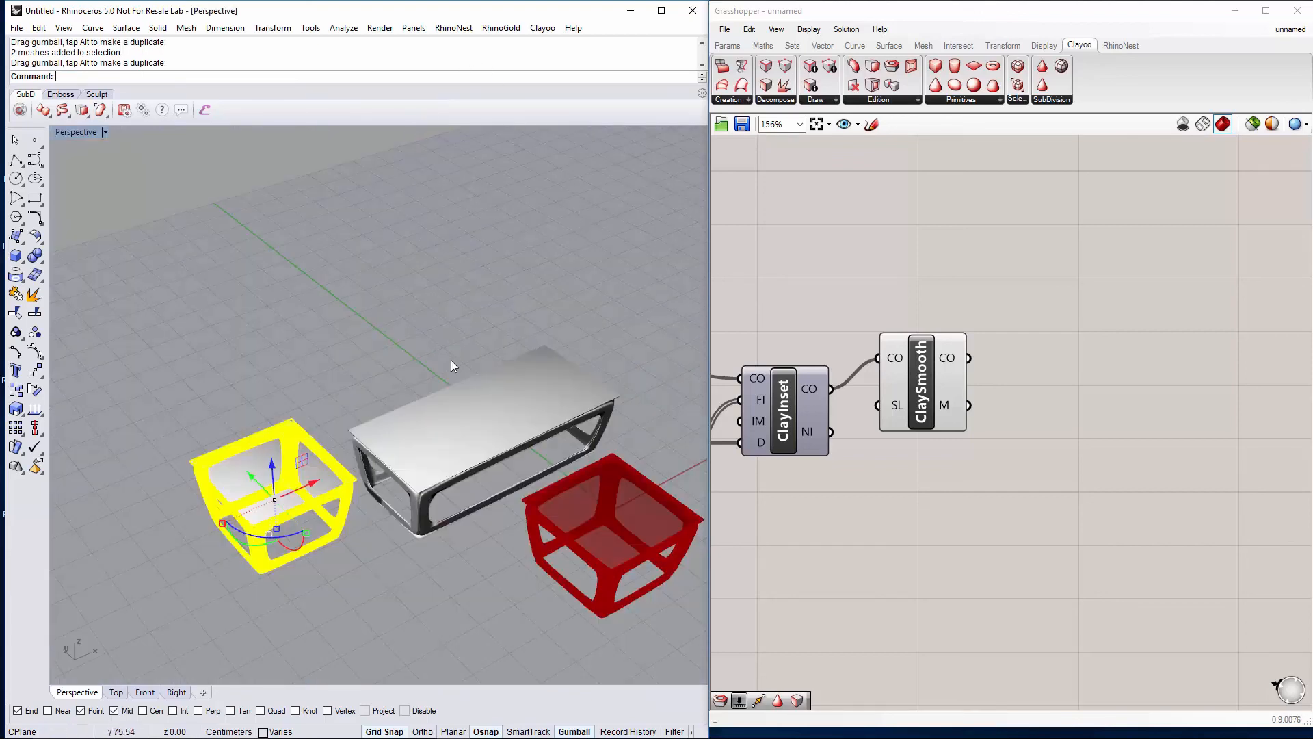